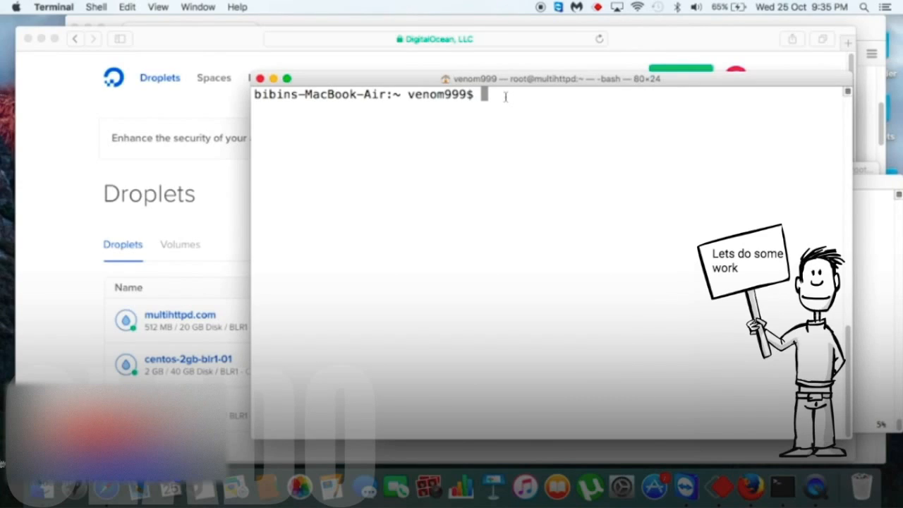
type("ssh -i digiocenKey   root@139.59.19.82")
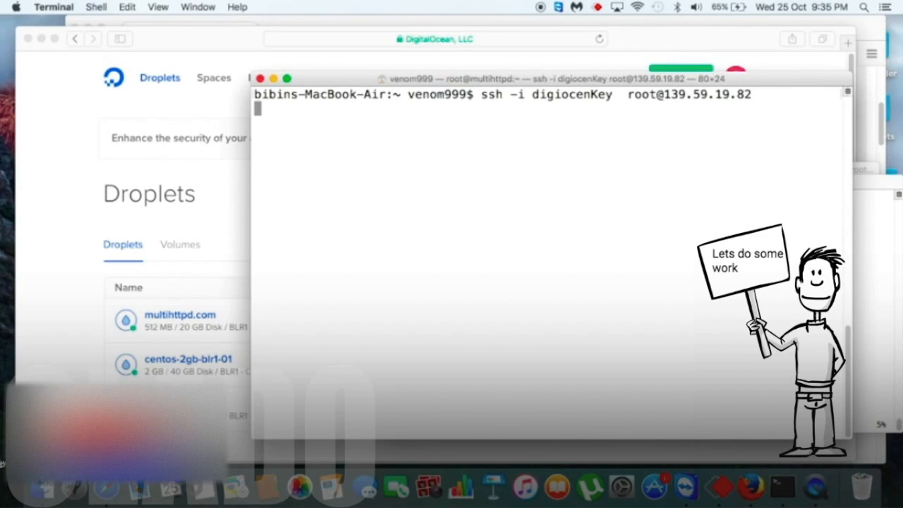
key("Return")
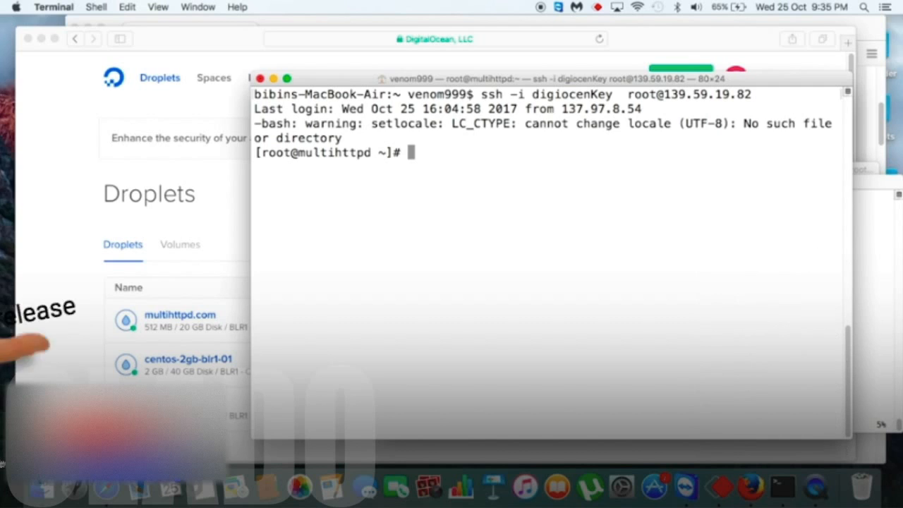
type("yum install")
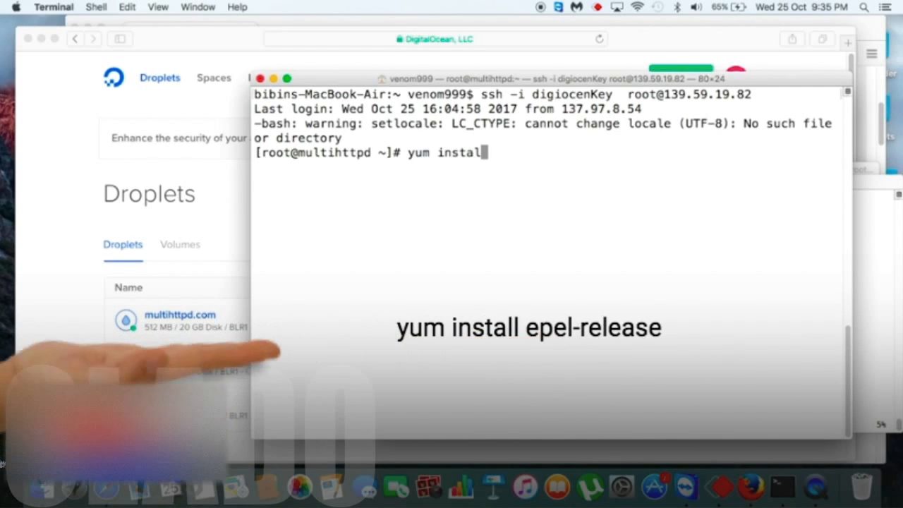
type("epel-")
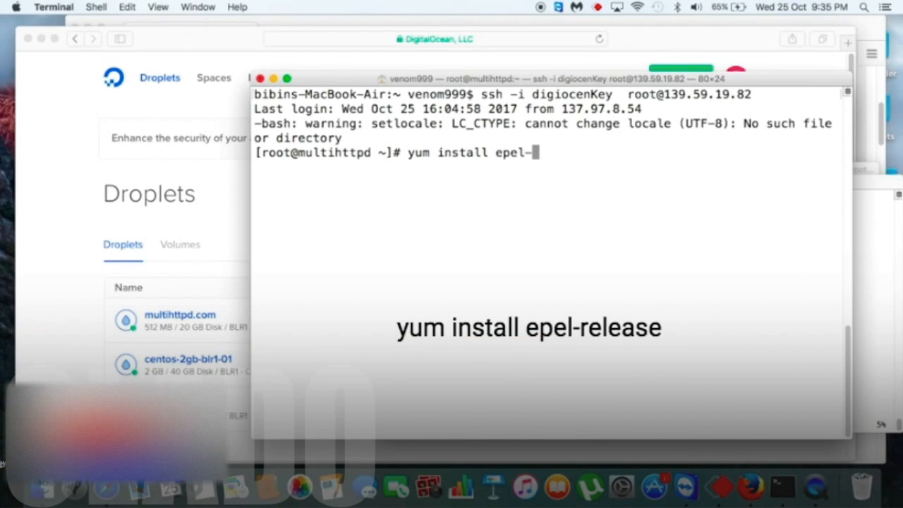
type("relea")
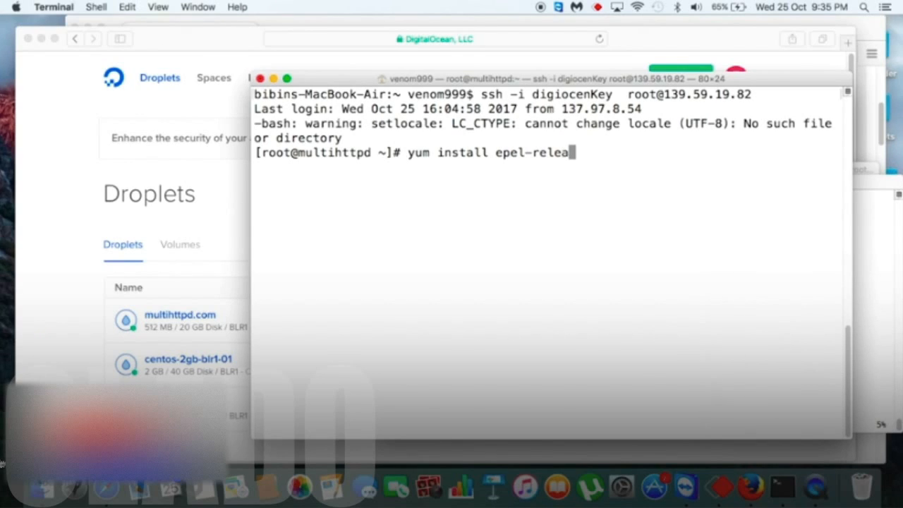
key("Return")
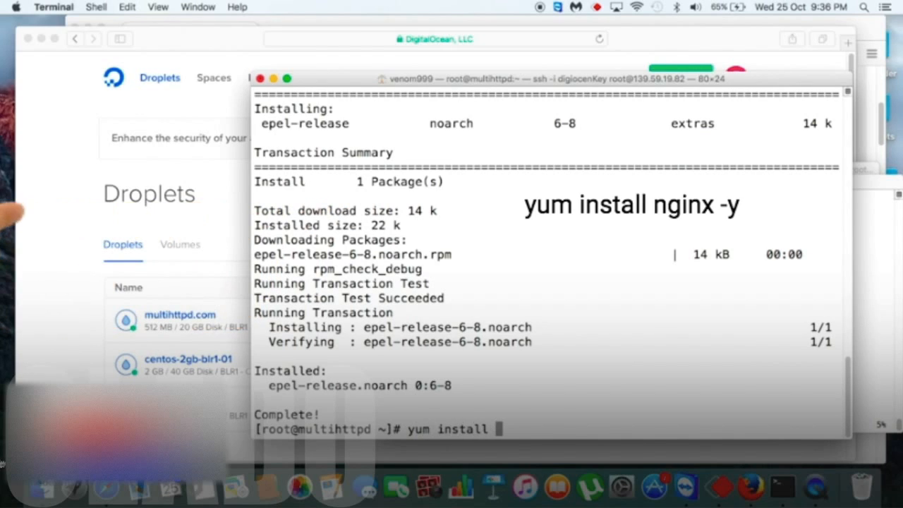
Step: Install nginx with yum install nginx -y
type("nginx")
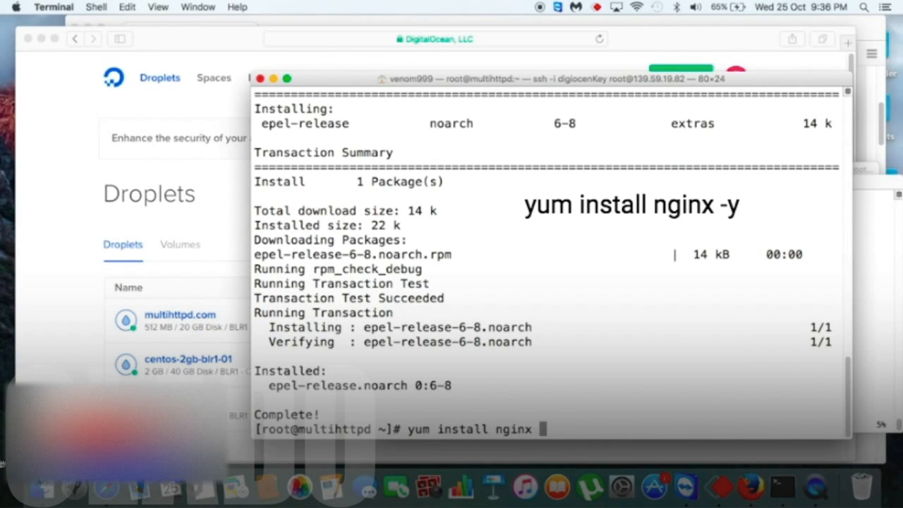
key("Return")
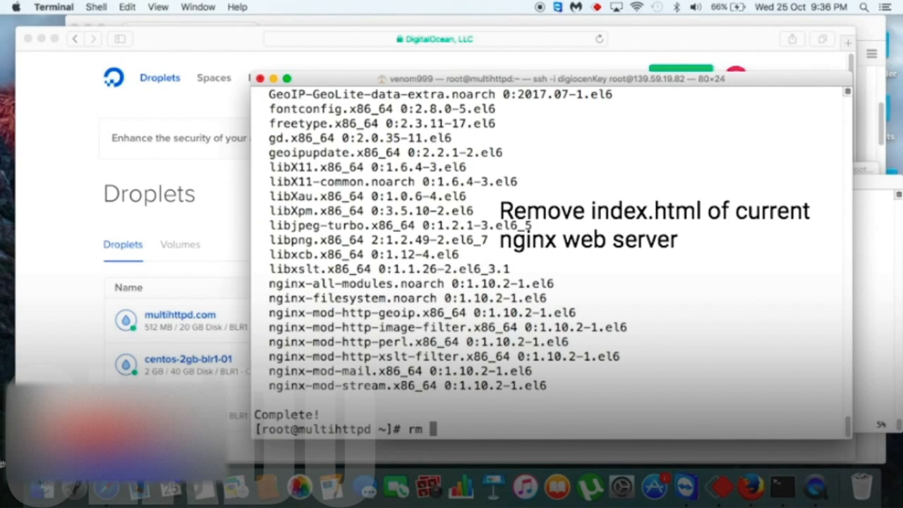
Step: Delete /usr/share/nginx/html/index.html and reopen that path in vim as a new file
type("/usr/share/")
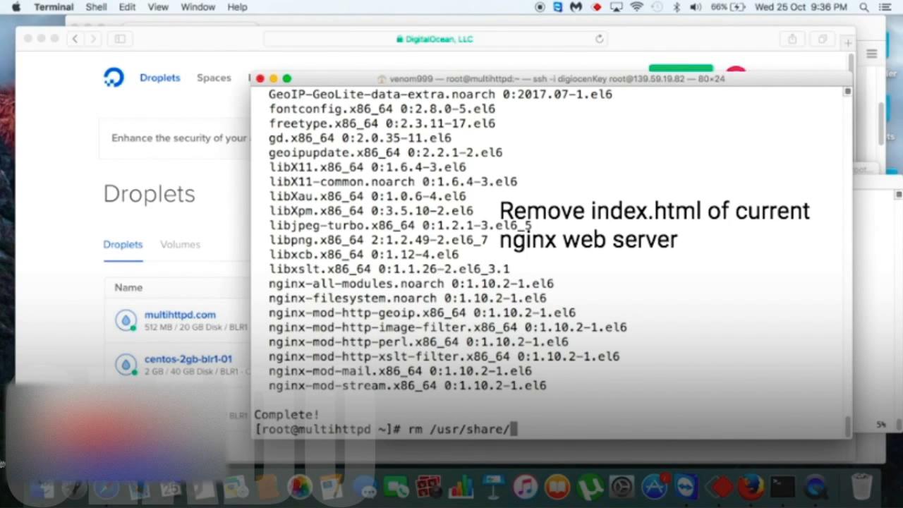
type("nginx/html/index.html")
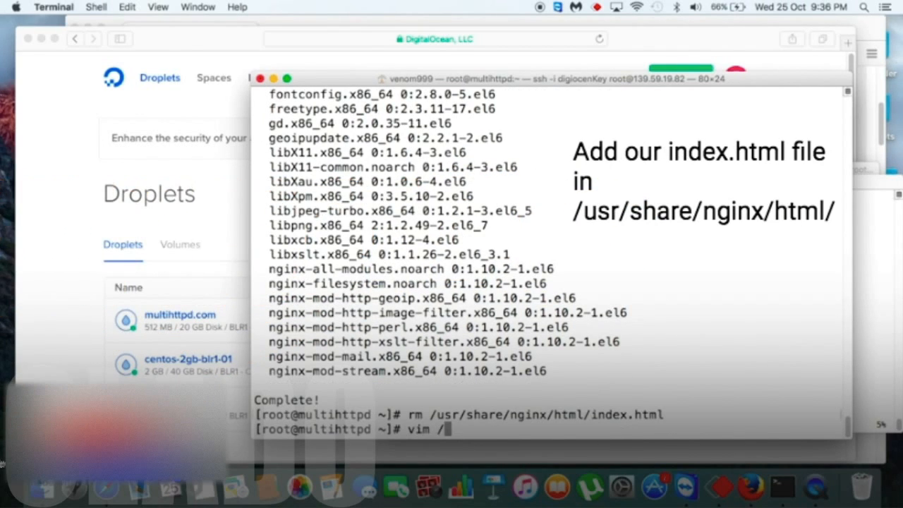
type("/usr/share/nginx/html/index.html")
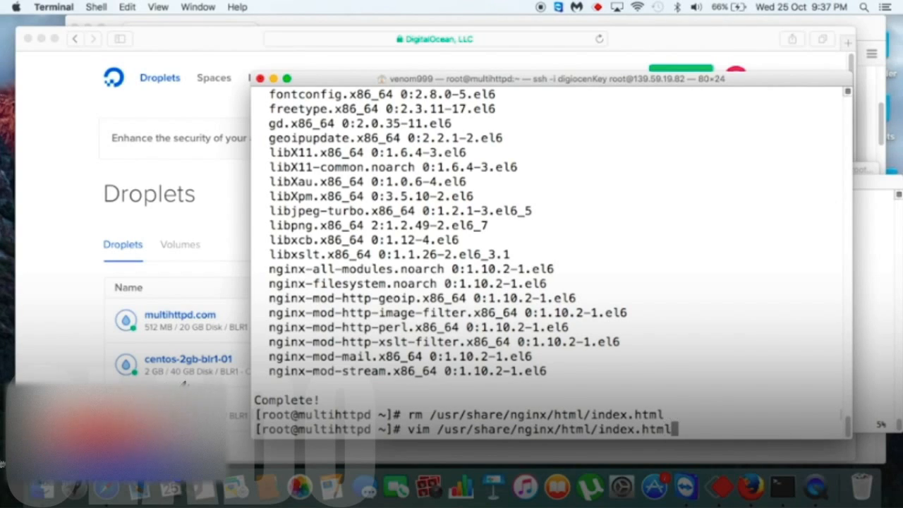
key("Return")
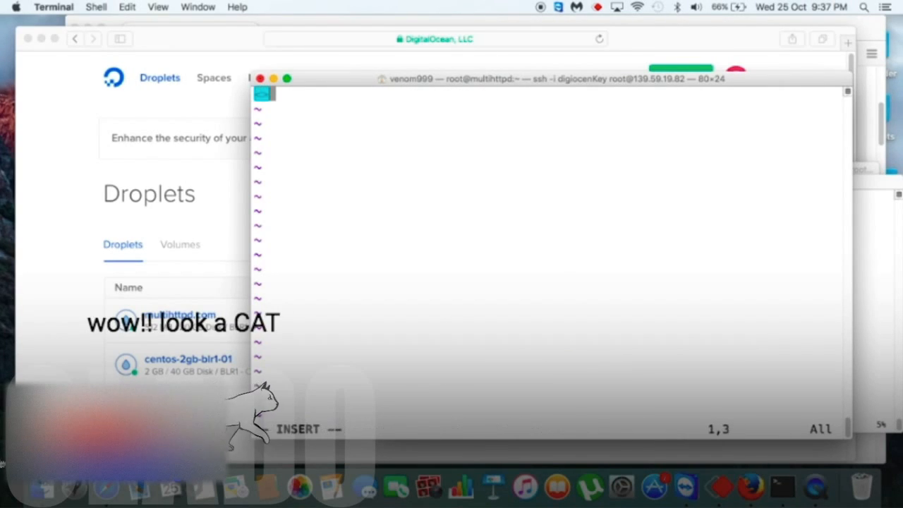
Step: Write an h1 reading 'hello this nginx installed via yum' and save with :wq
type("<h1>")
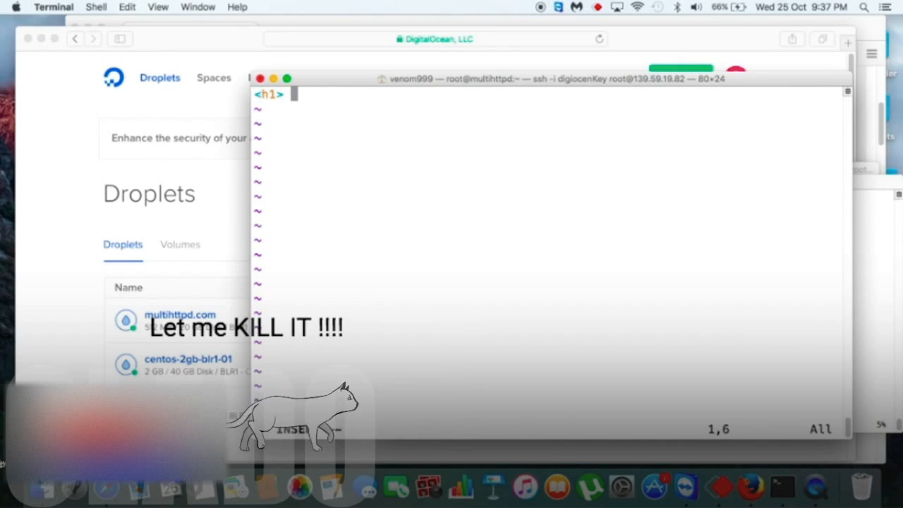
type("hello this")
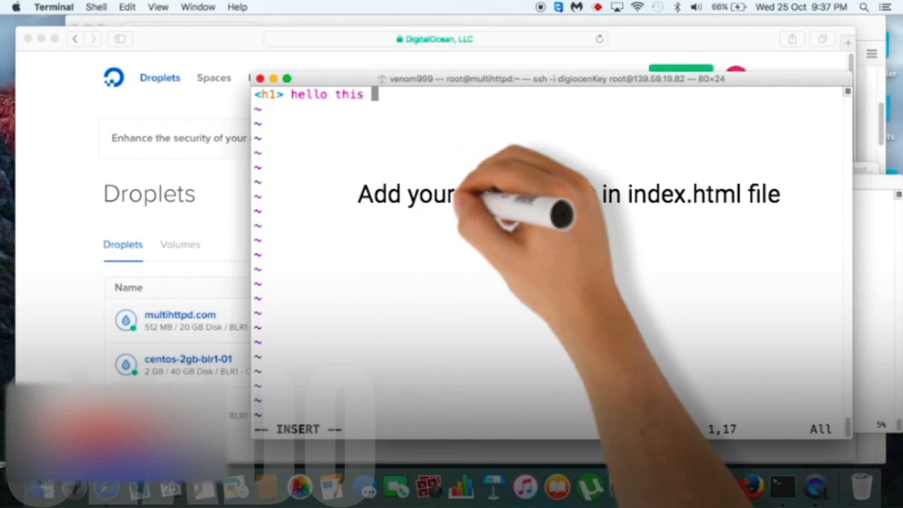
type("nginx i")
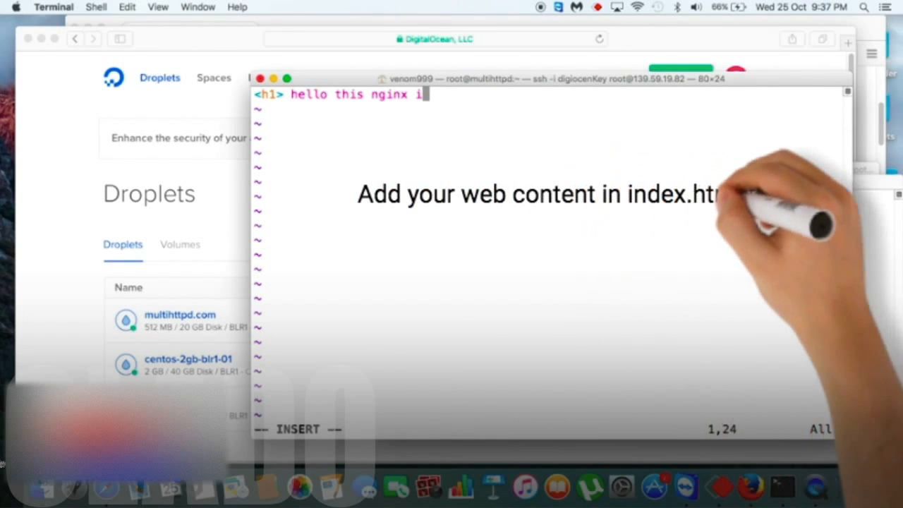
type("installed via yum <")
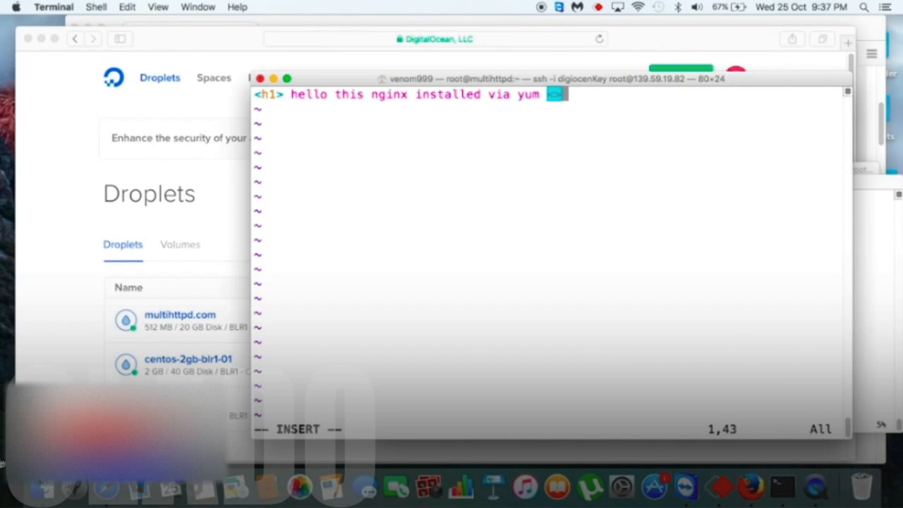
type("/h1")
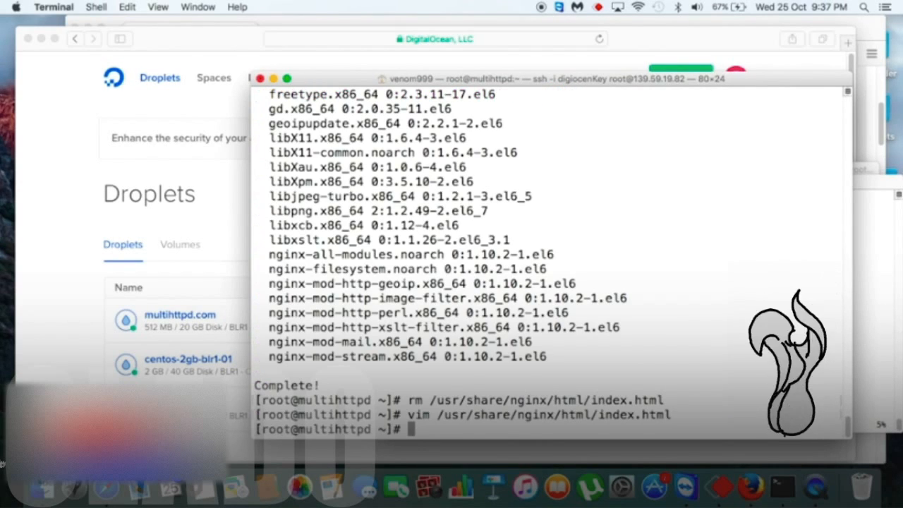
Step: Start the nginx service and open a browser tab to check 139.59.19.82
type("serv")
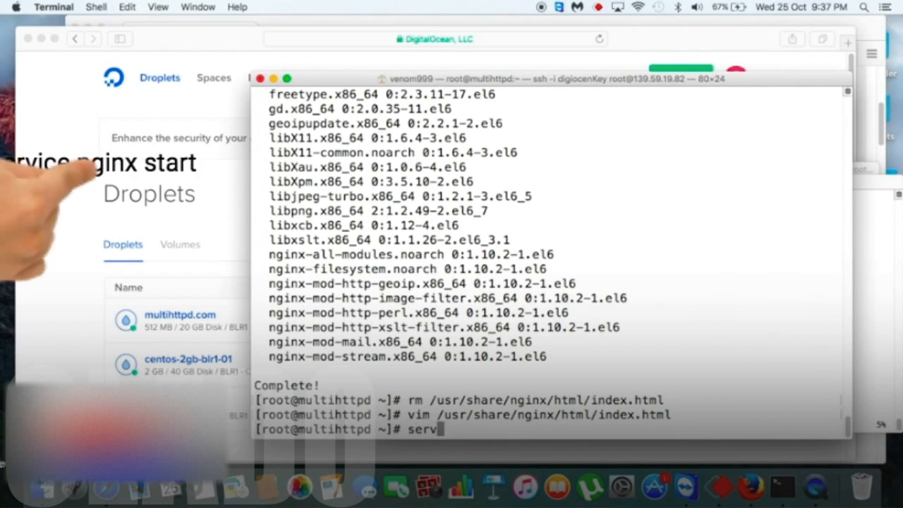
type("ice ngin")
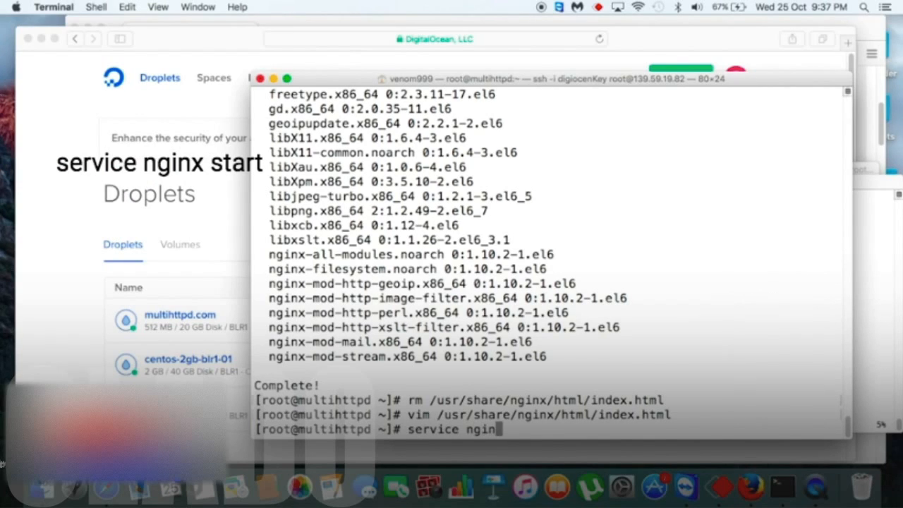
key("Return")
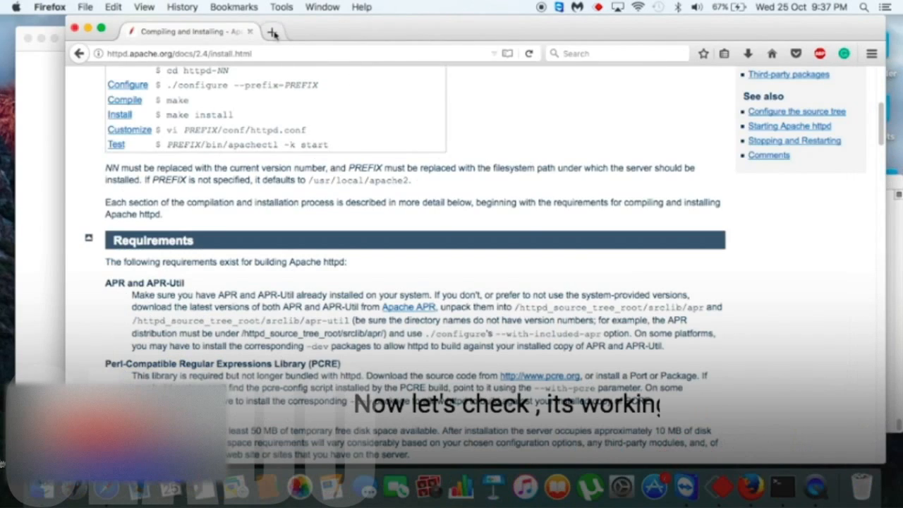
left_click(271, 32)
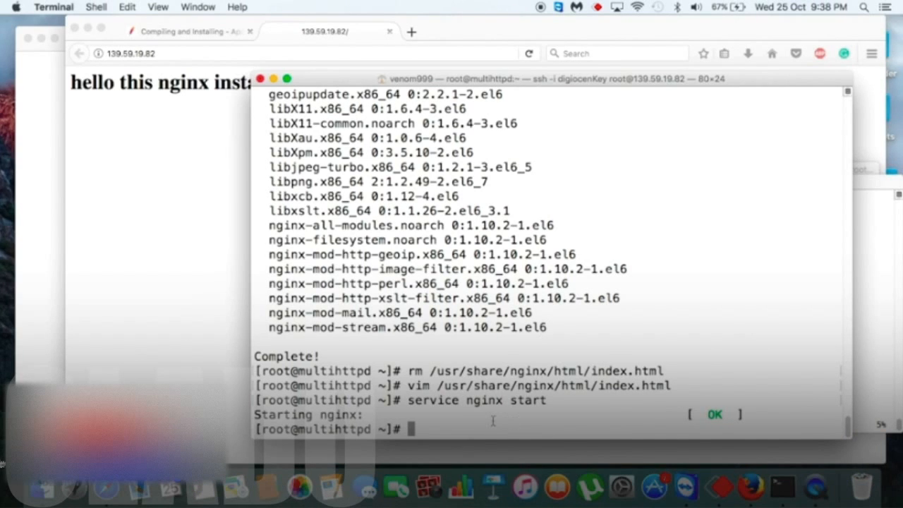
Step: Enable nginx at boot with chkconfig and install the 'Development Tools' group
type("chkconfig nginx on")
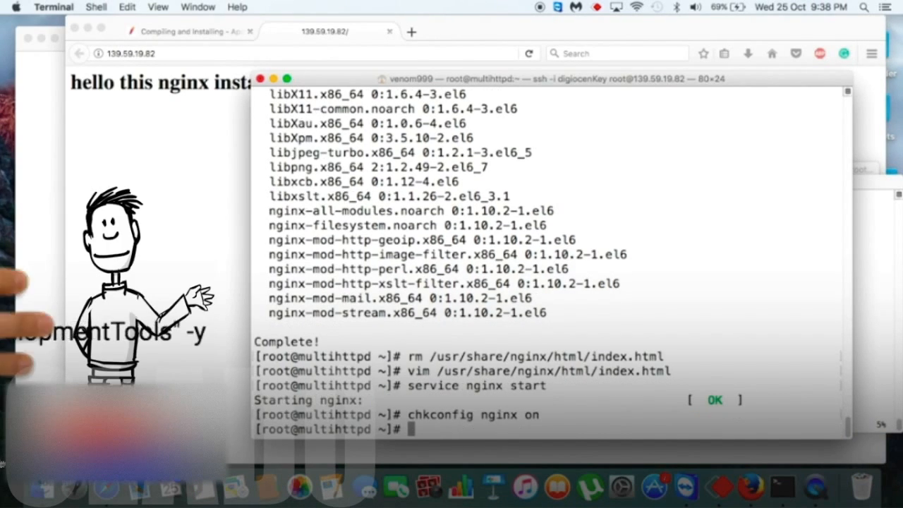
type("yum groupinstall \"Develop")
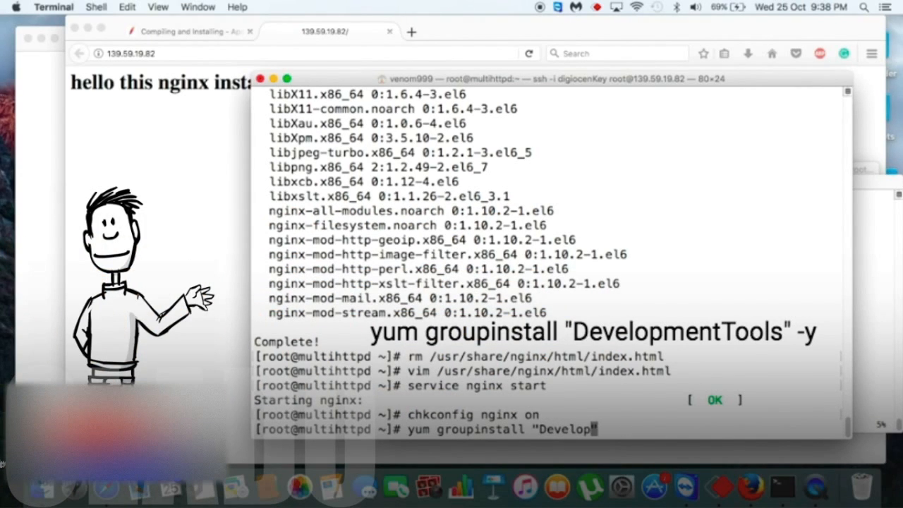
type("ment Tool")
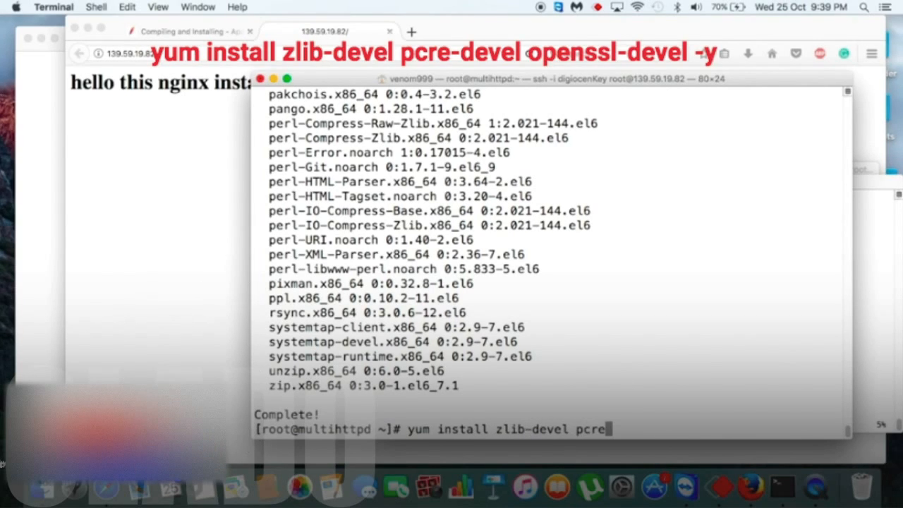
Step: Install zlib-devel, pcre-devel and openssl-devel with yum
type("-devel")
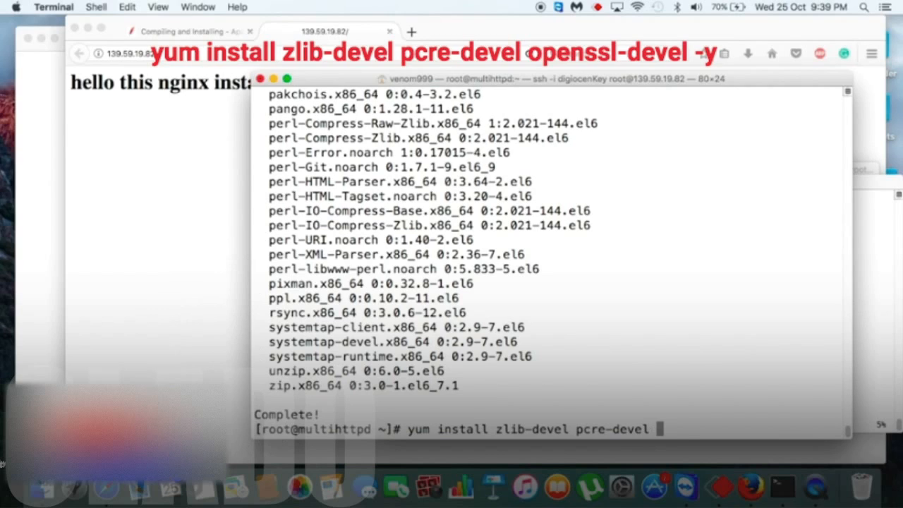
type("openssl-de")
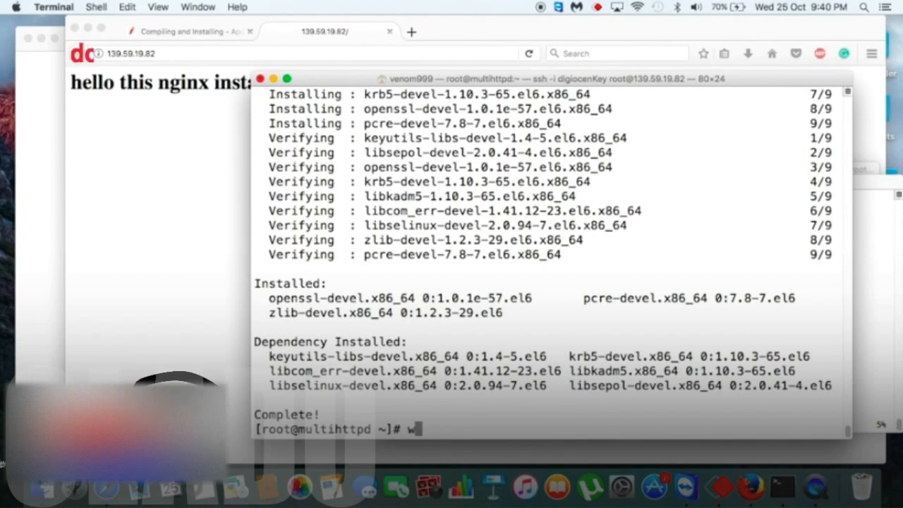
type("get http://nginx.or")
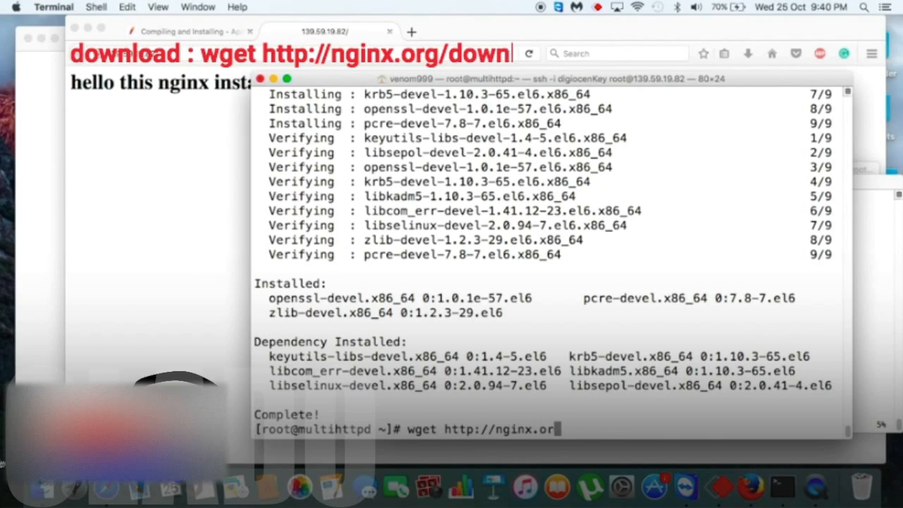
type("/download/nginx-1")
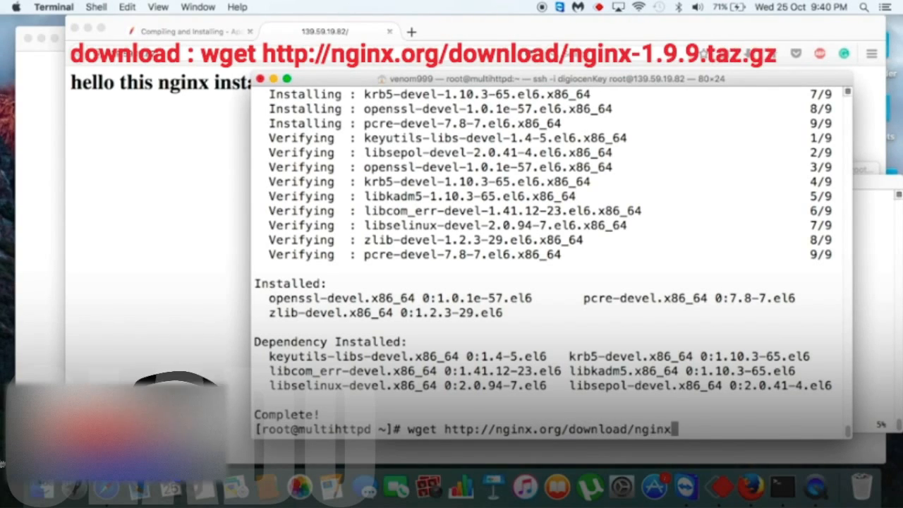
type("-1.9.9.tar.g")
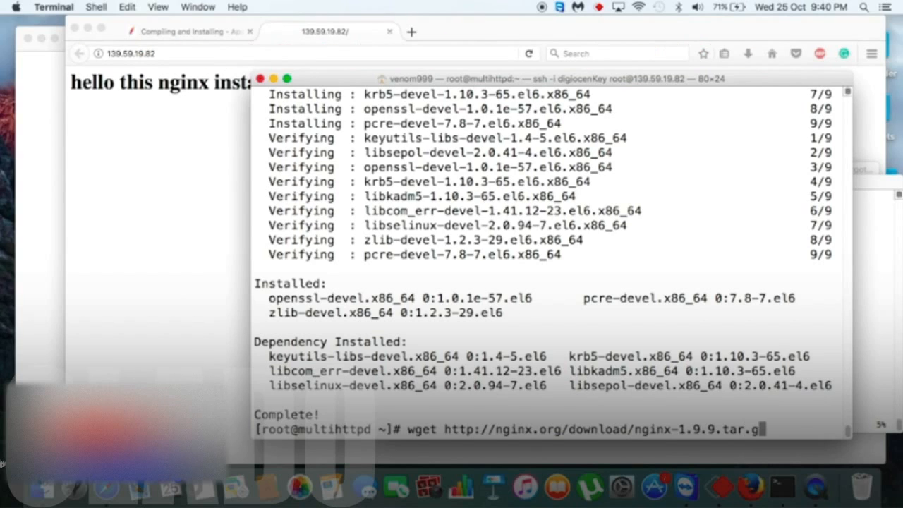
key("Return")
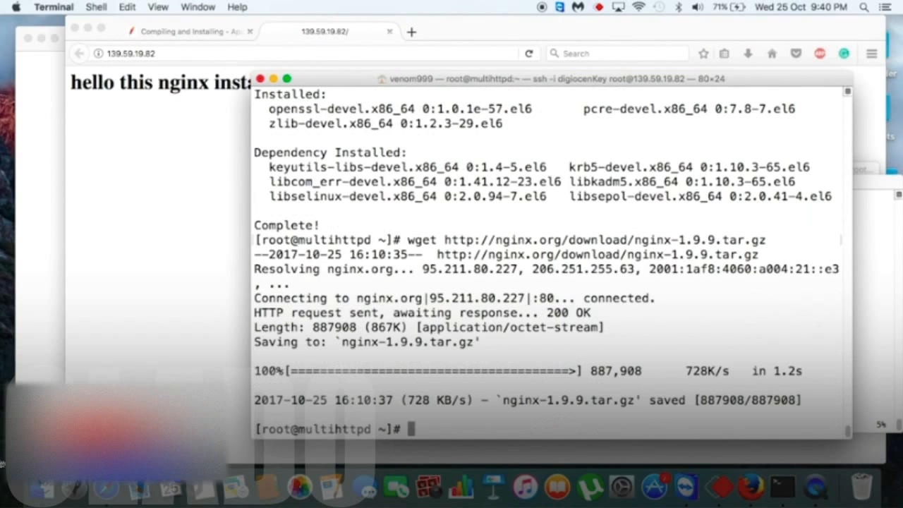
Step: List the home directory and extract nginx-1.9.9.tar.gz
type("ls")
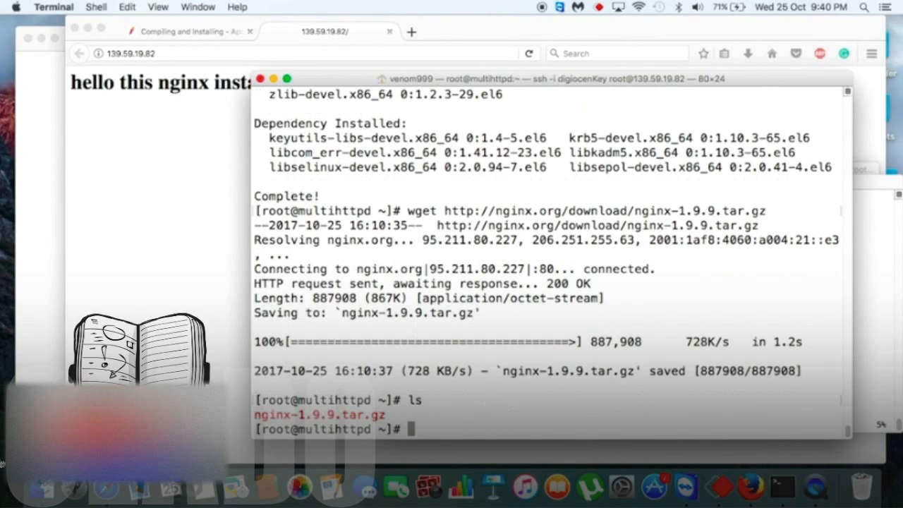
type("tar -xf")
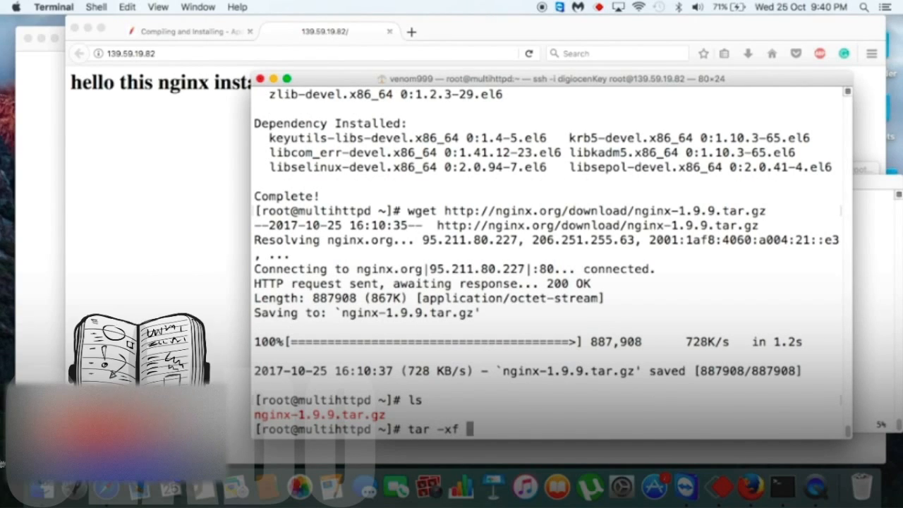
key("Return")
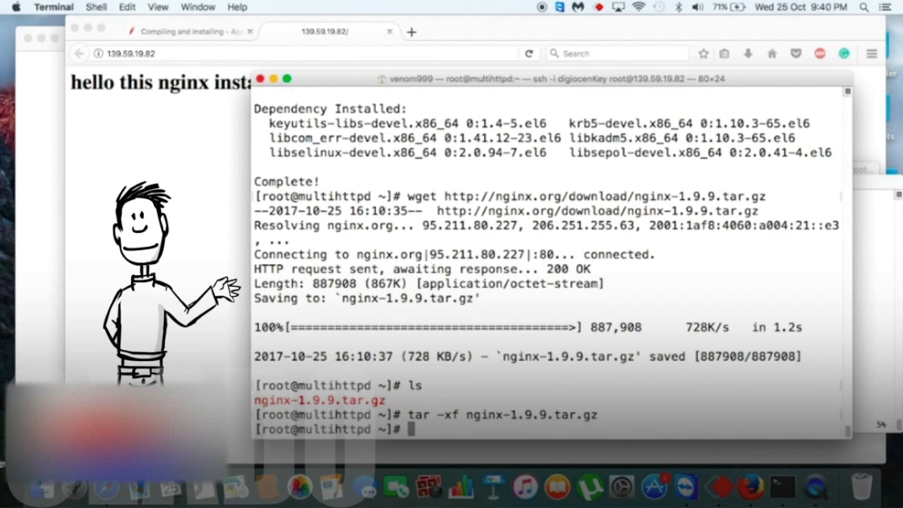
Step: Enter nginx-1.9.9 and run ./configure with --prefix=/usr/local/nginx2
type("cd nginx-1.9.9")
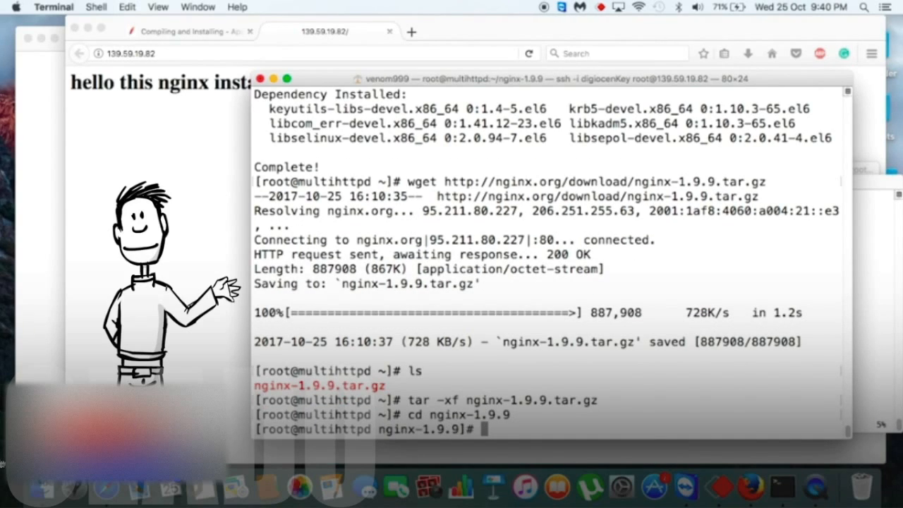
type("./con")
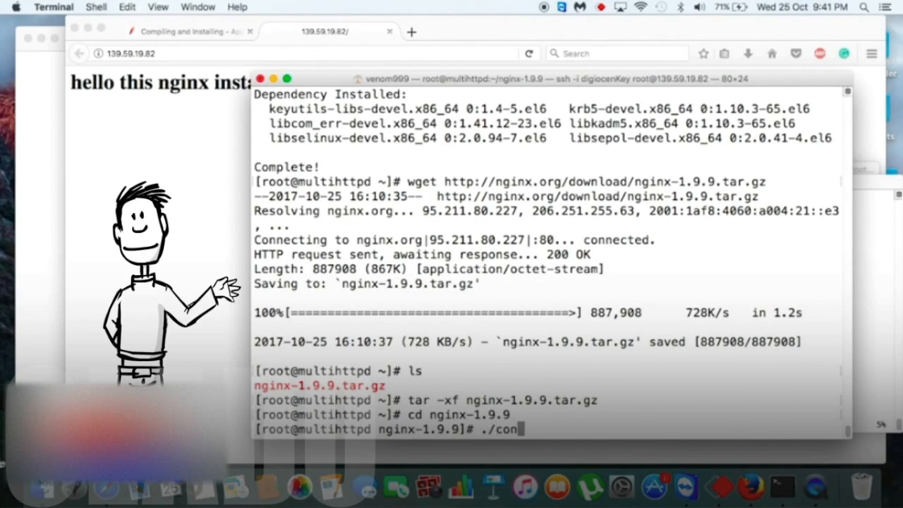
type("figure")
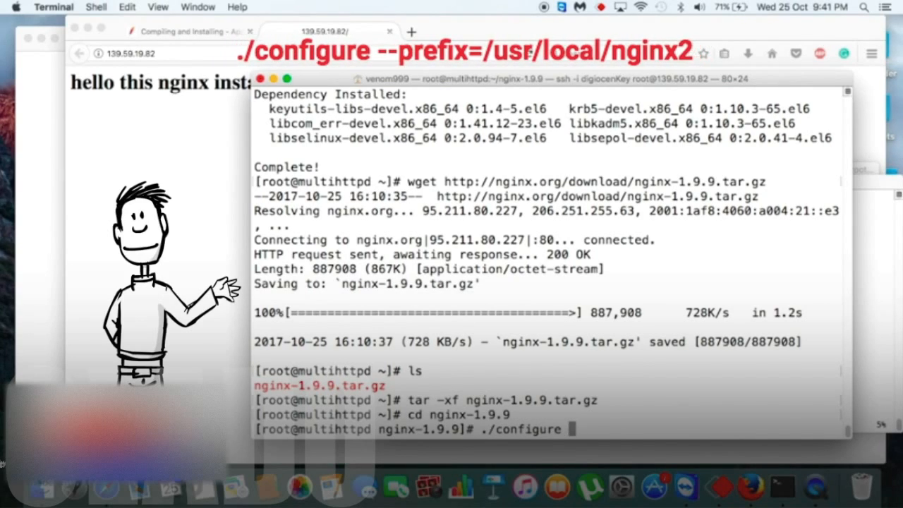
type("--prefix")
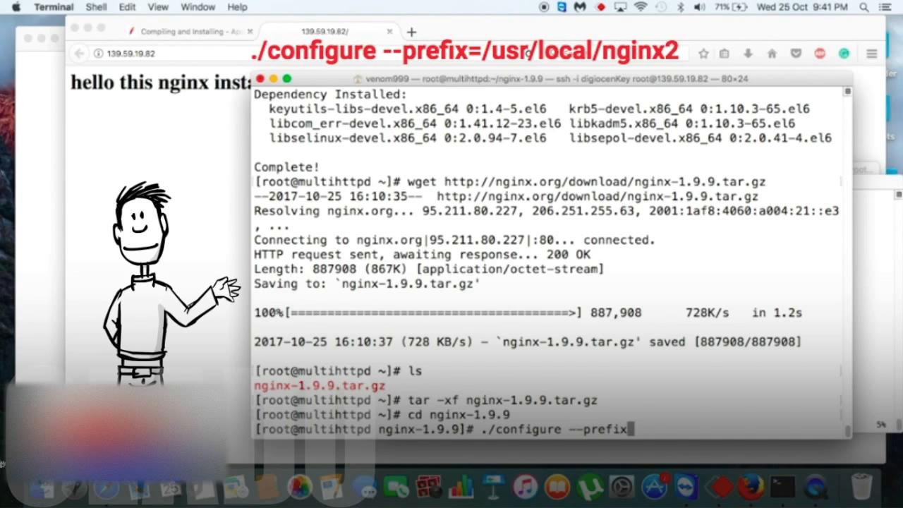
type("=/usr/")
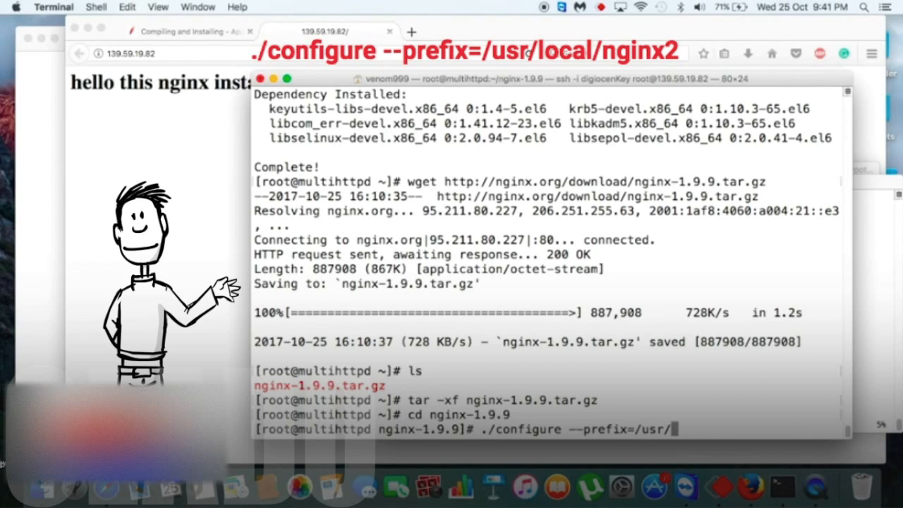
type("local/")
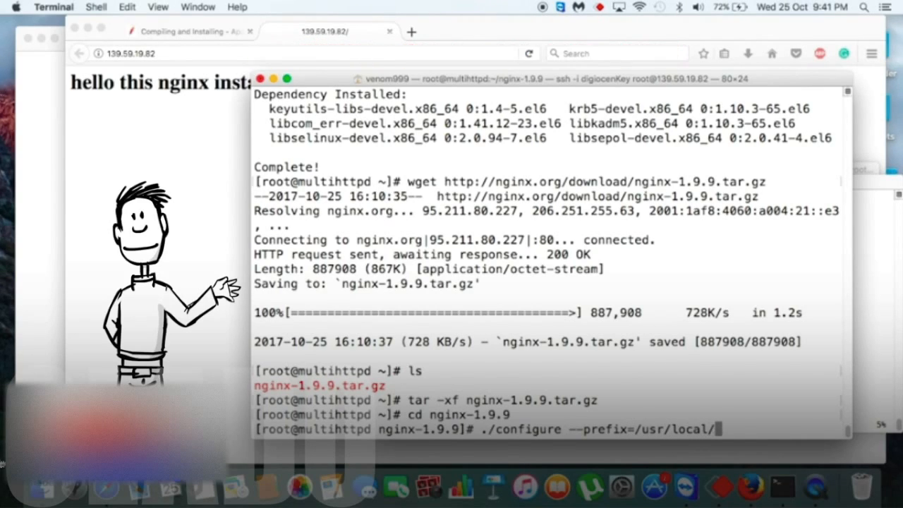
type("nginx2")
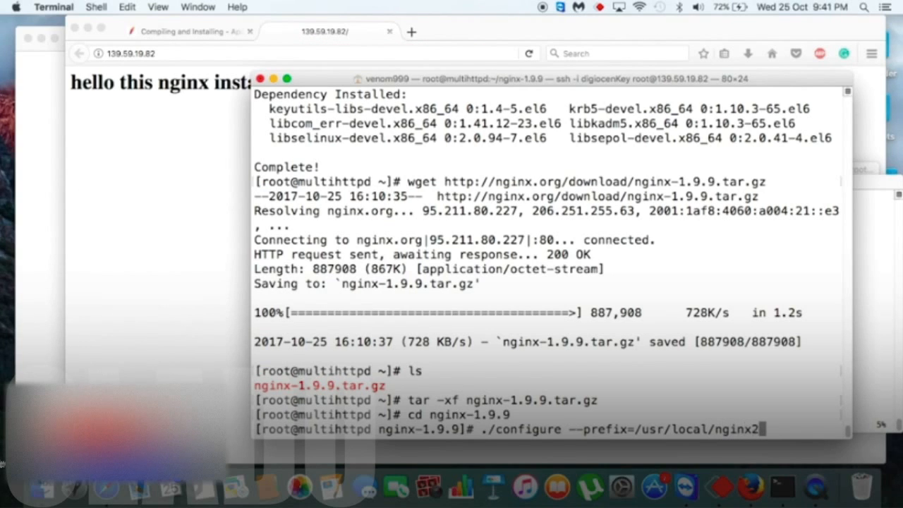
key("Return")
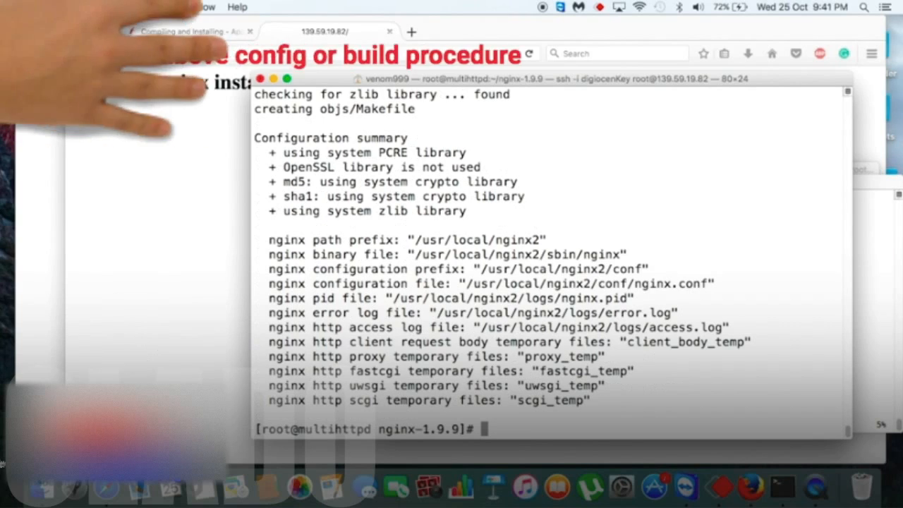
Step: Compile the nginx 1.9.9 source with make and check the exit status
type("echo")
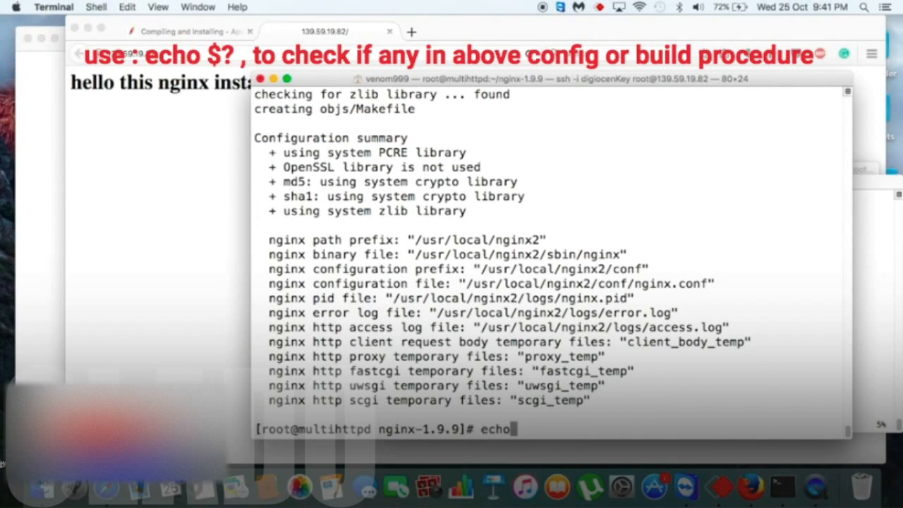
type("4")
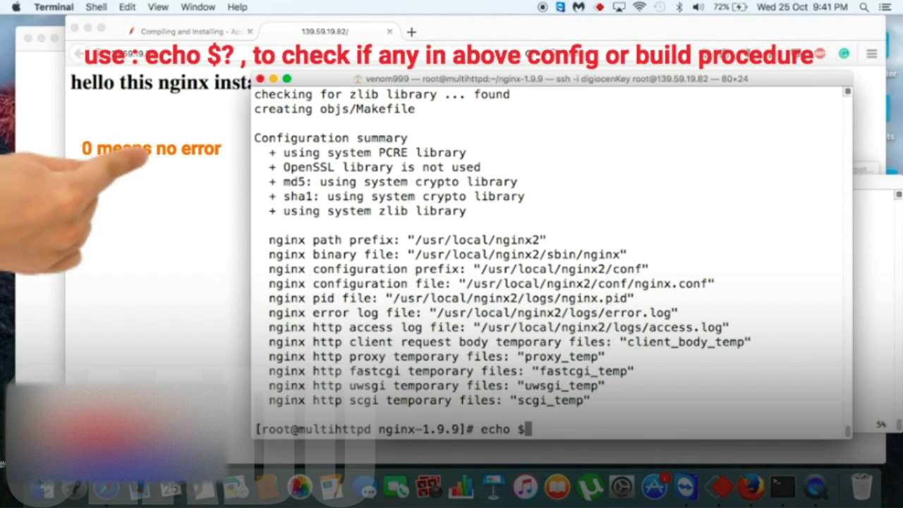
key("Return")
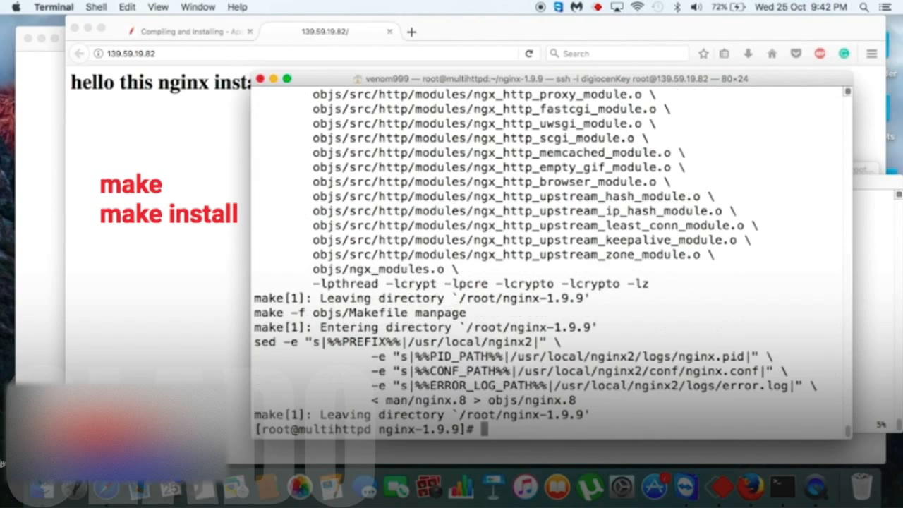
type("echo $?")
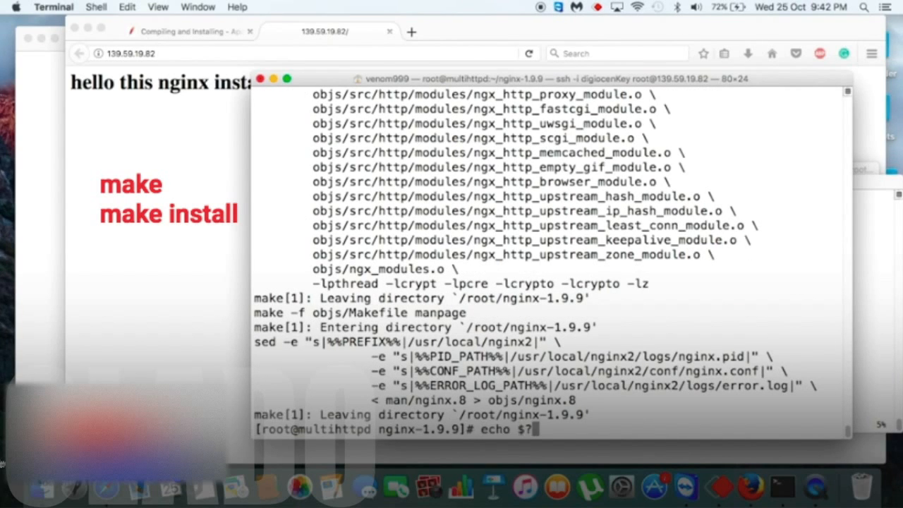
Step: Run make install into /usr/local/nginx2 and confirm exit status 0
type("make install")
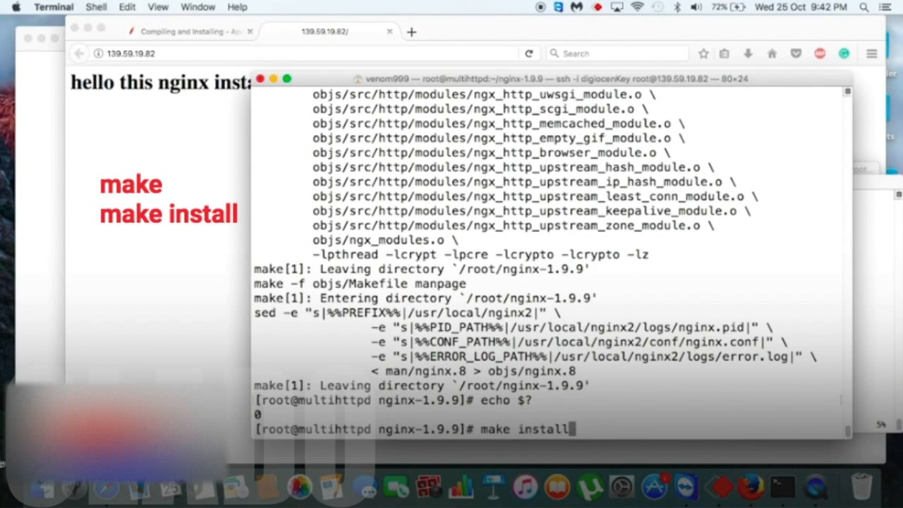
key("Return")
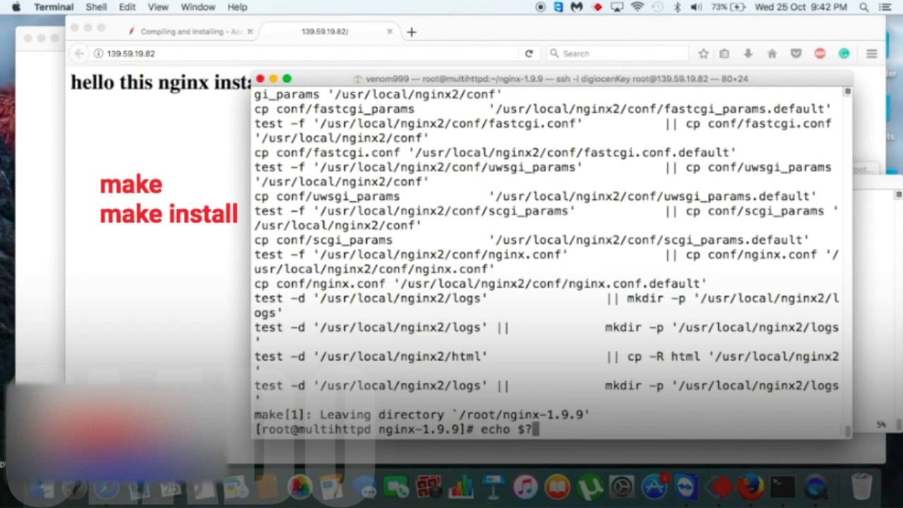
key("Return")
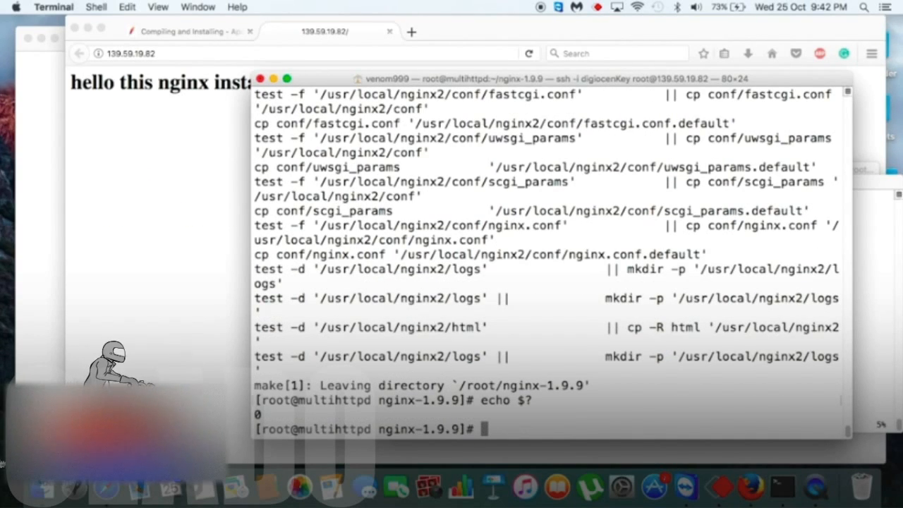
Step: Move into /usr/local/nginx2, list its conf, html, logs and sbin folders, and browse config files
type("cd")
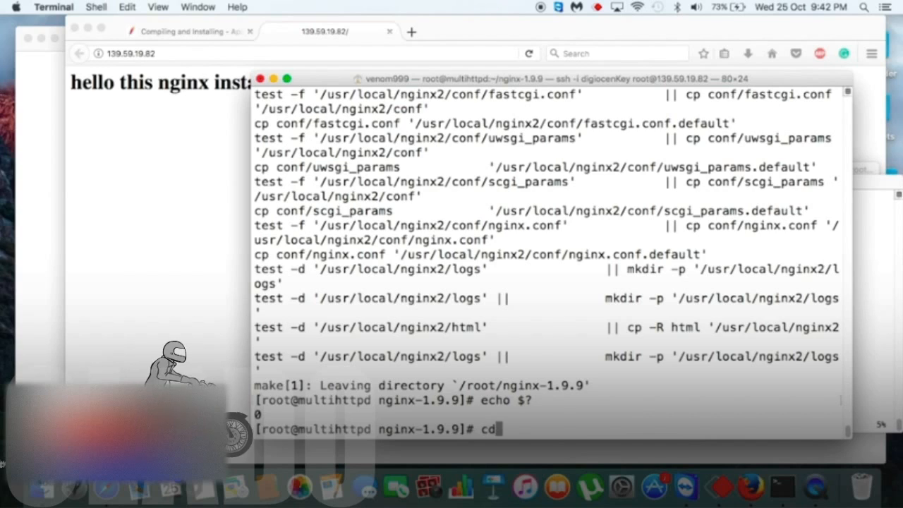
type("/usr/")
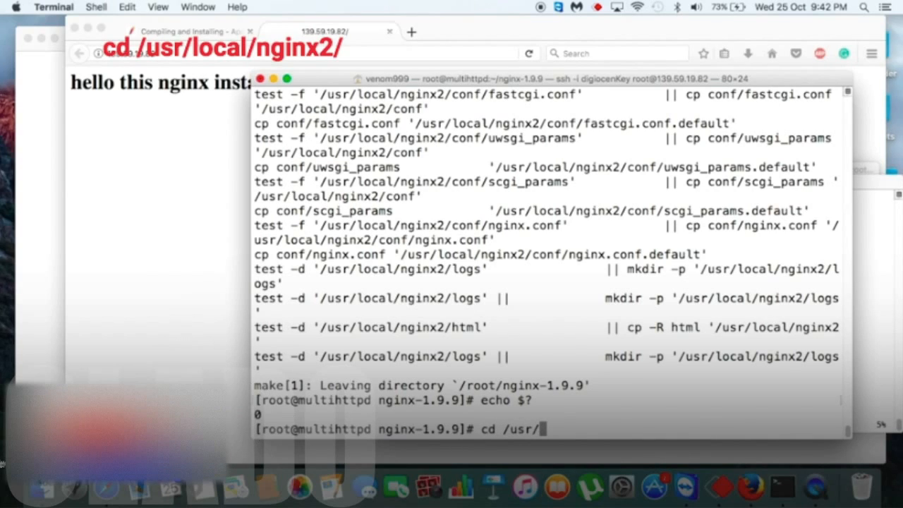
key("Return")
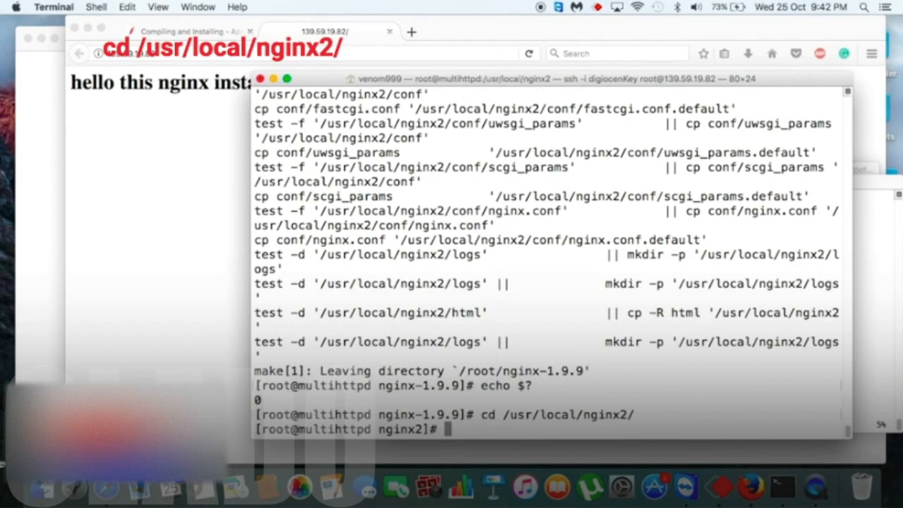
type("ls")
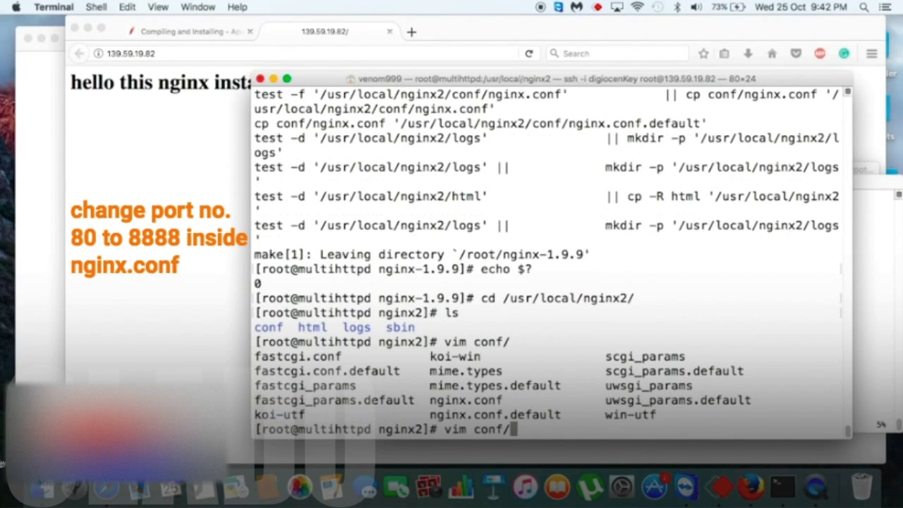
type("ngi")
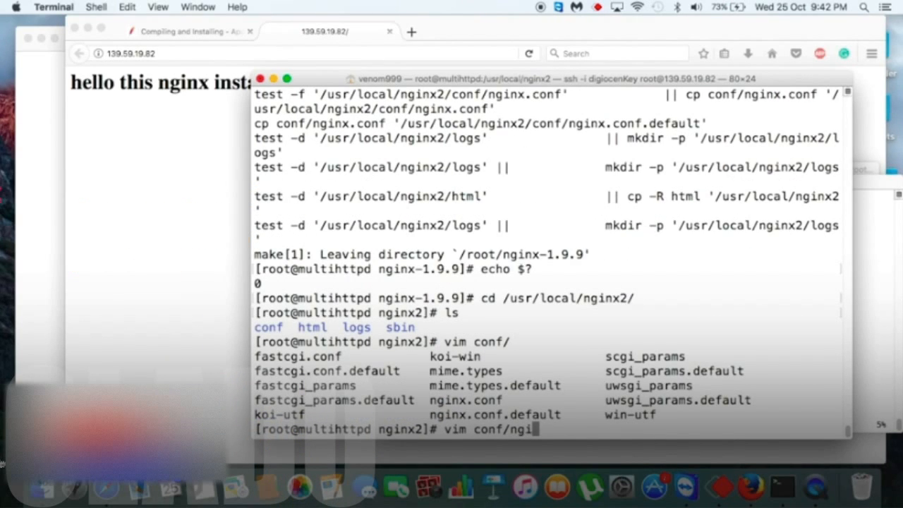
Step: Change the nginx2 nginx.conf server block to listen on port 8888 instead of 80
key("Return")
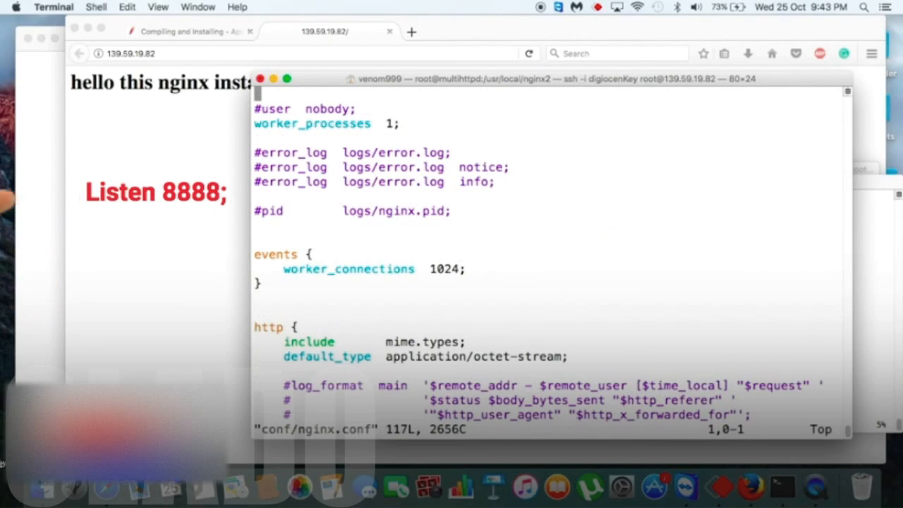
scroll("down", 3)
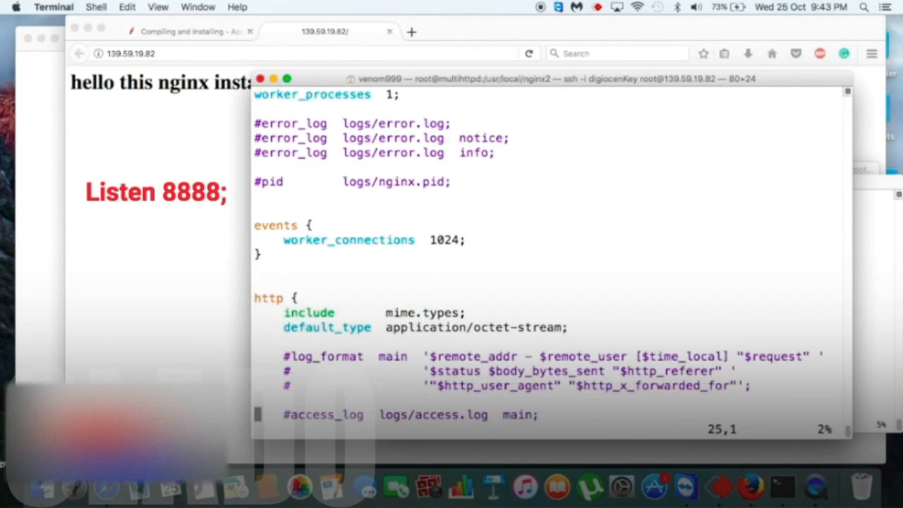
scroll("down", 3)
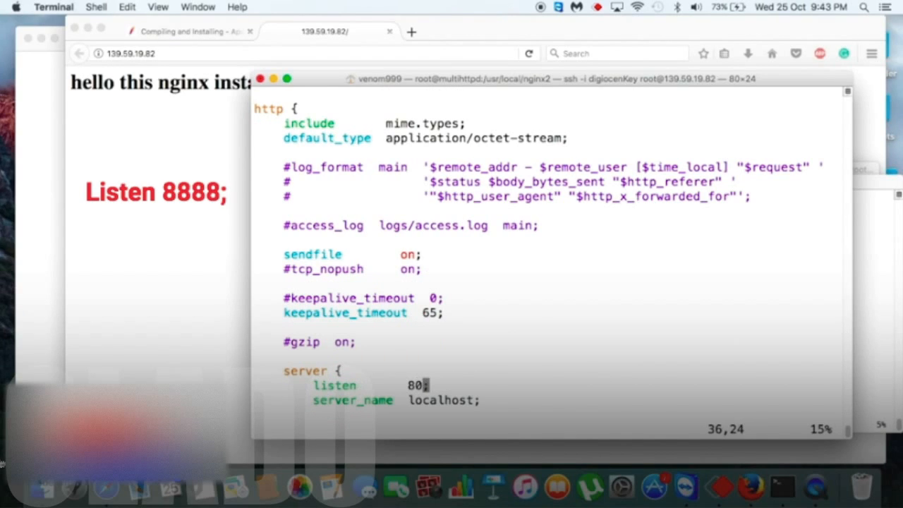
key("i")
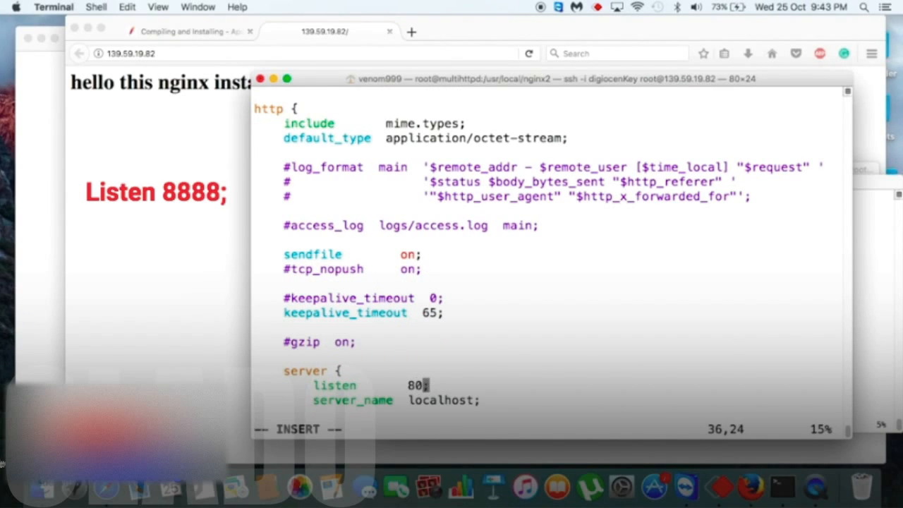
type("888")
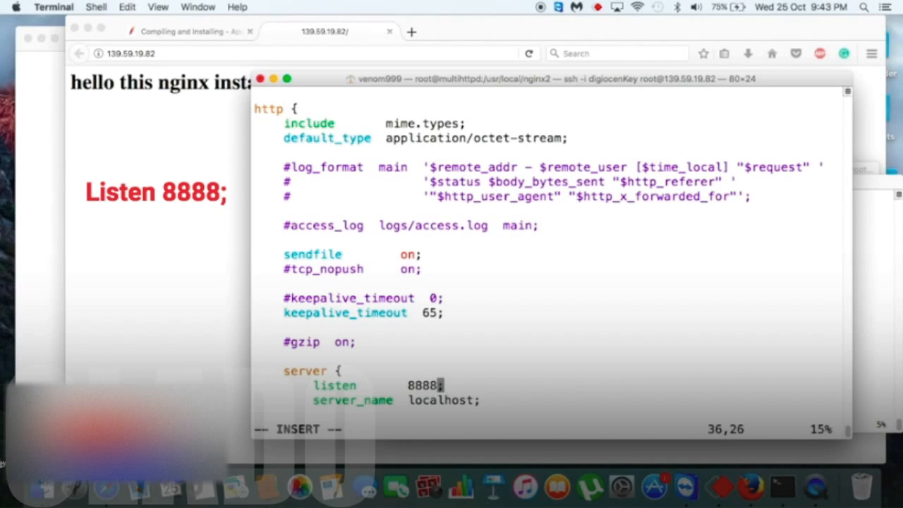
key("Escape")
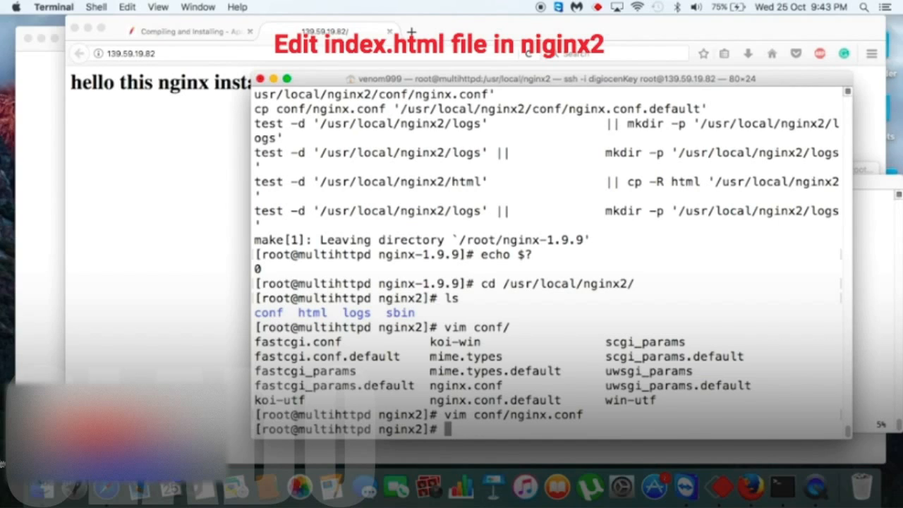
Step: Enter nginx2's html folder, delete the default index.html, and start creating a new one
type("cd html")
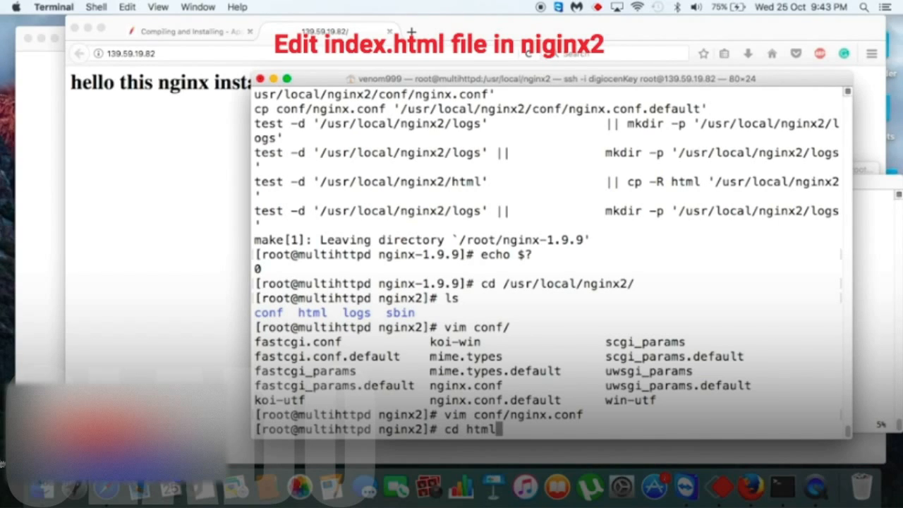
key("Return")
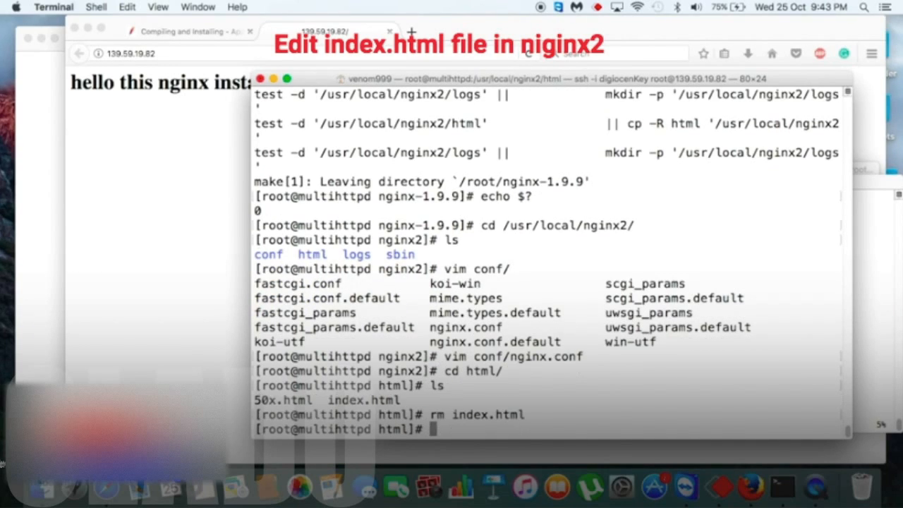
type("vim index.html")
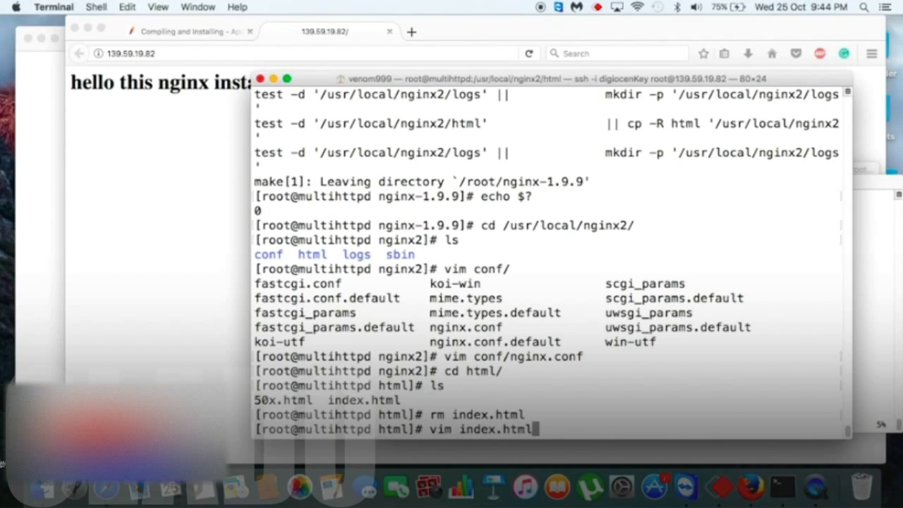
Step: Write nginx2's index.html with the h1 'hello this nginx installed via compilation' and save
key("Return")
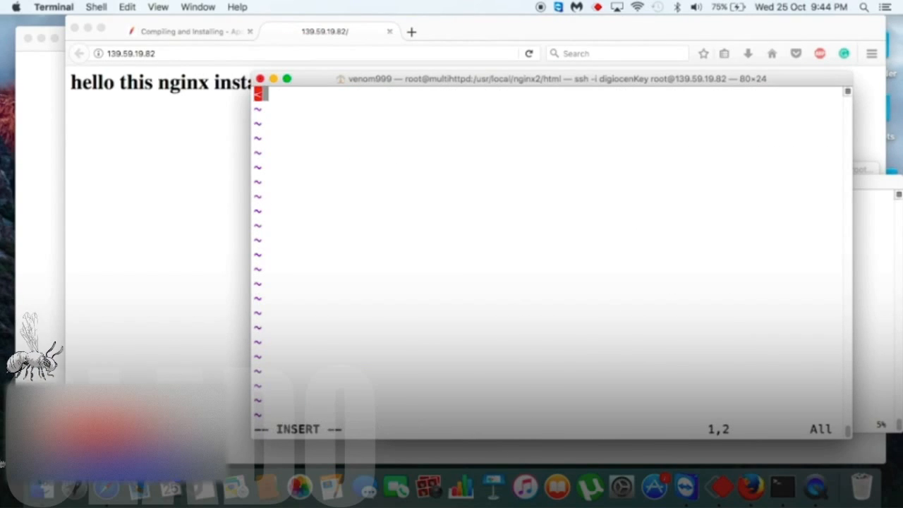
type("<h1> ht")
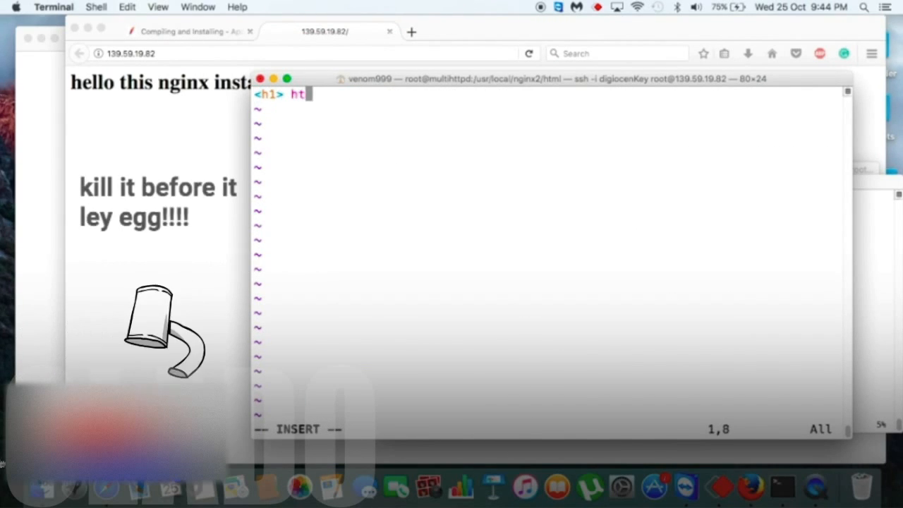
type("ello this")
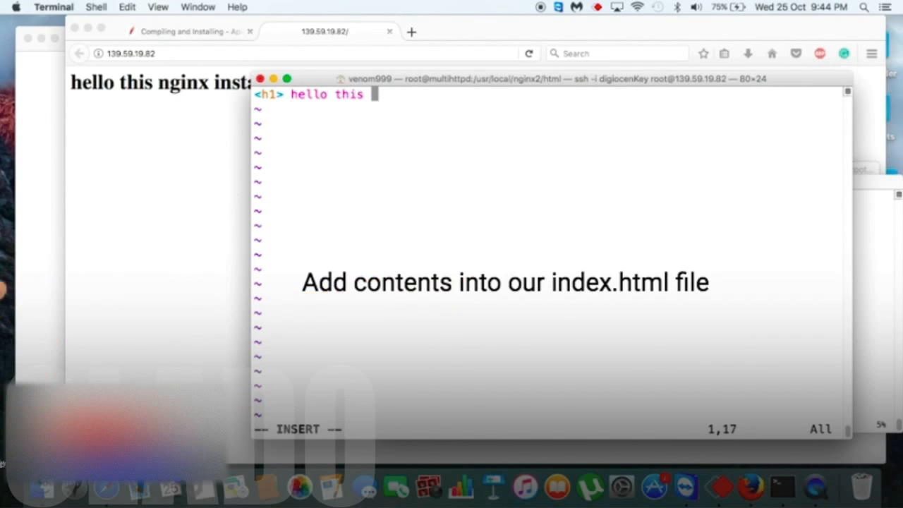
type("nginx ins")
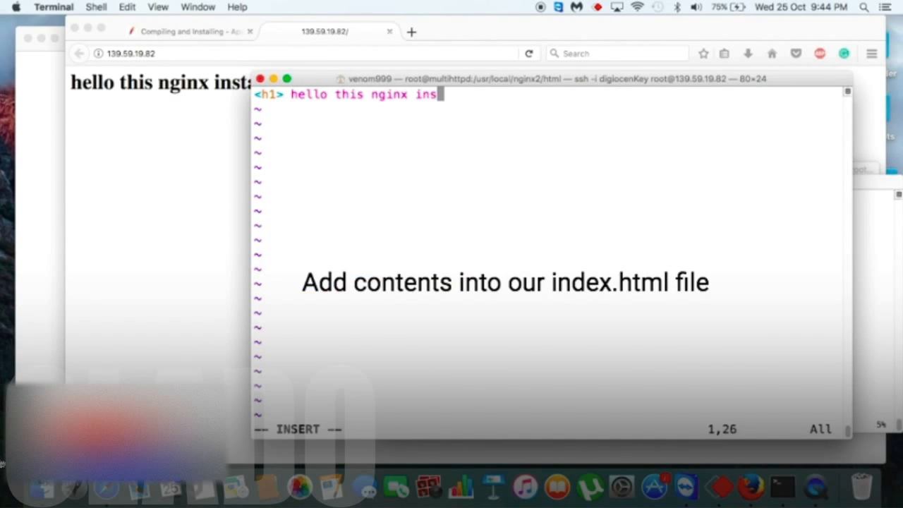
type("talled v")
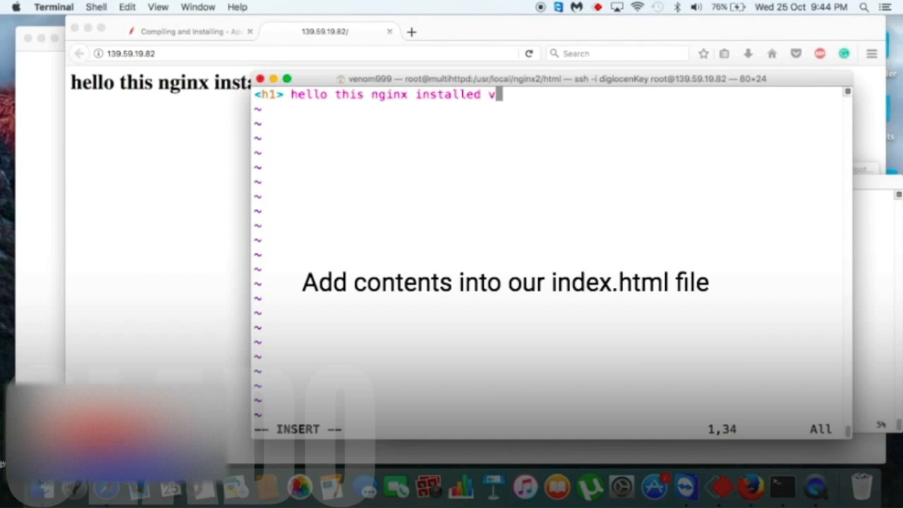
type("ia compl")
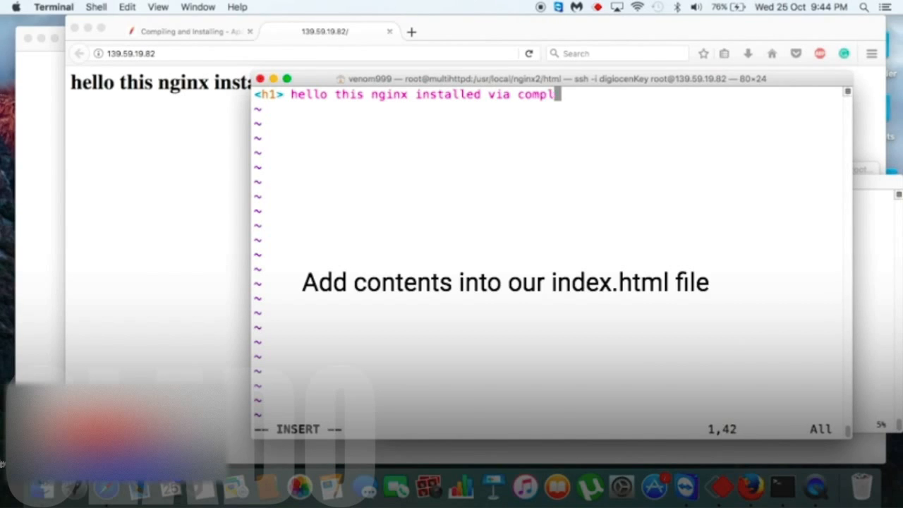
type("iation <")
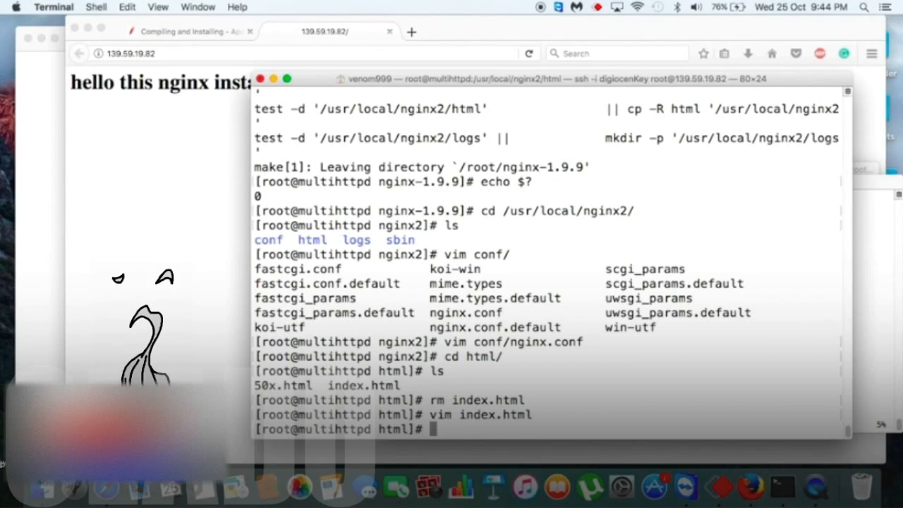
Step: Return to /usr/local/nginx2 and list its contents
type("cd ..")
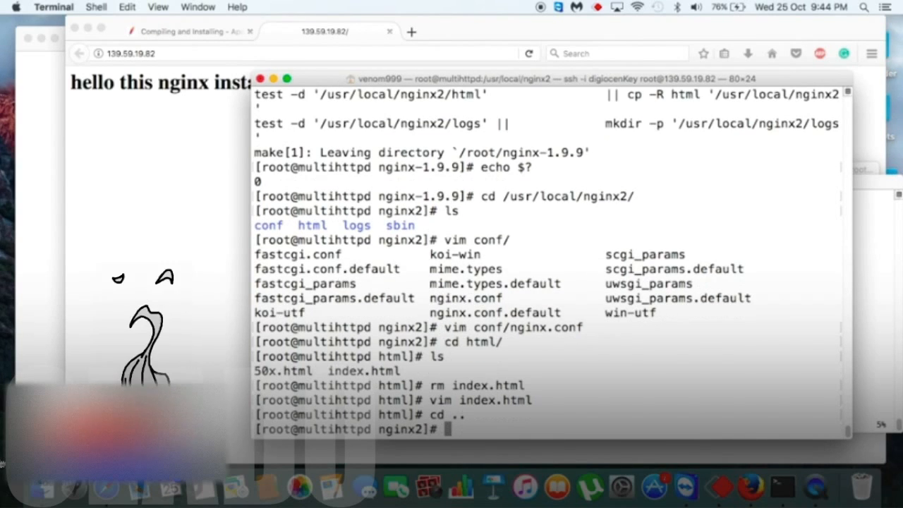
type("s")
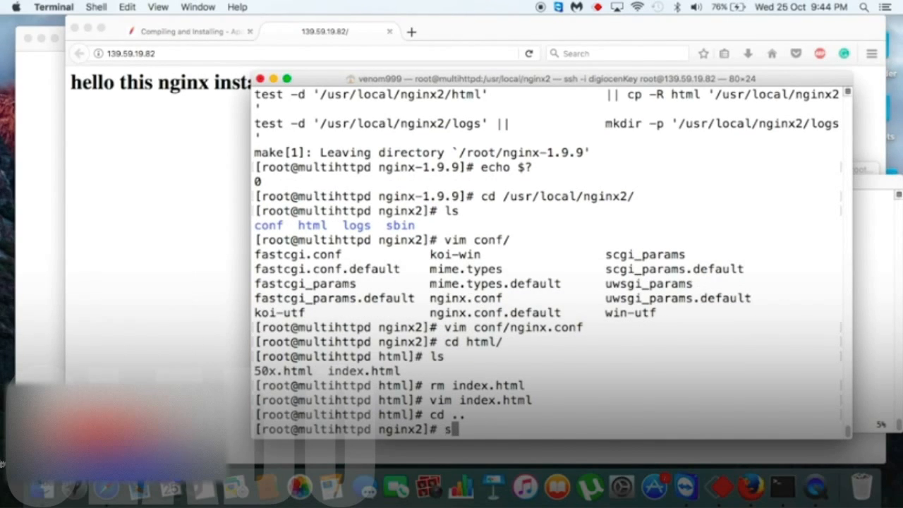
key("Return")
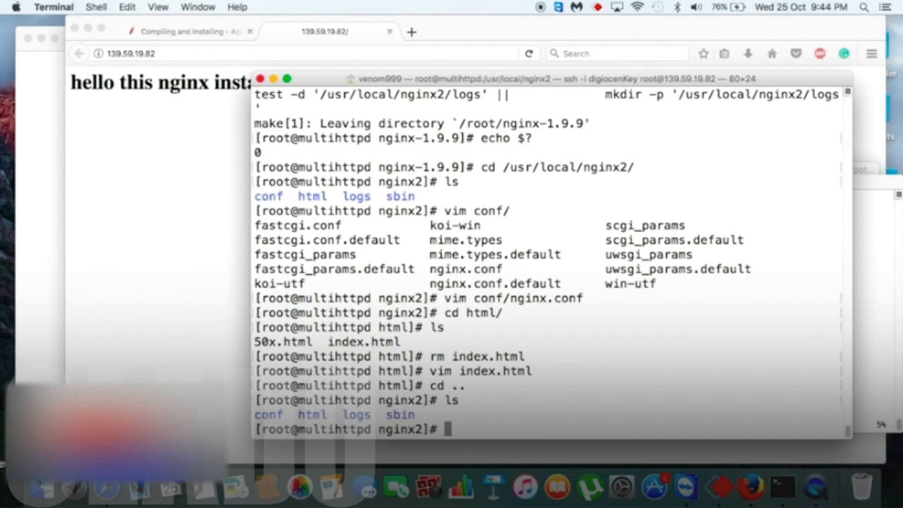
Step: Rename the sbin binary from nginx to nginx2, then return to the home directory
type("cd")
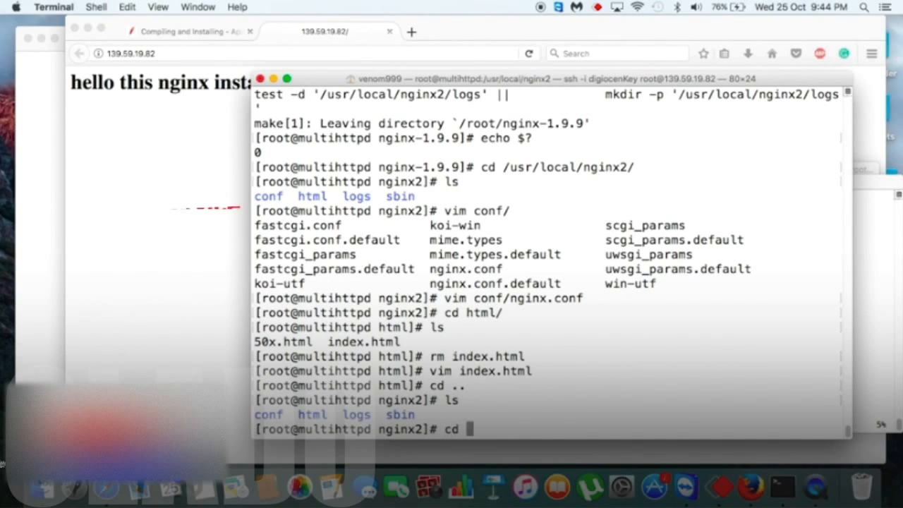
type("sbin/")
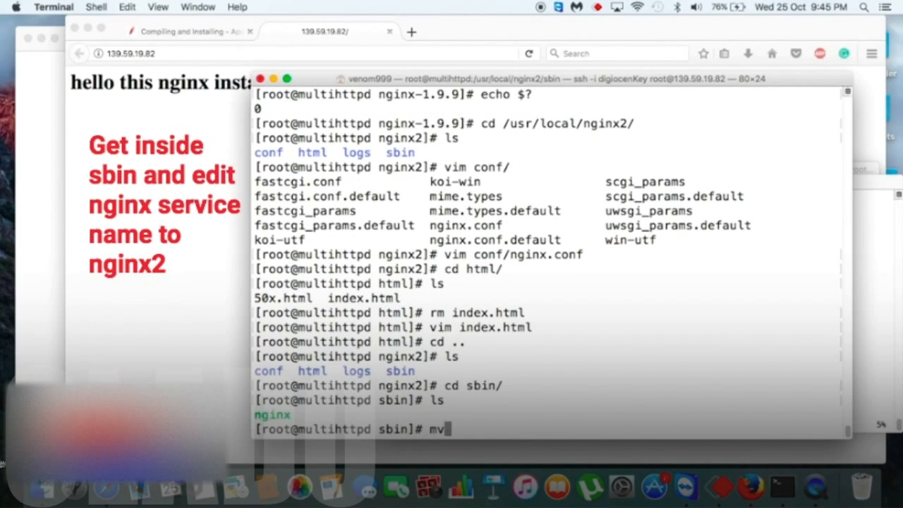
type("ngi")
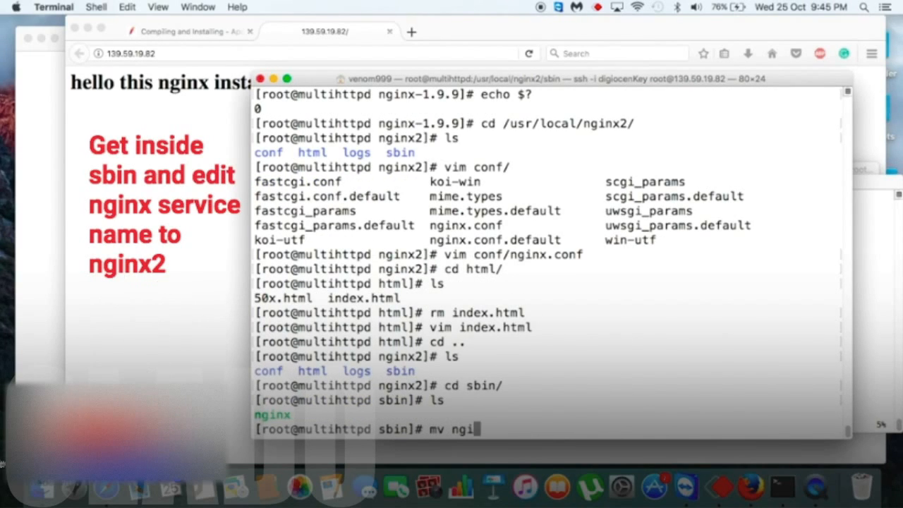
type("nx ng")
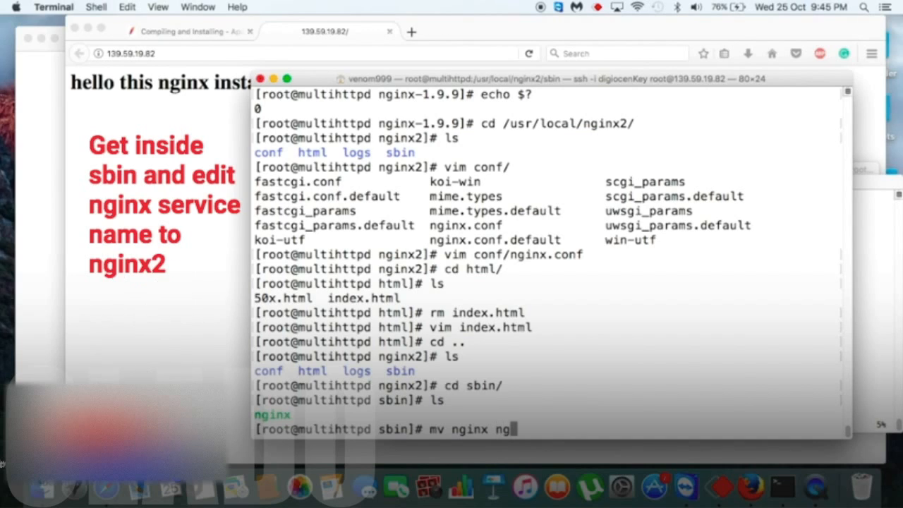
type("inx2")
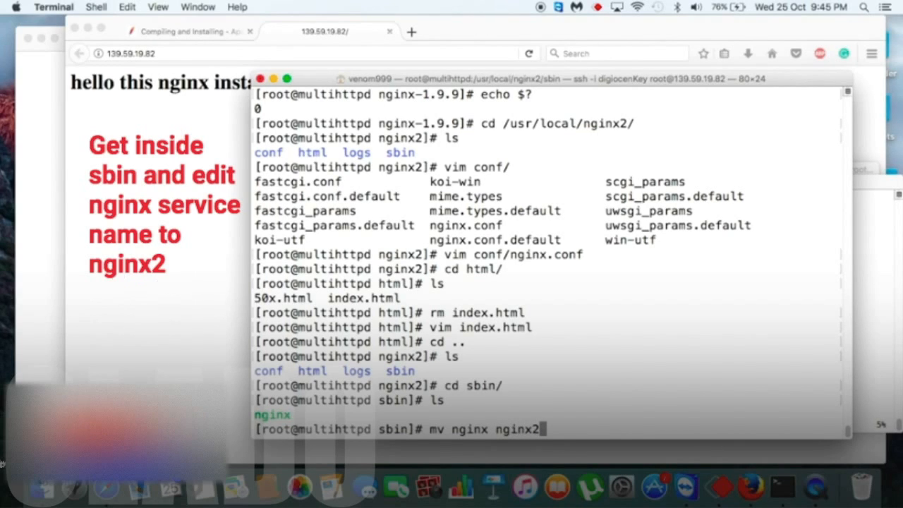
key("Return")
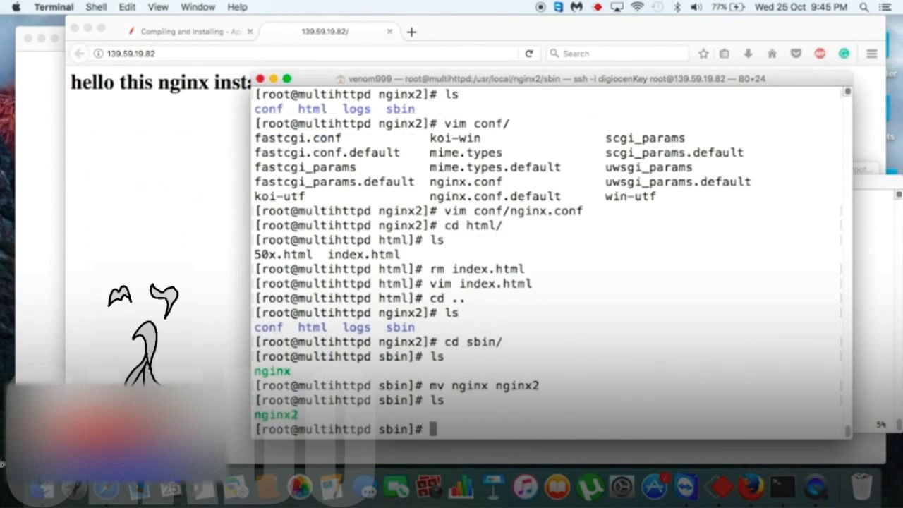
type("cd")
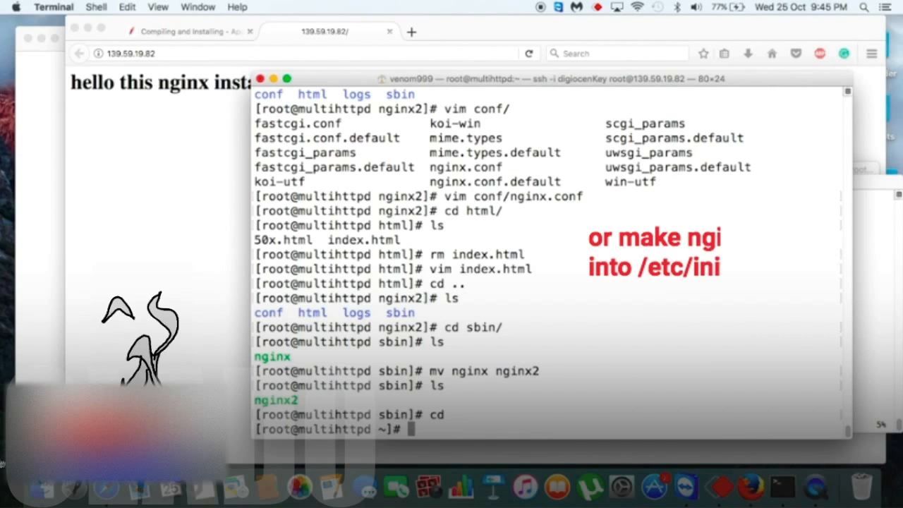
Step: Copy the /etc/init.d/nginx init script to /etc/init.d/nginx2
type("cp")
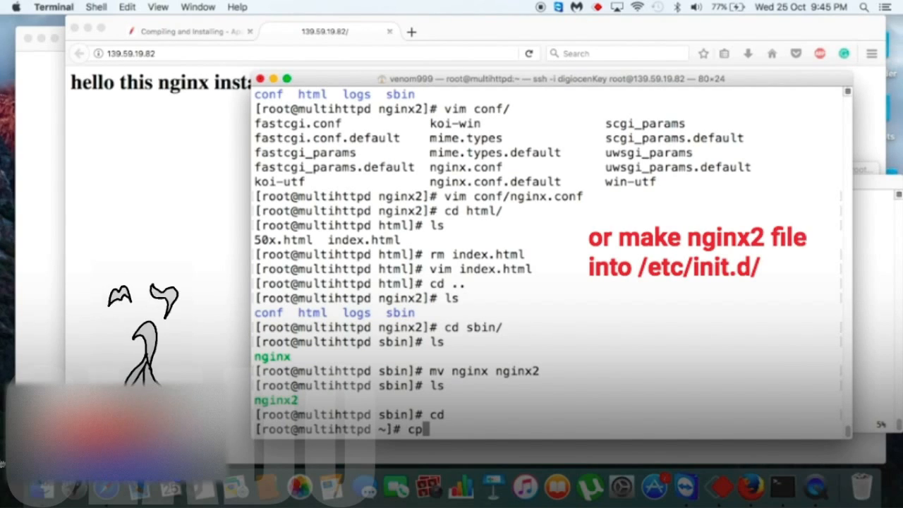
type("/")
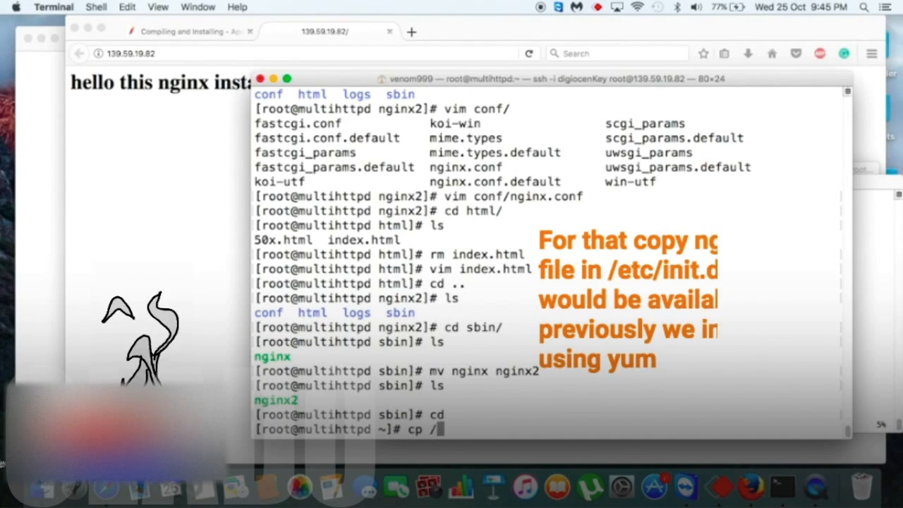
type("etc/")
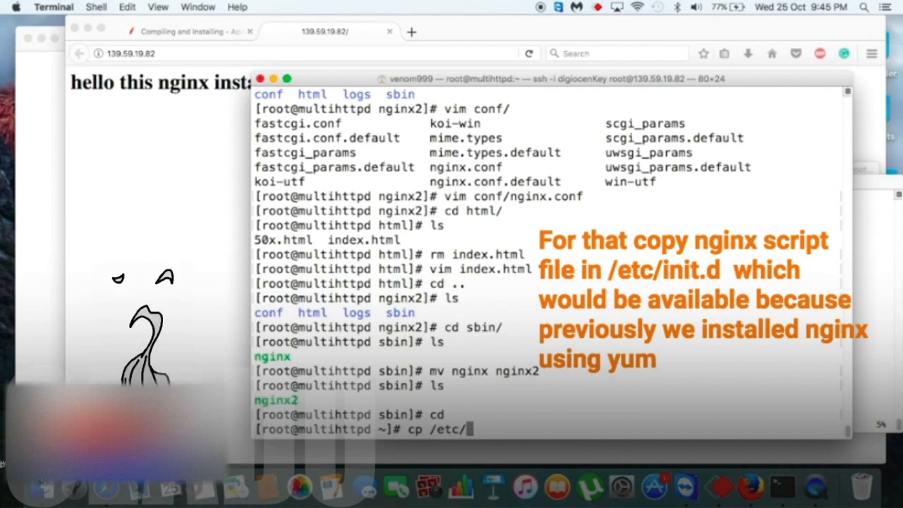
type("init")
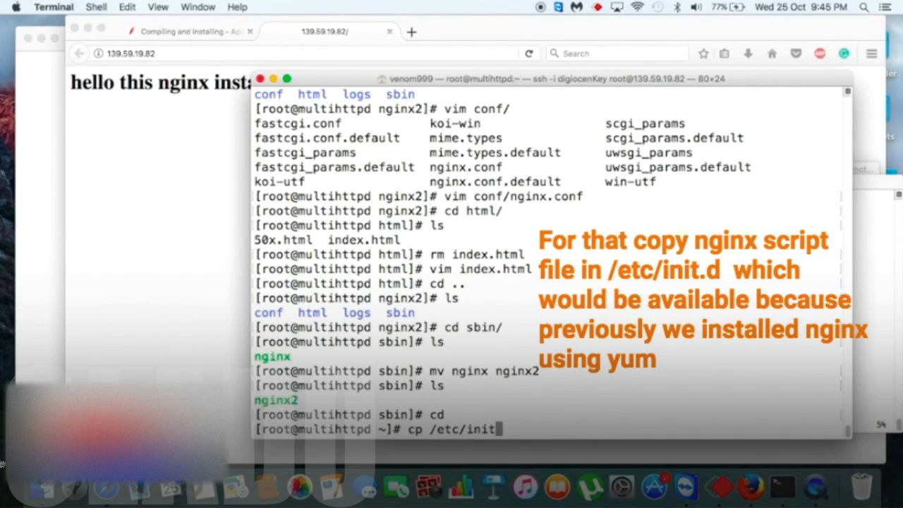
type("d/ng")
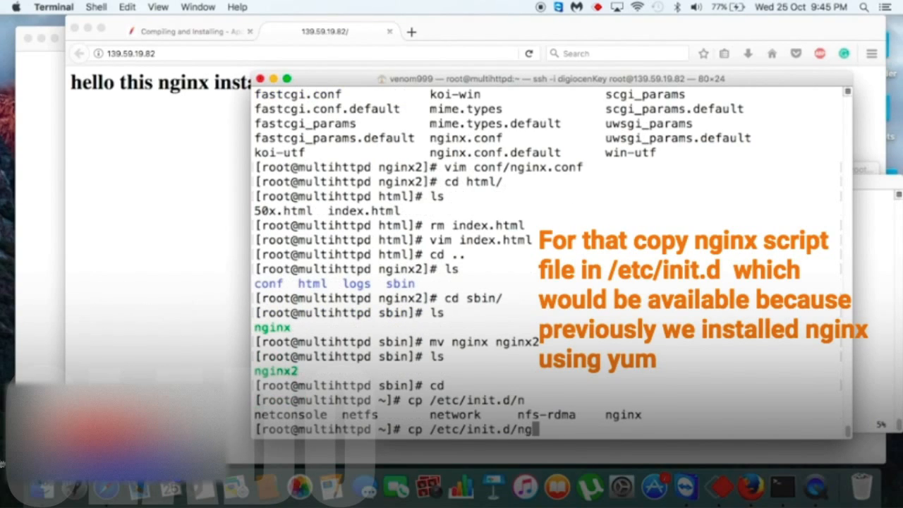
type("inx")
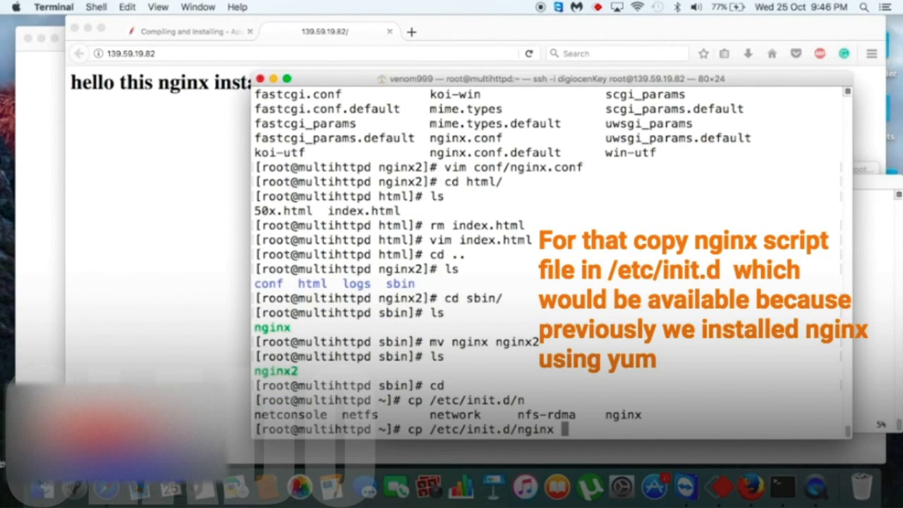
type("/etc/init")
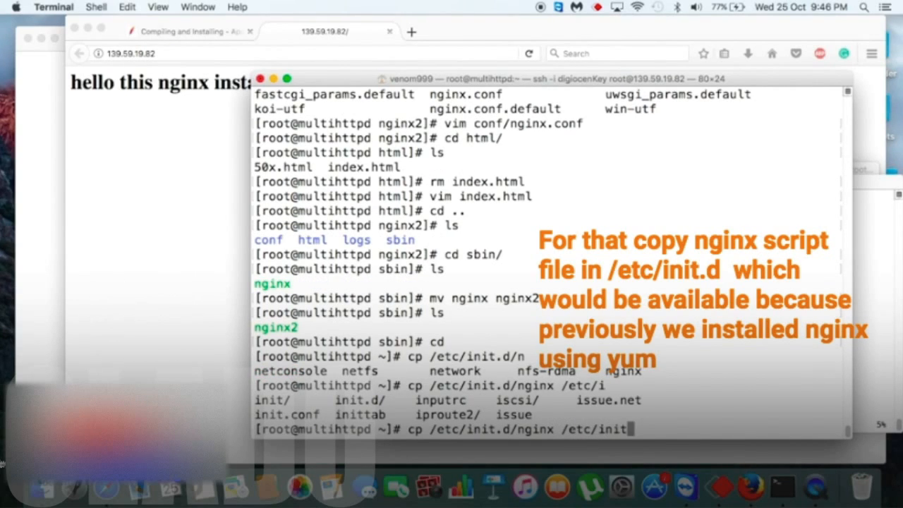
type("ng")
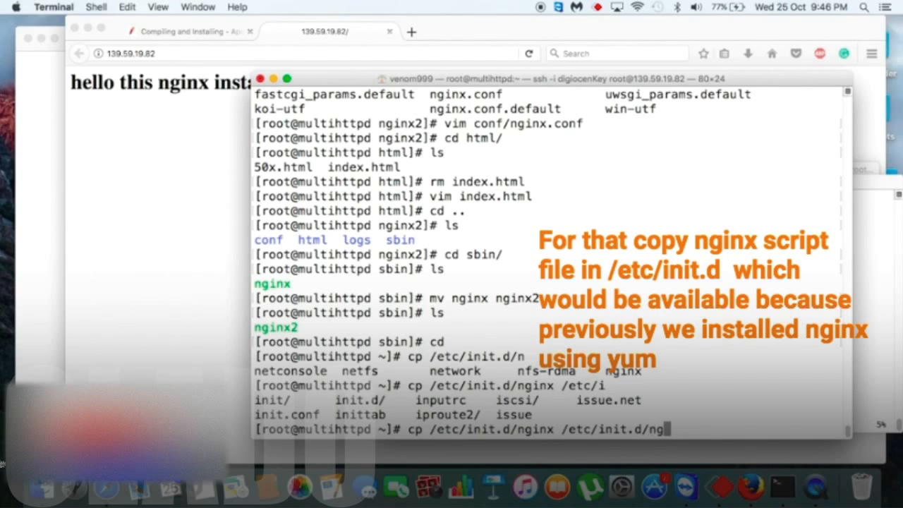
type("inx2")
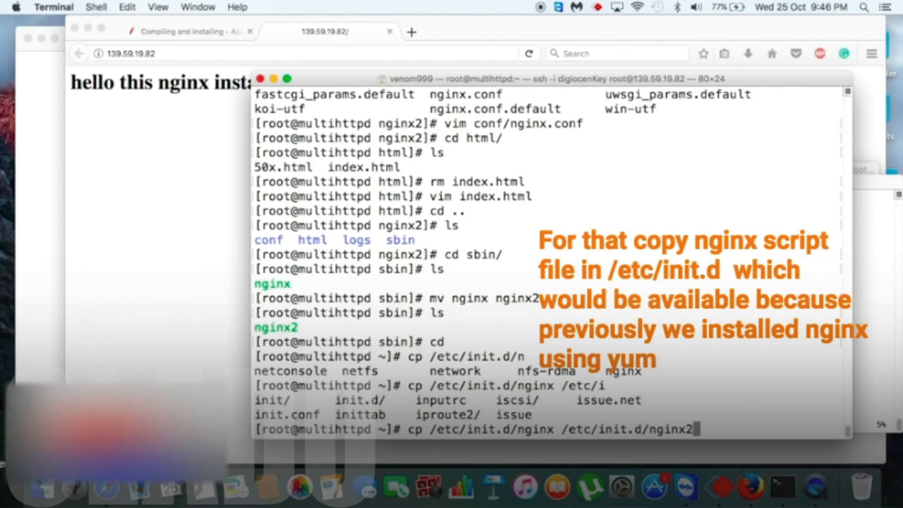
Step: Open /etc/init.d/nginx2 in vim
type("vim")
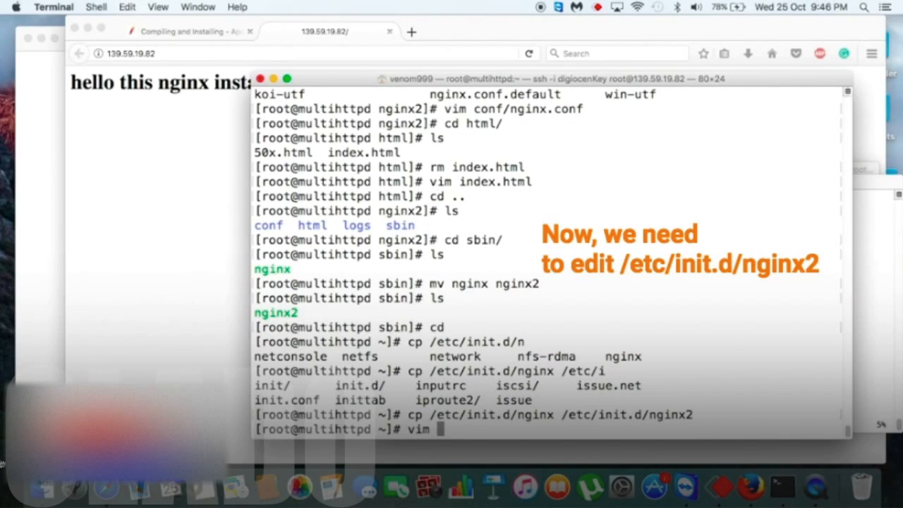
type("/etc/i")
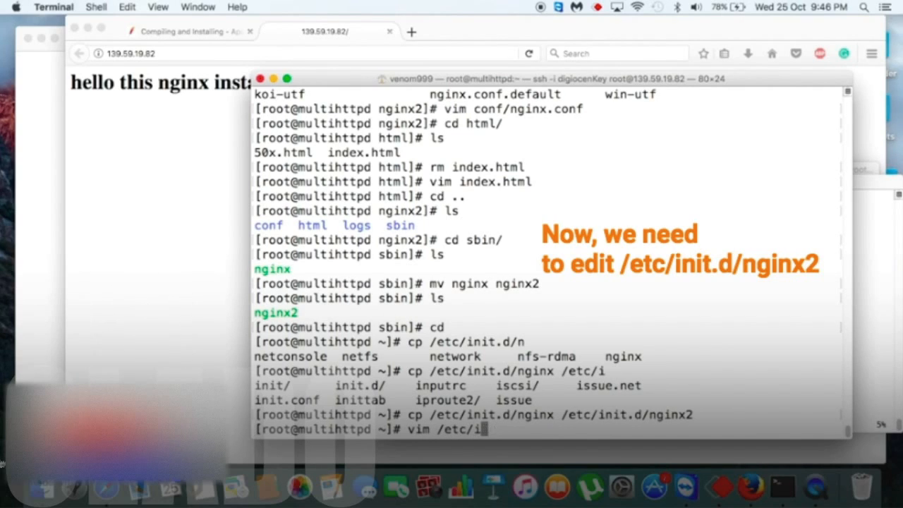
type("nit.d/nginx2")
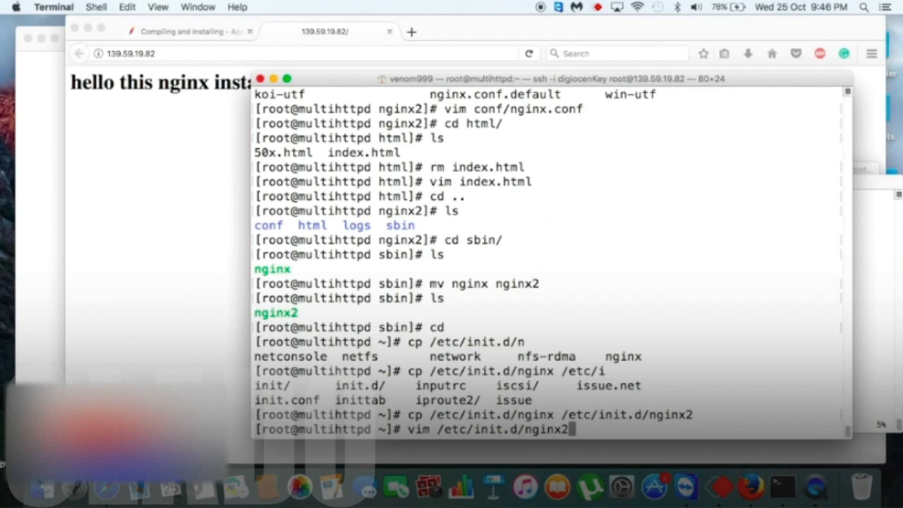
key("Return")
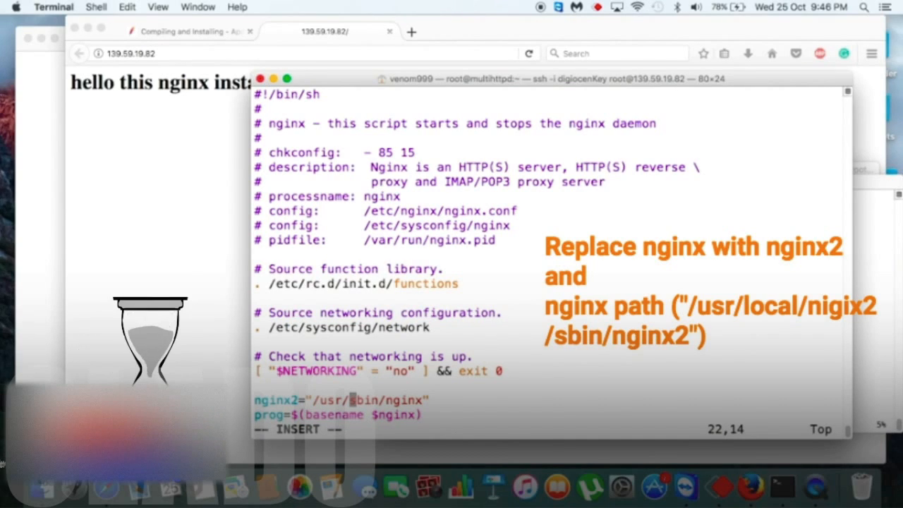
Step: Point the nginx2 init script at /usr/local/nginx2/sbin/nginx2, its lockfile and conf/nginx.conf
type("local/nginx")
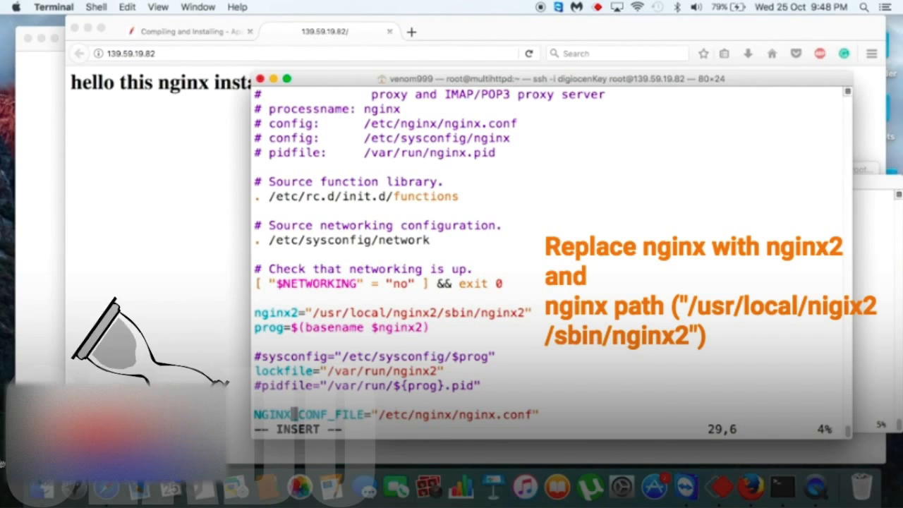
type("2")
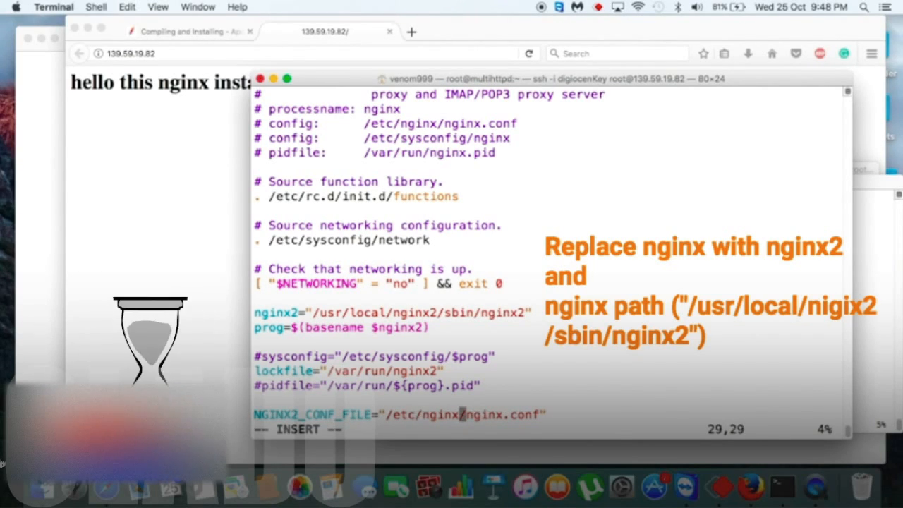
type("/usr/local/")
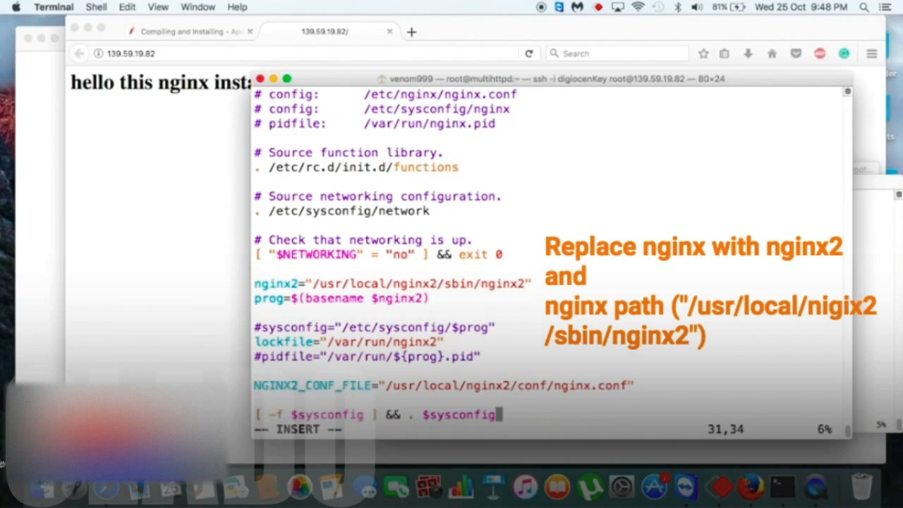
scroll("down", 3)
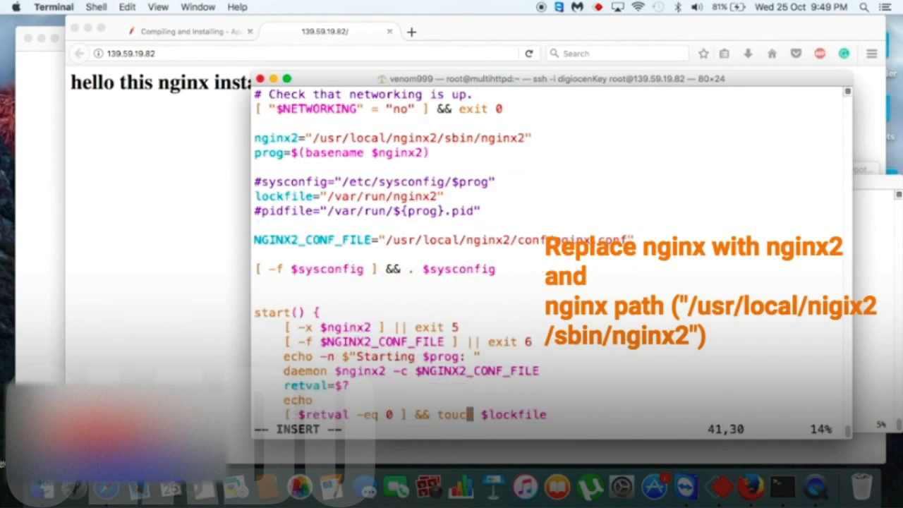
scroll("down", 3)
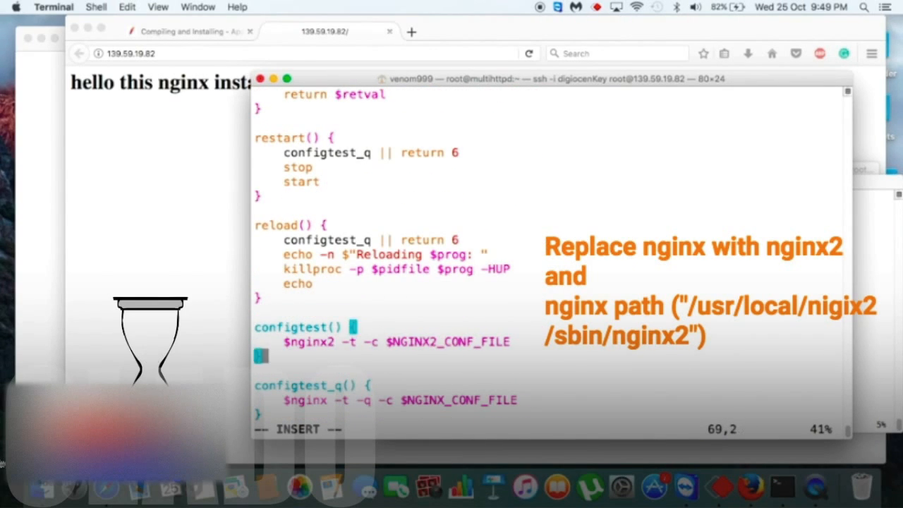
scroll("down", 3)
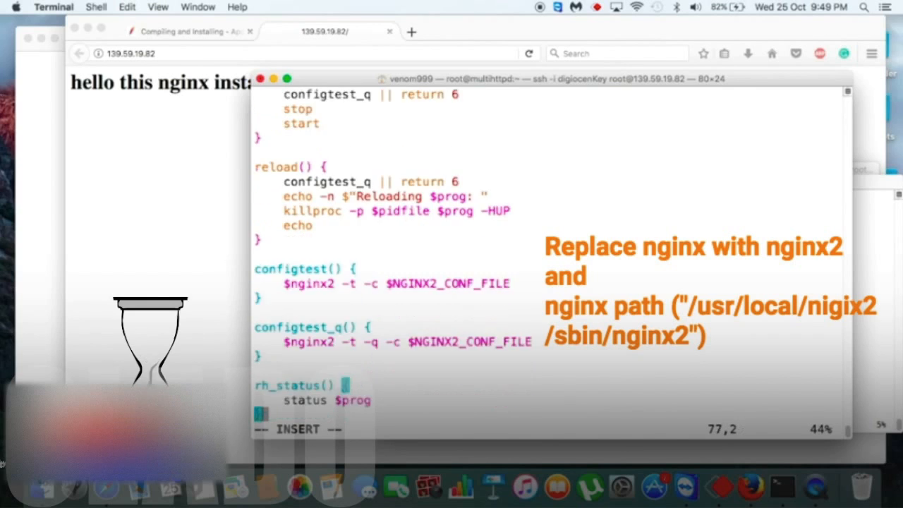
scroll("down", 3)
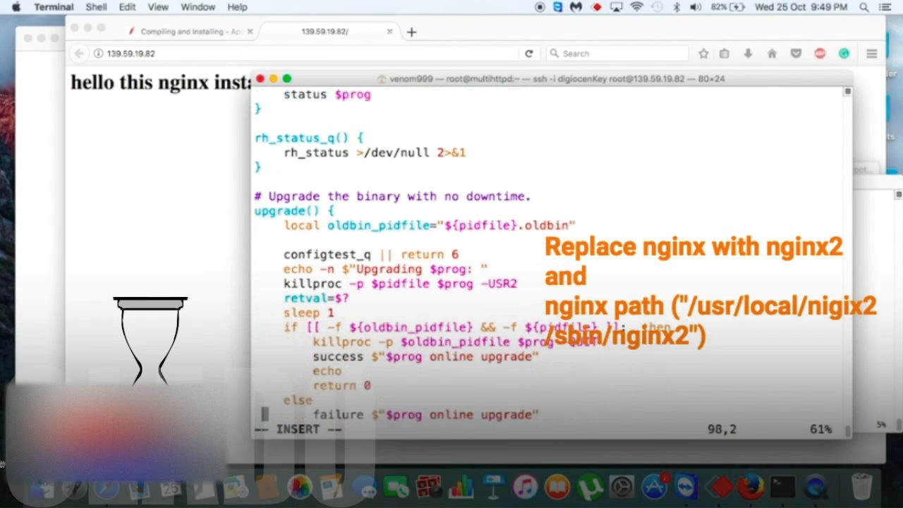
scroll("down", 3)
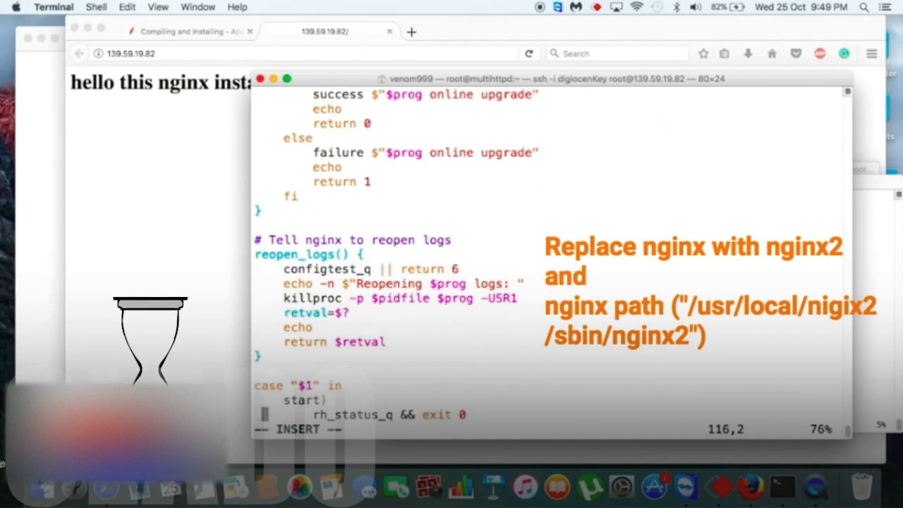
scroll("down", 3)
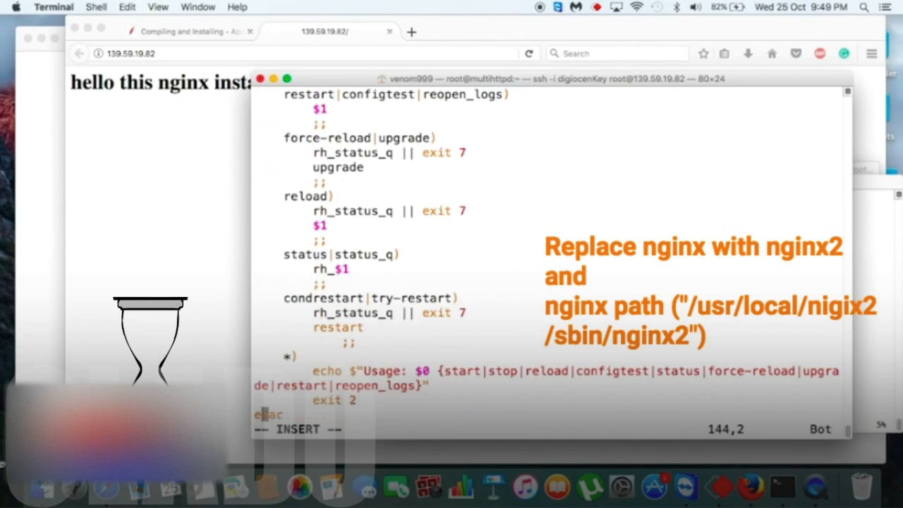
scroll("up", 3)
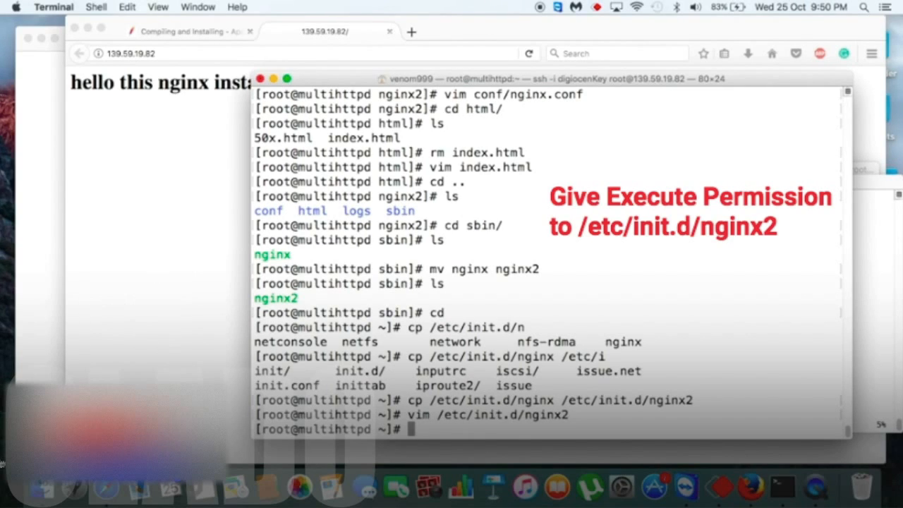
Step: Make /etc/init.d/nginx2 executable with chmod +x and start the nginx2 service
type("chmod =")
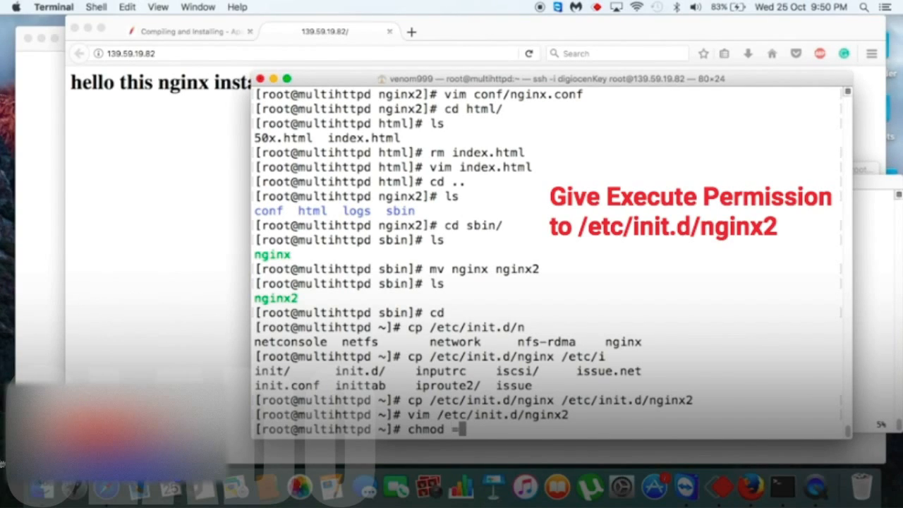
type("+x")
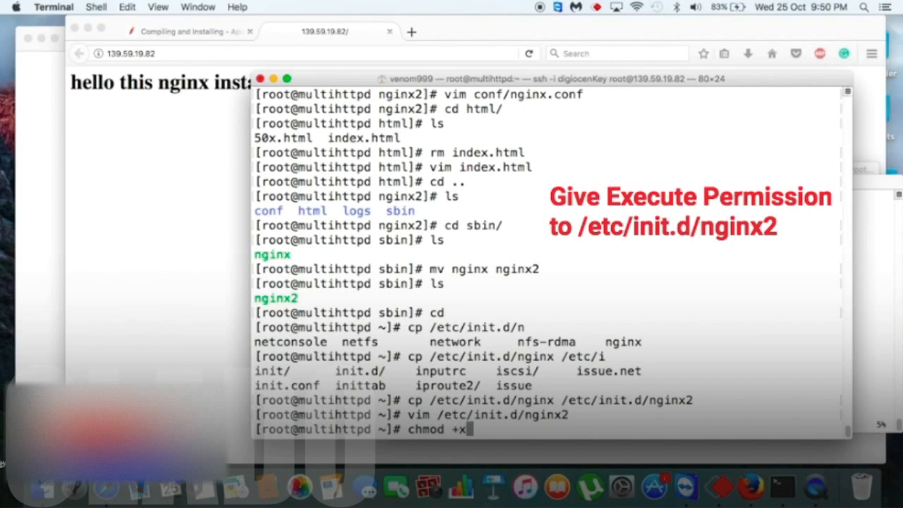
type("/etc/init.d/")
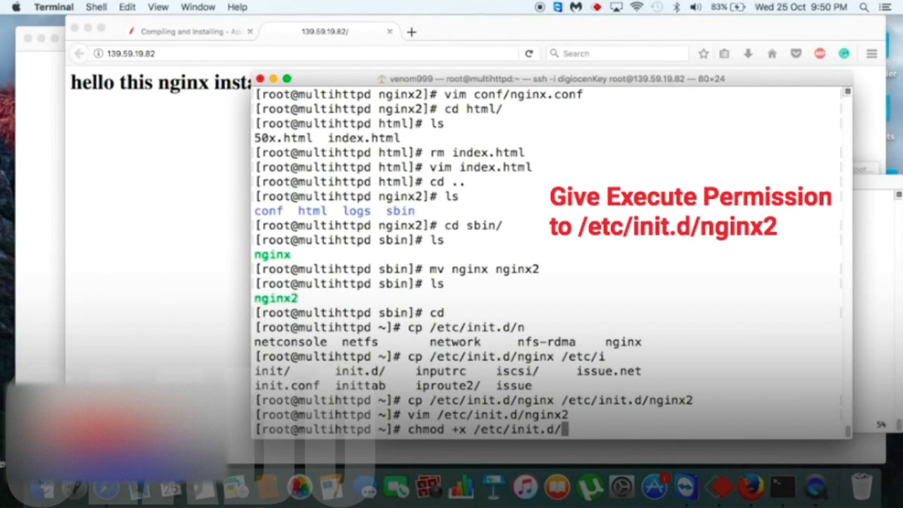
type("nginx2")
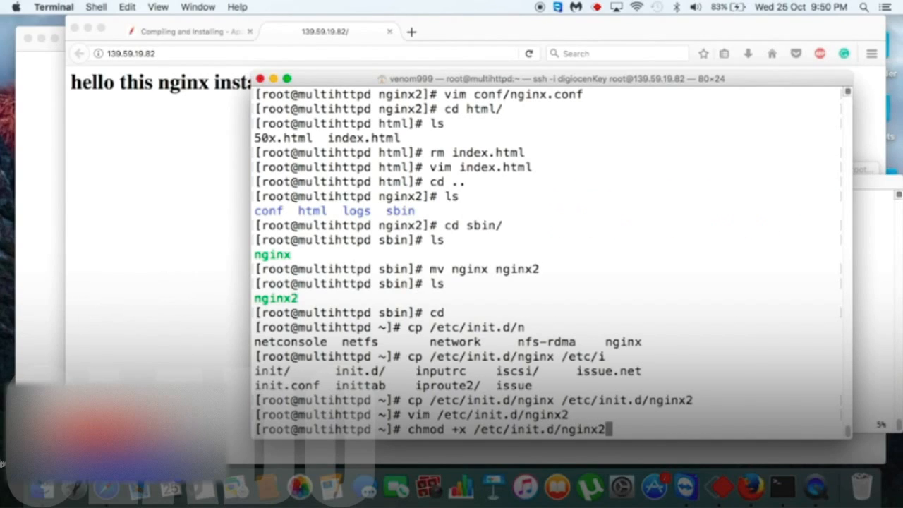
type("service")
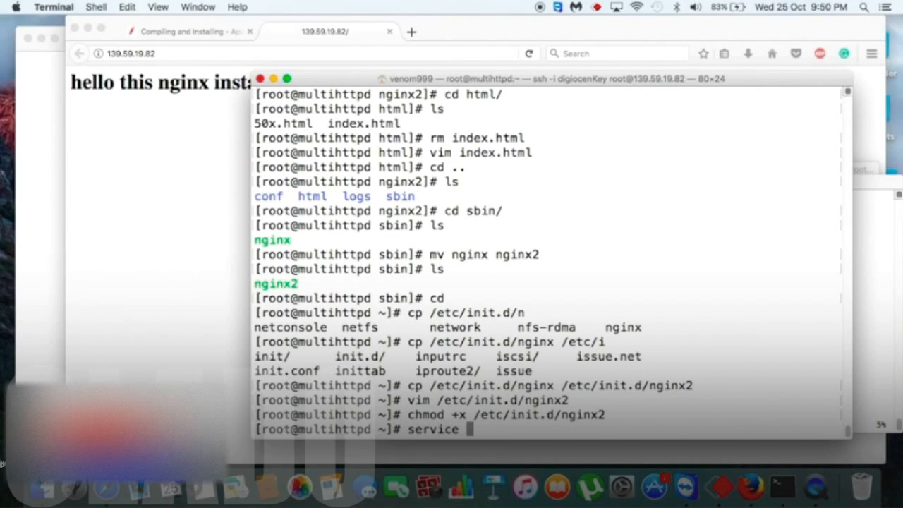
type("nginx2")
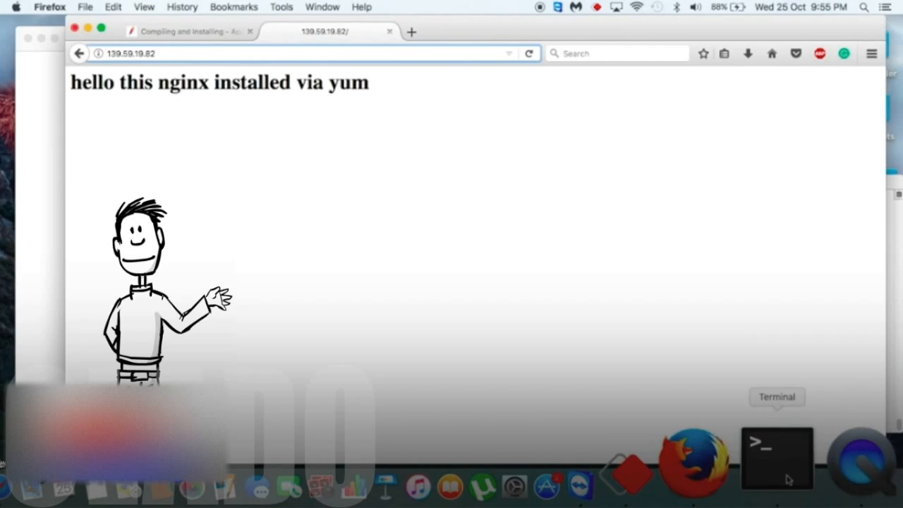
Step: Switch from Firefox back to the Terminal window
left_click(776, 459)
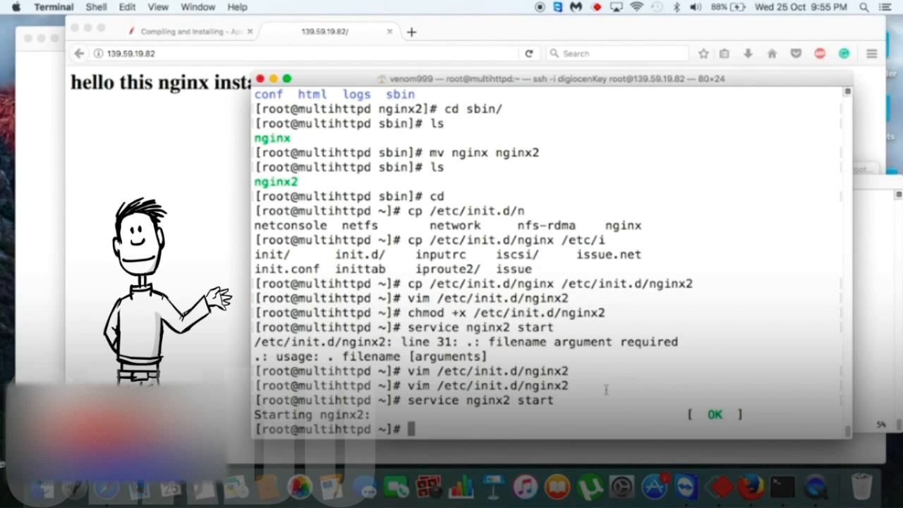
Step: Download httpd-2.2.34.tar.gz with wget and extract it with tar -xf
type("wget http://archive.apache.org/dist/httpd/httpd-2.2.34.tar.gz")
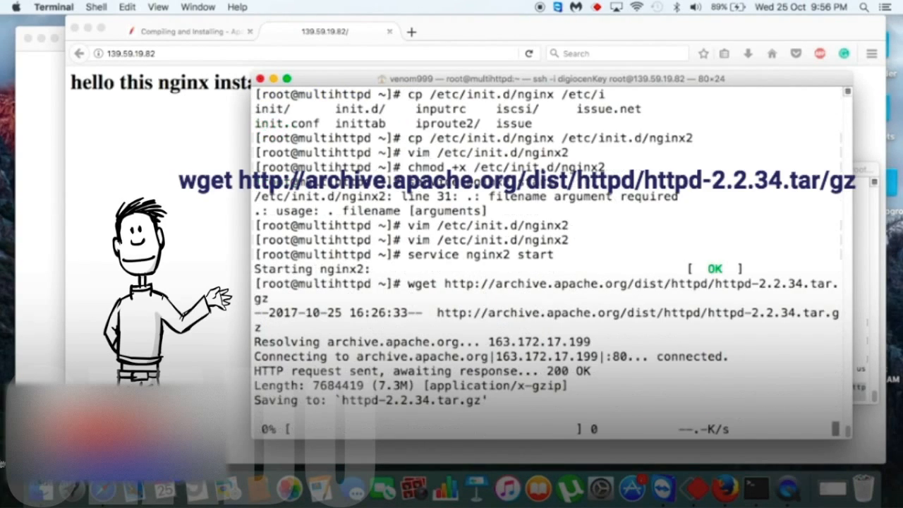
type("ls")
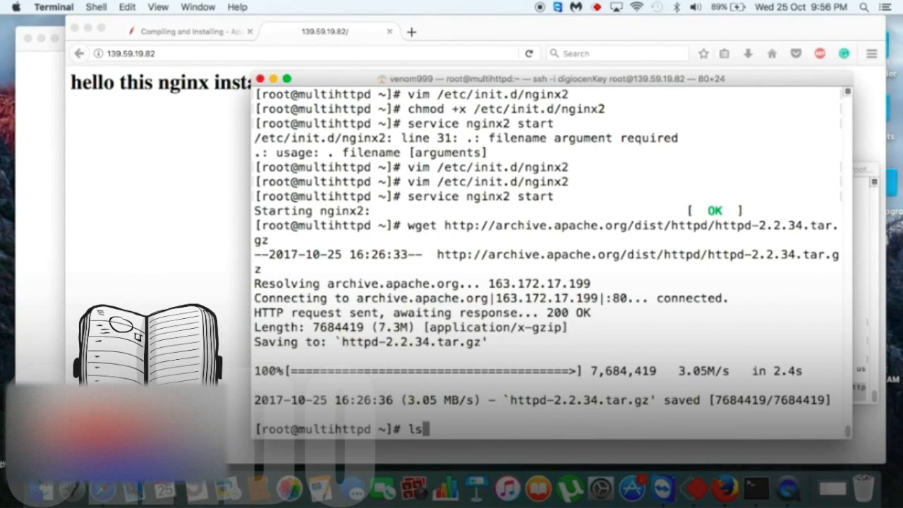
key("Return")
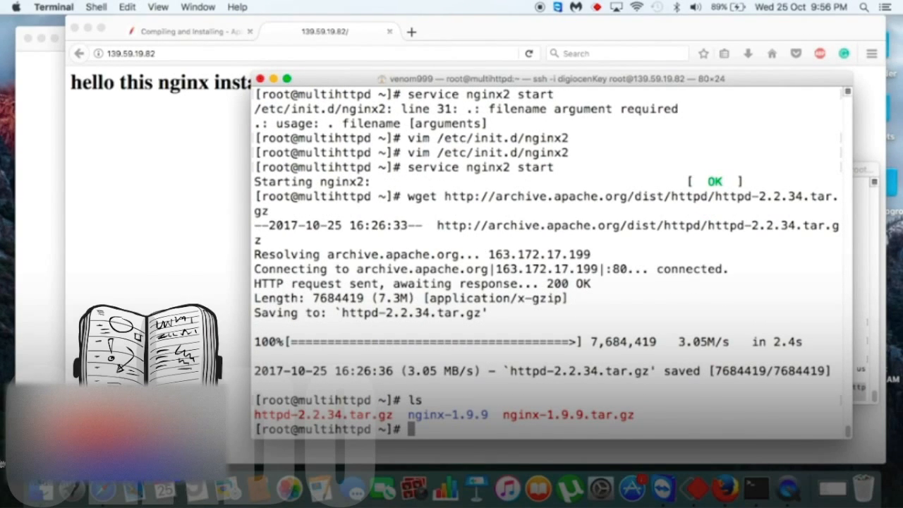
type("tar")
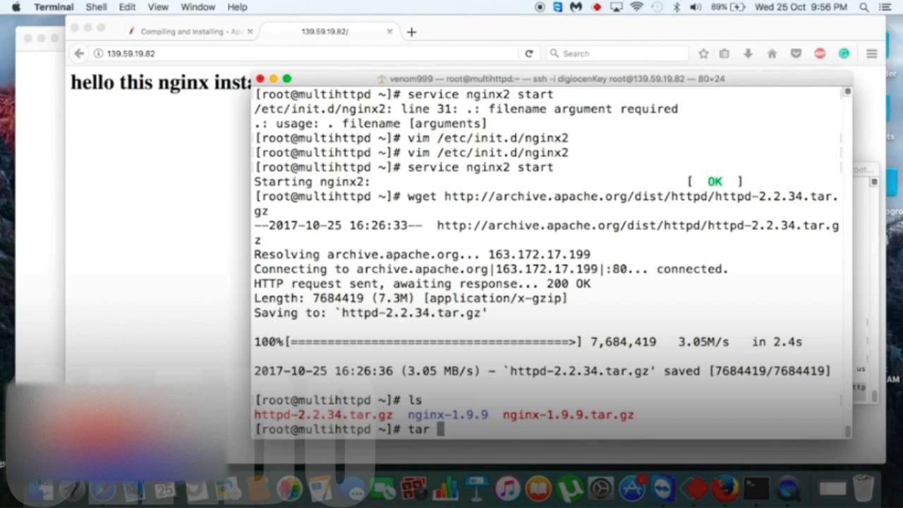
type("-xf httpd-2.2.34.tar.gz")
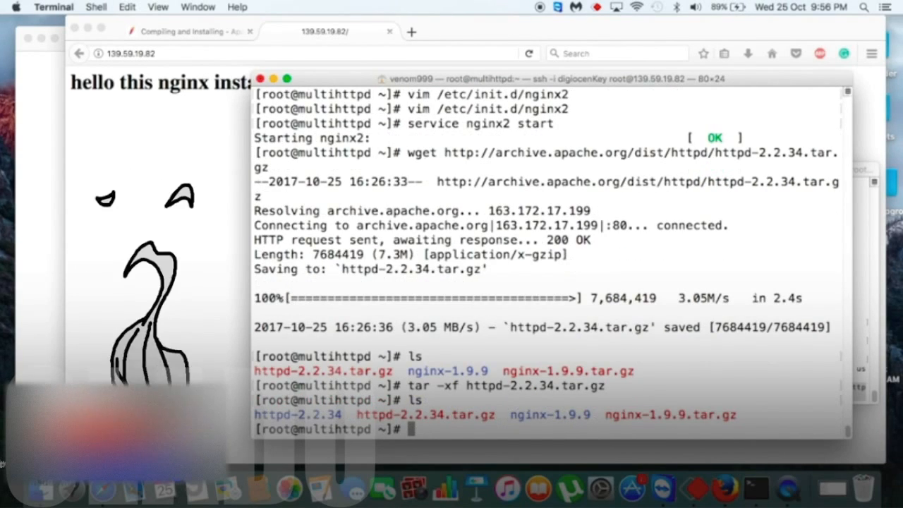
Step: Configure the httpd-2.2.34 source with the install prefix /usr/local/httpd
type("cd httpd-2.2.34")
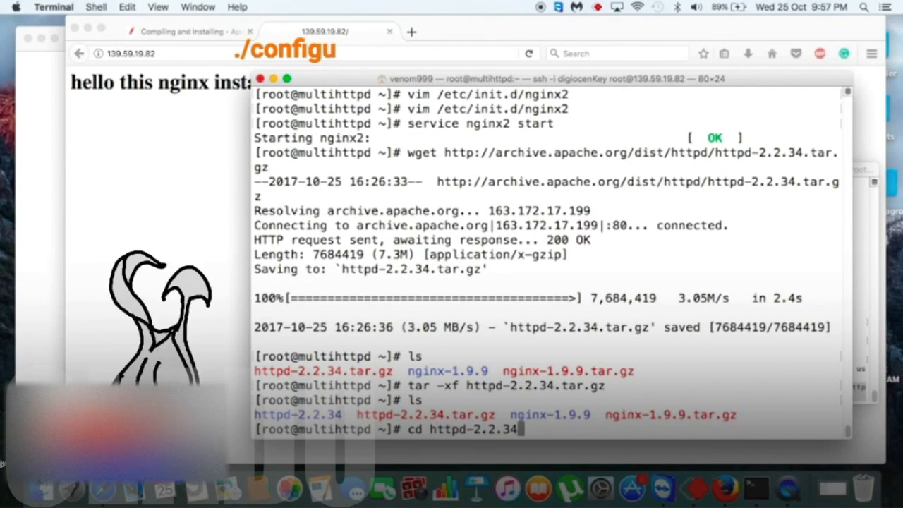
type("./configure")
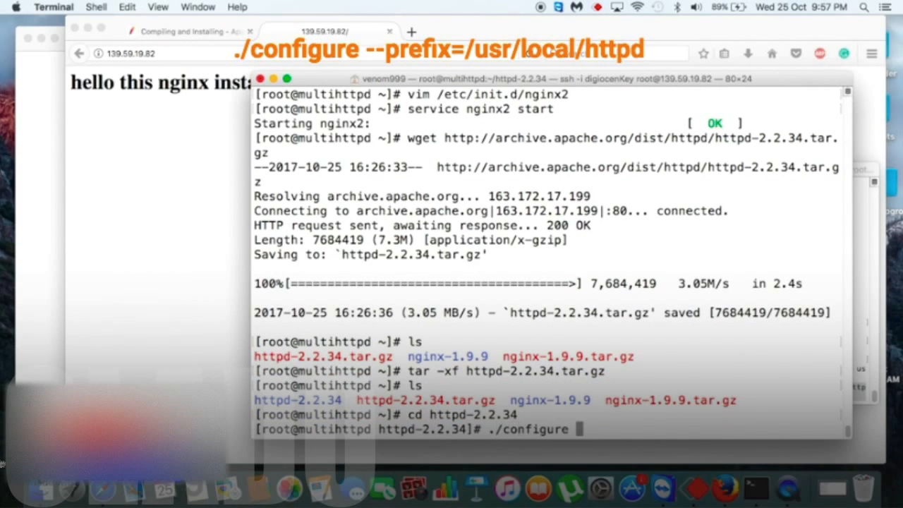
type("--prefix")
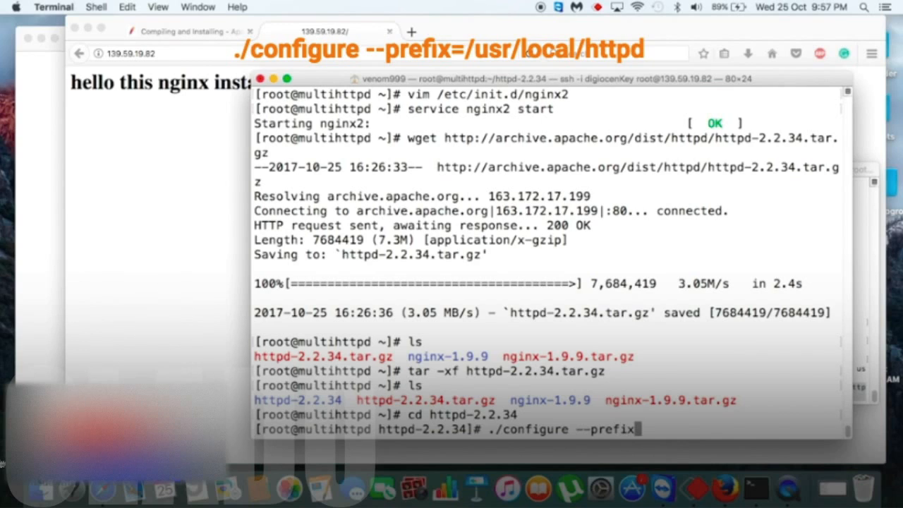
type("=")
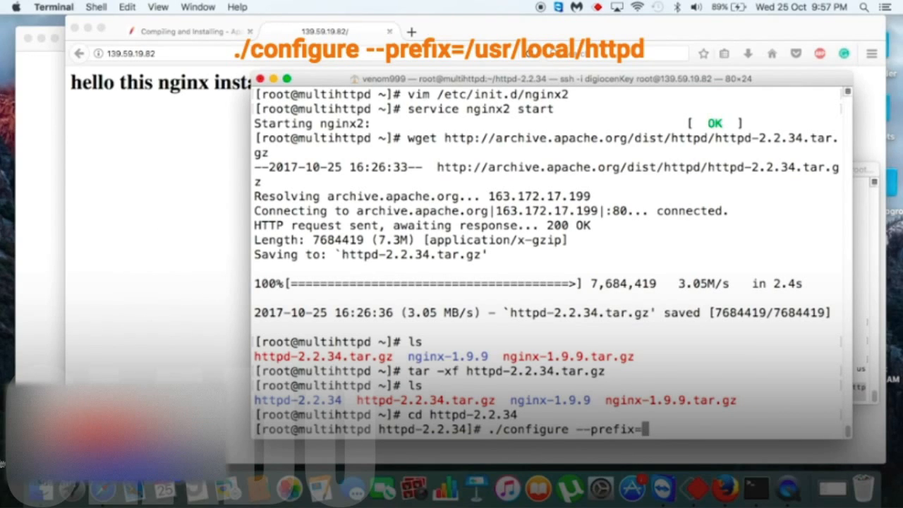
type("/usr/local/")
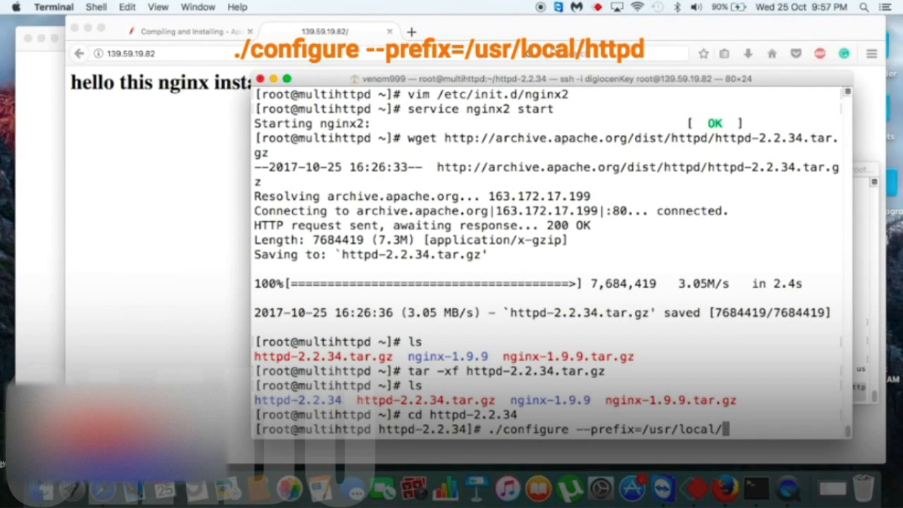
type("httpd")
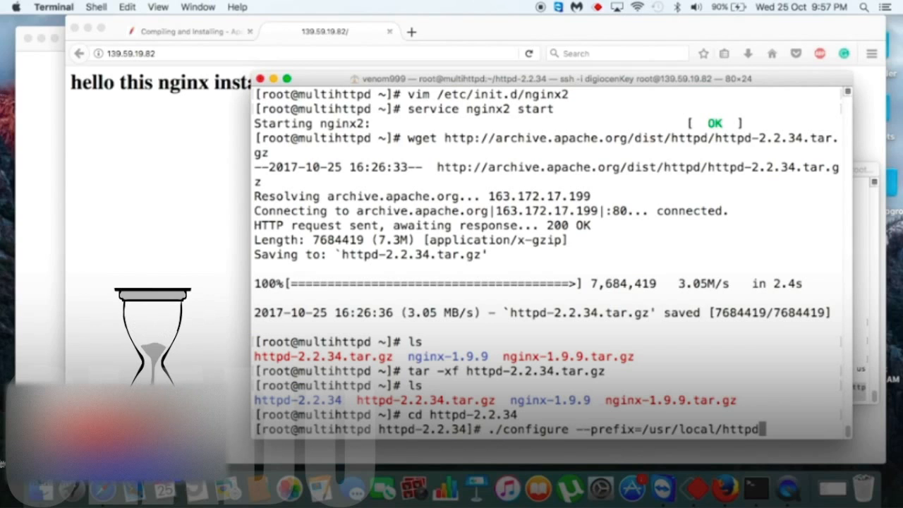
key("Return")
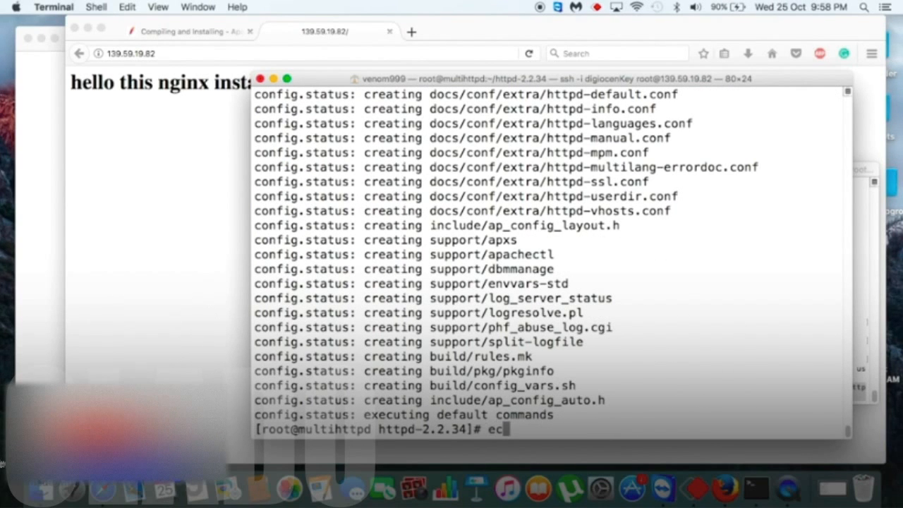
Step: Check the exit status, then compile and install Apache with make and make install
type("ho")
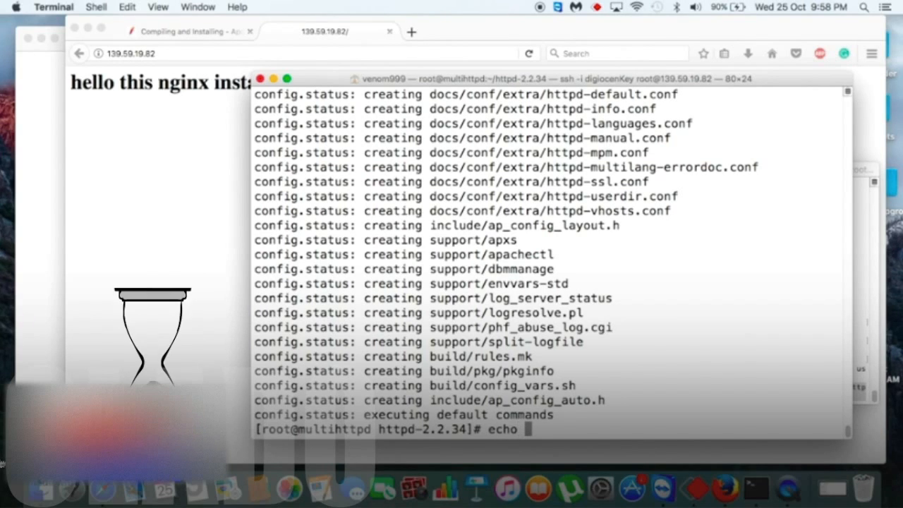
type("make")
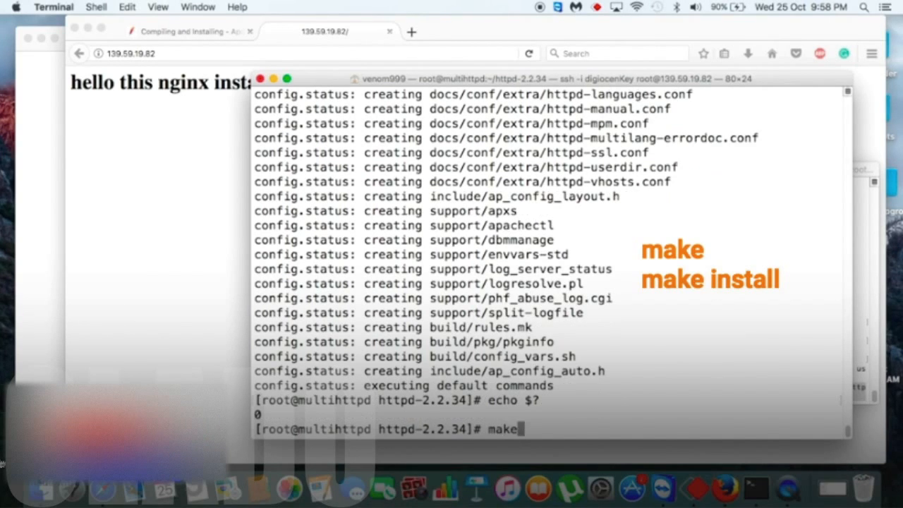
key("Return")
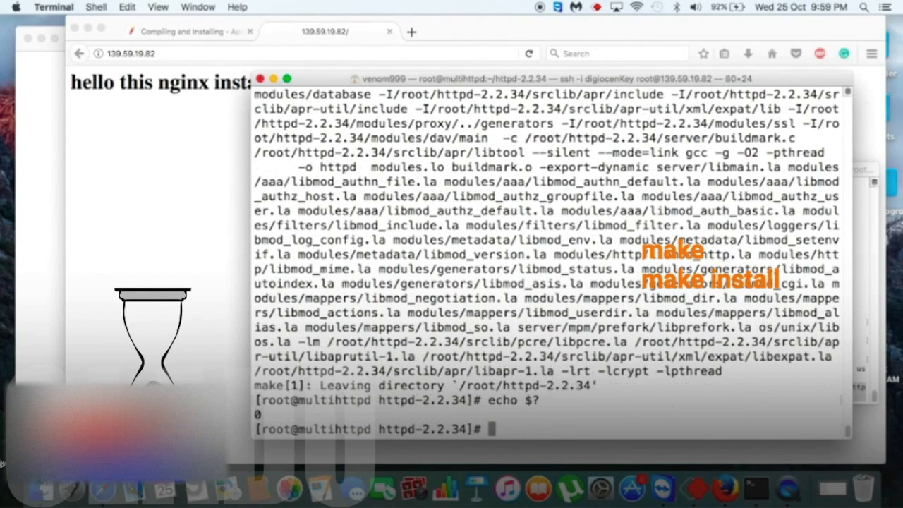
type("make inst")
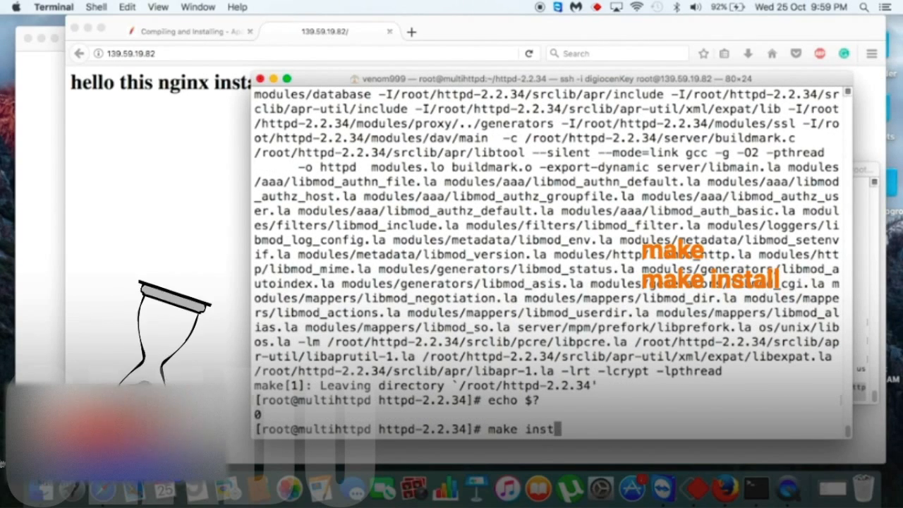
key("Return")
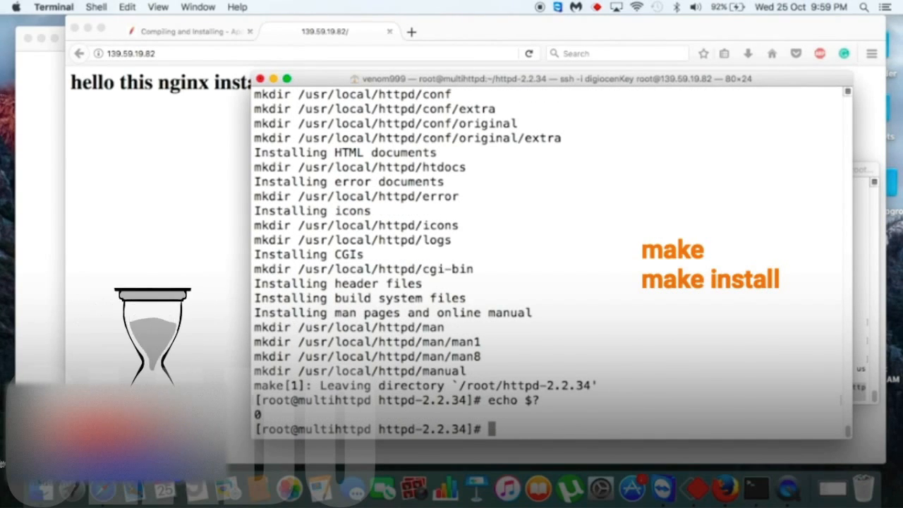
Step: Edit /usr/local/httpd/htdocs/index.html so the heading reads 'hello this is apache web instance'
type("vim /u")
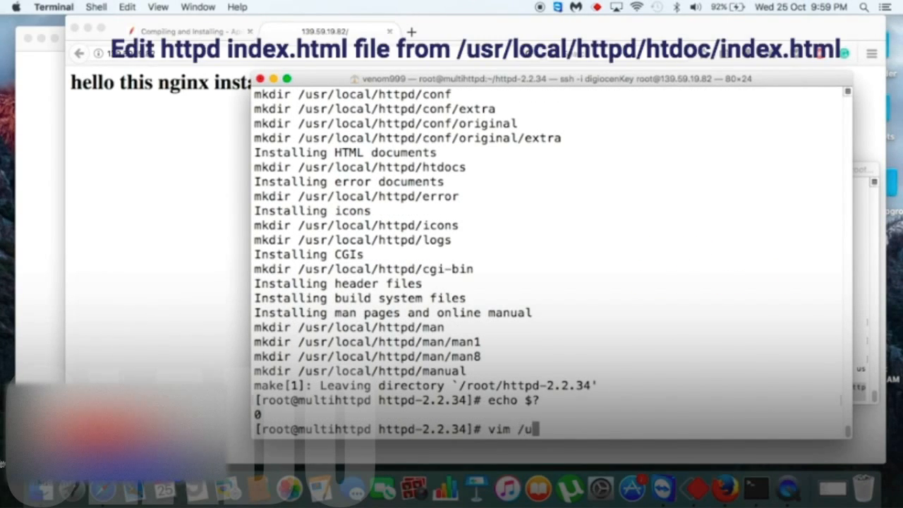
type("sr/local/httpd/")
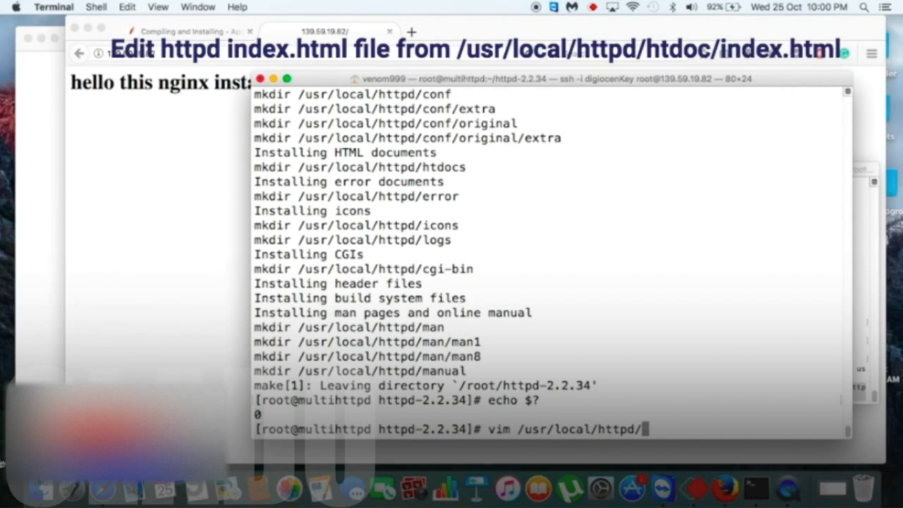
type("htdocs/")
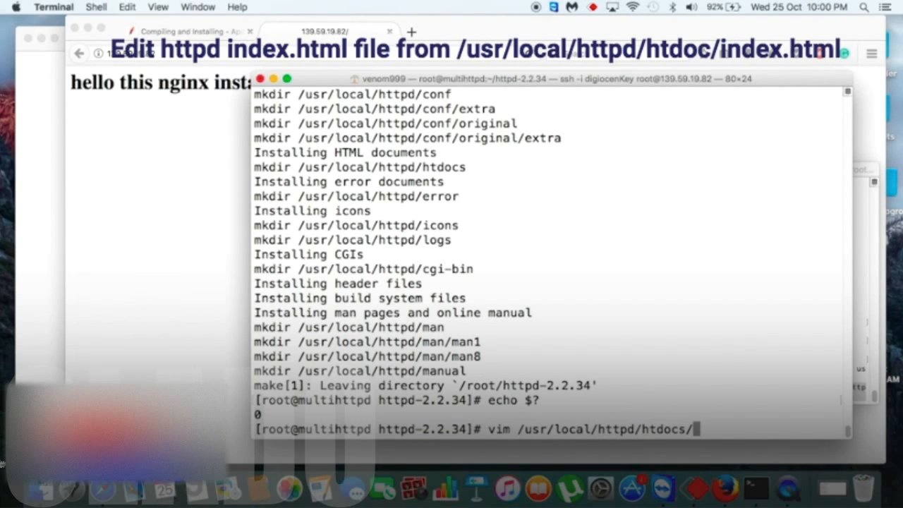
key("Return")
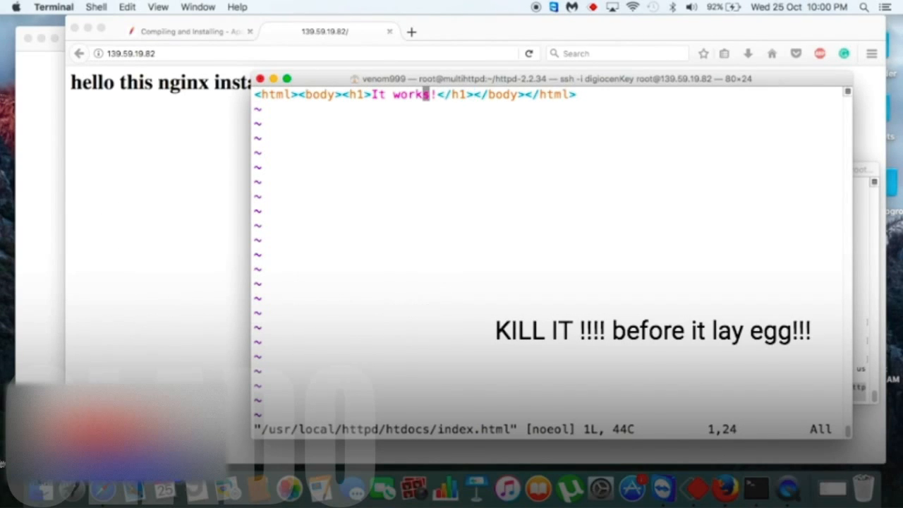
type("hello")
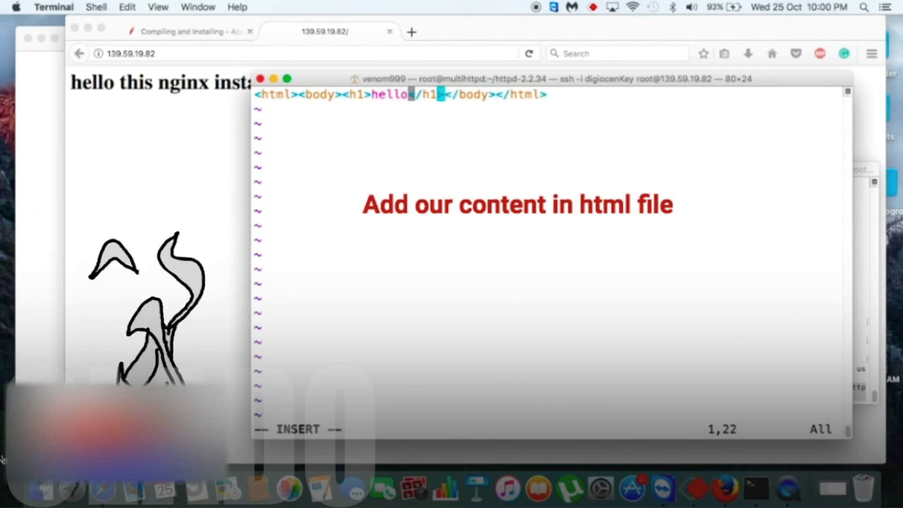
type("this is a")
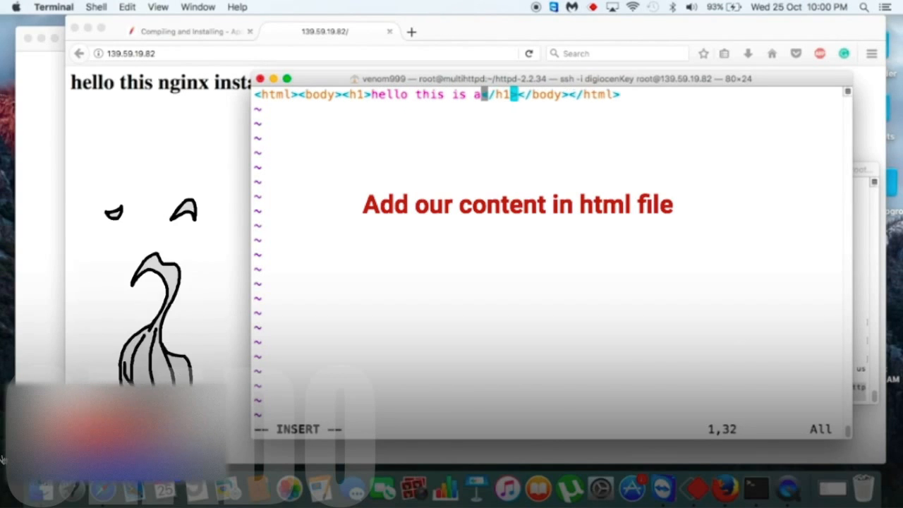
type("pache web")
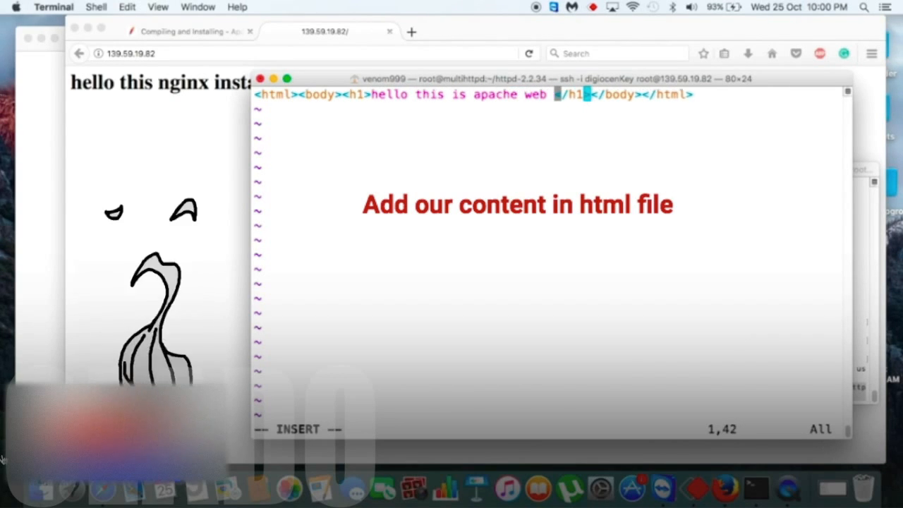
type("instance")
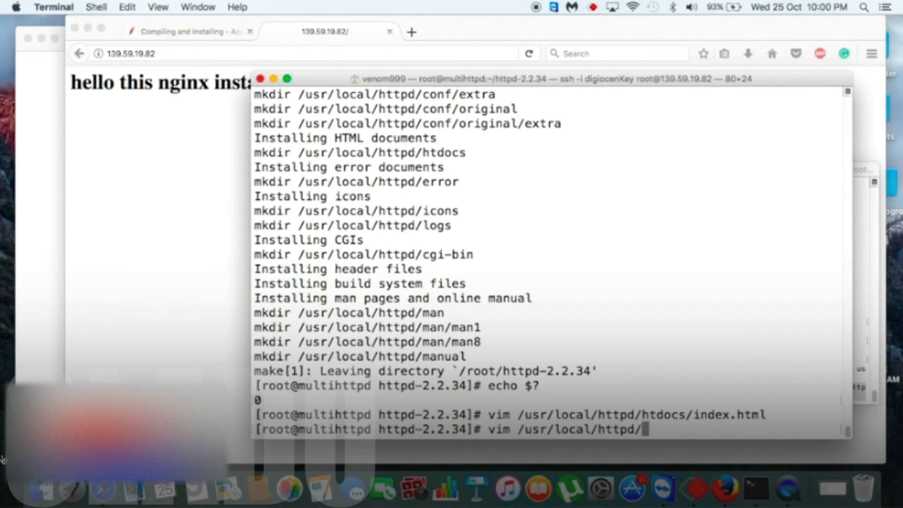
Step: Edit /usr/local/httpd/conf/httpd.conf so Apache listens on port 8899
type("conf/httpd.conf")
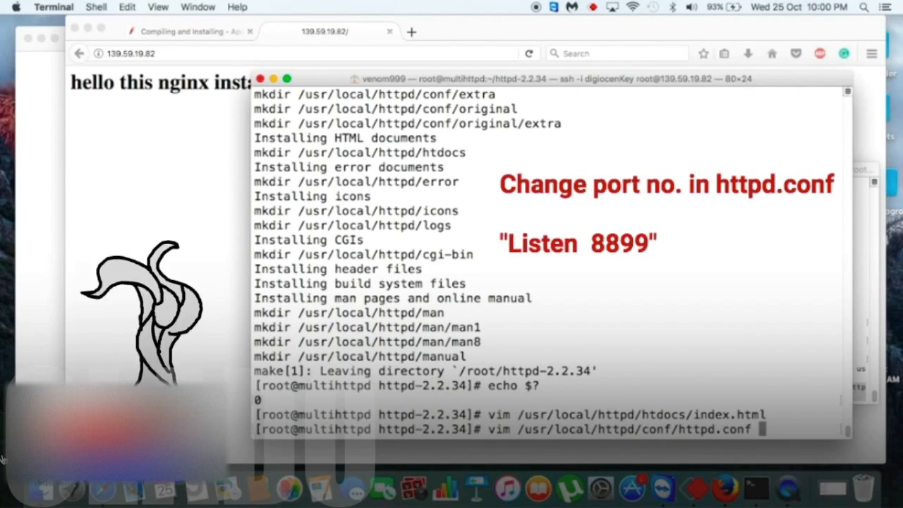
key("Return")
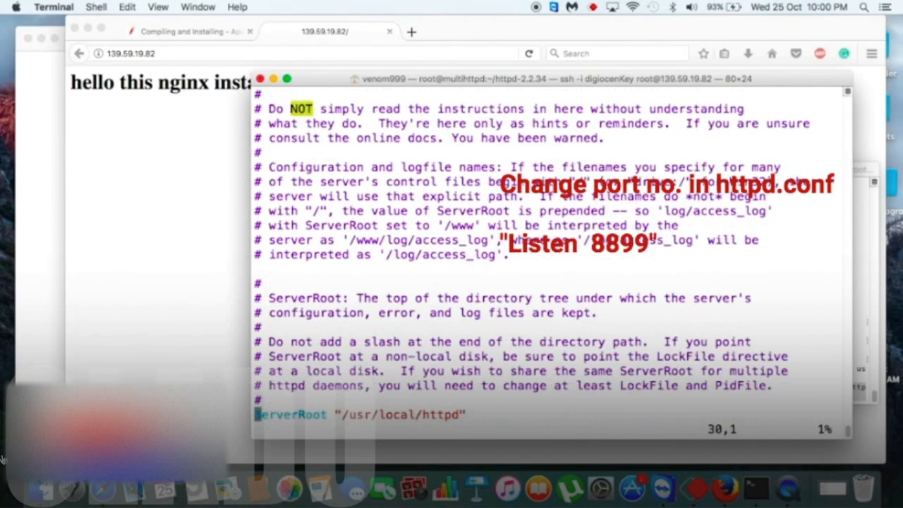
scroll("down", 3)
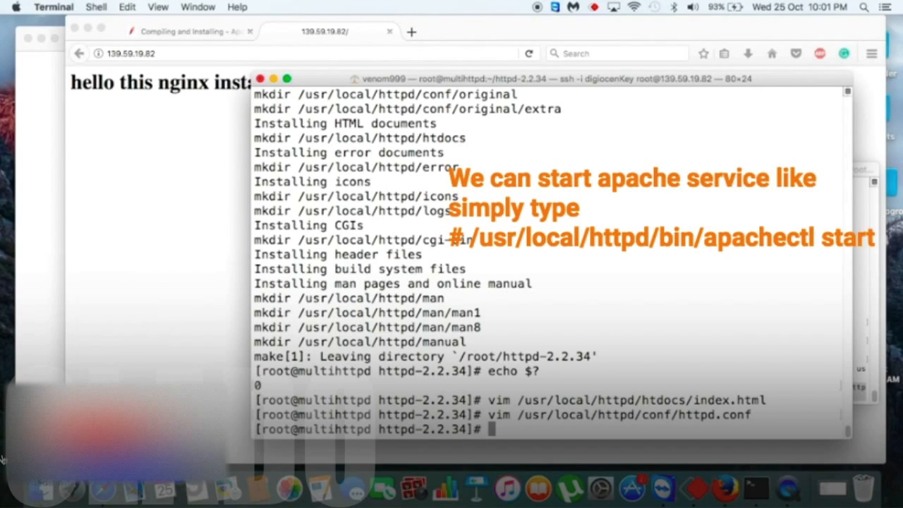
Step: Copy apachectl from /usr/local/httpd/bin into /etc/init.d and start the Apache service
type("cp")
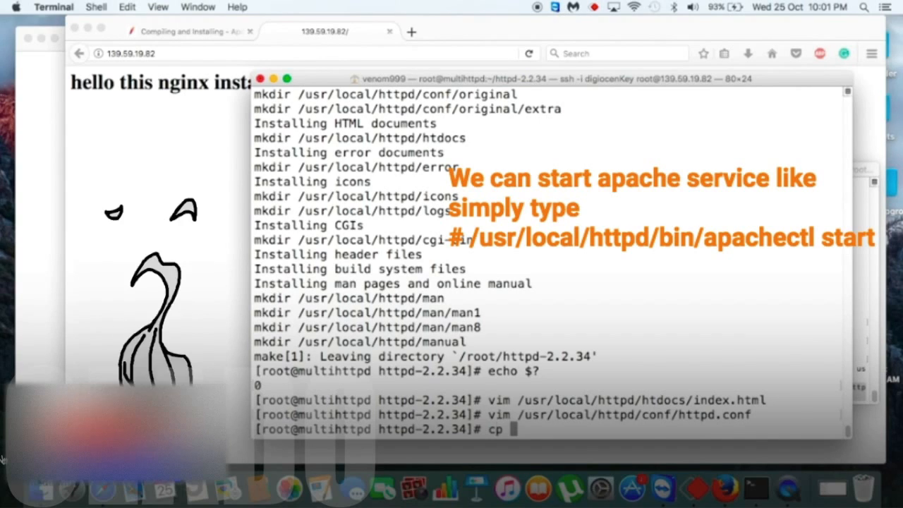
type("/usr/local/httpd/")
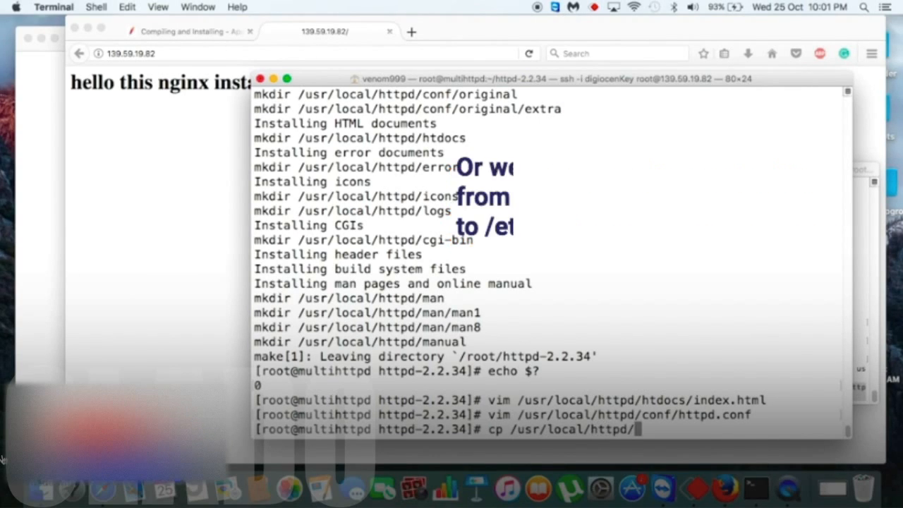
type("bin/apachectl")
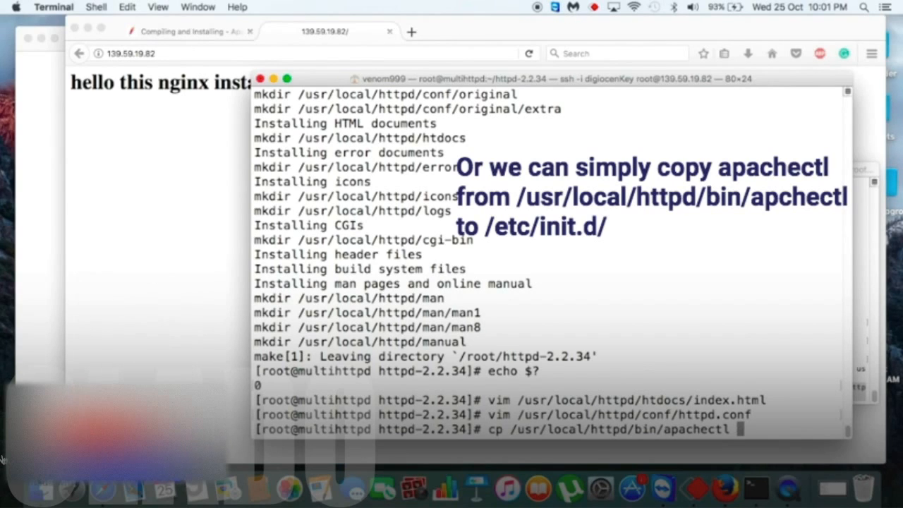
type("/etc/int")
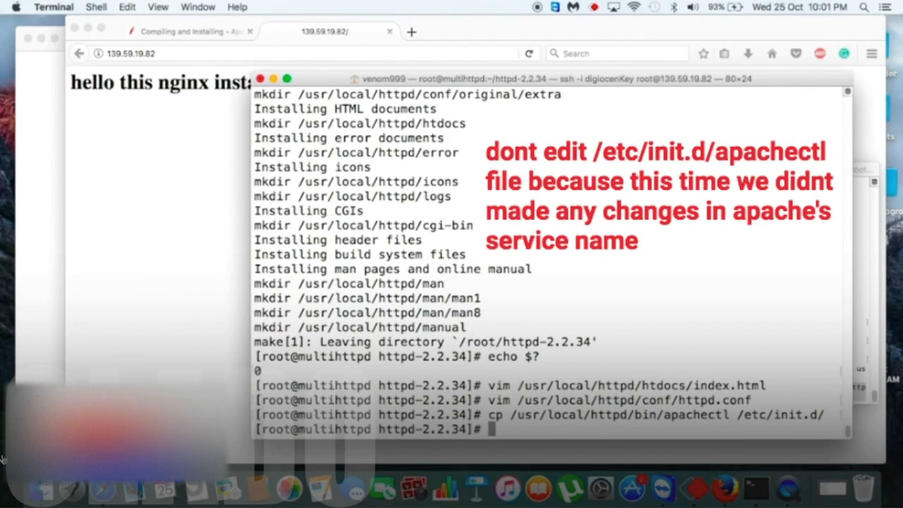
type("serve")
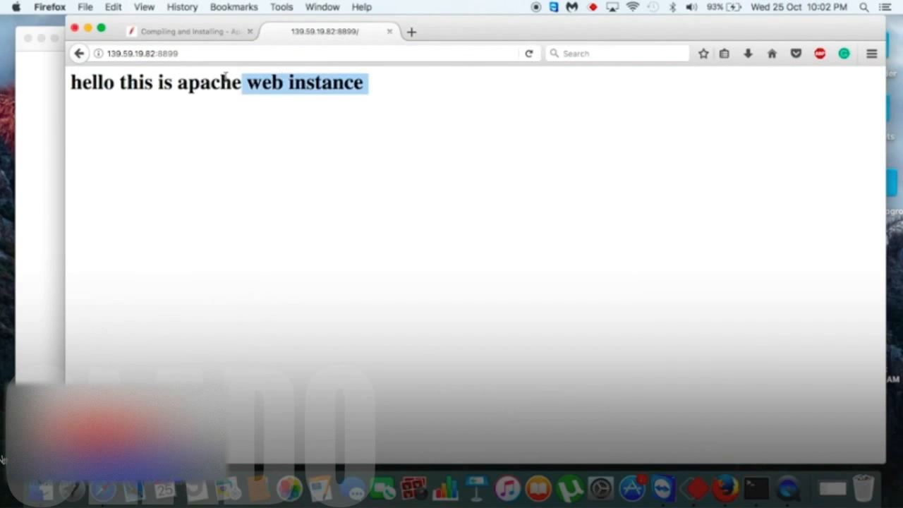
Step: Run netstat -ntlp to confirm httpd on 8899 and nginx on 80 and 8888
left_click(757, 487)
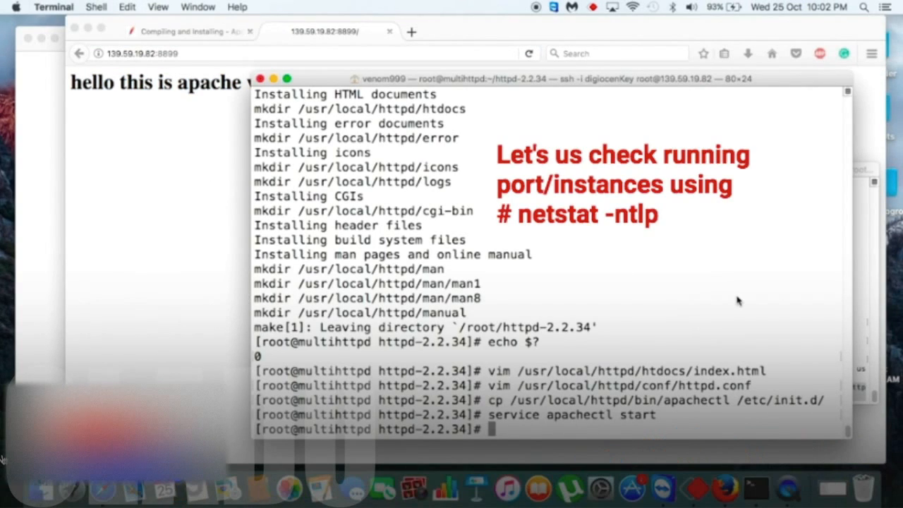
type("netstat -")
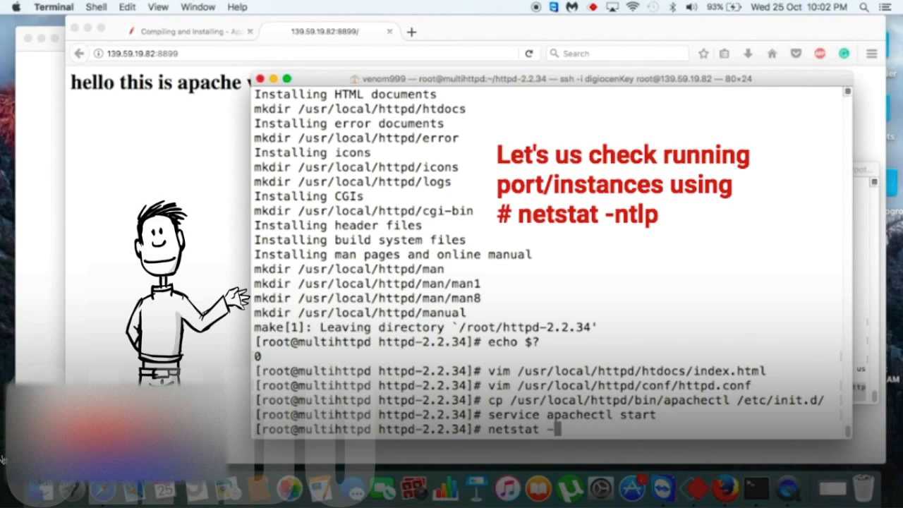
key("Return")
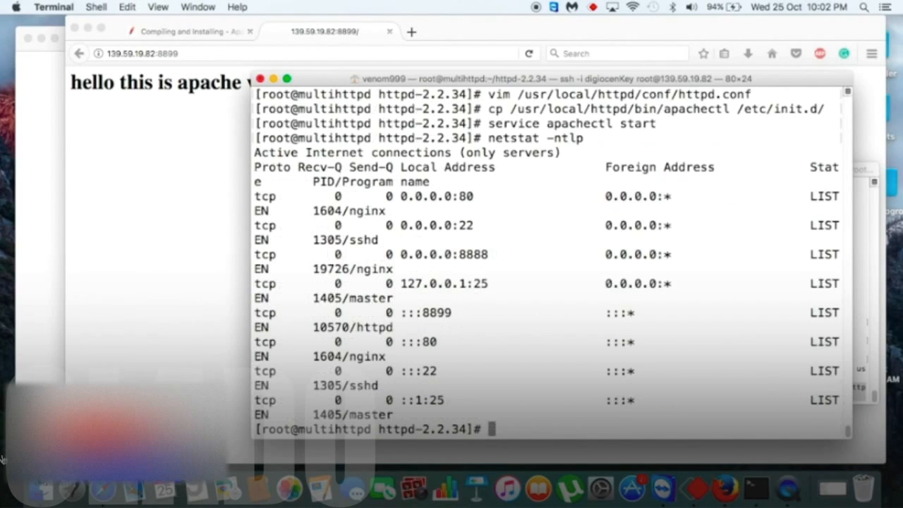